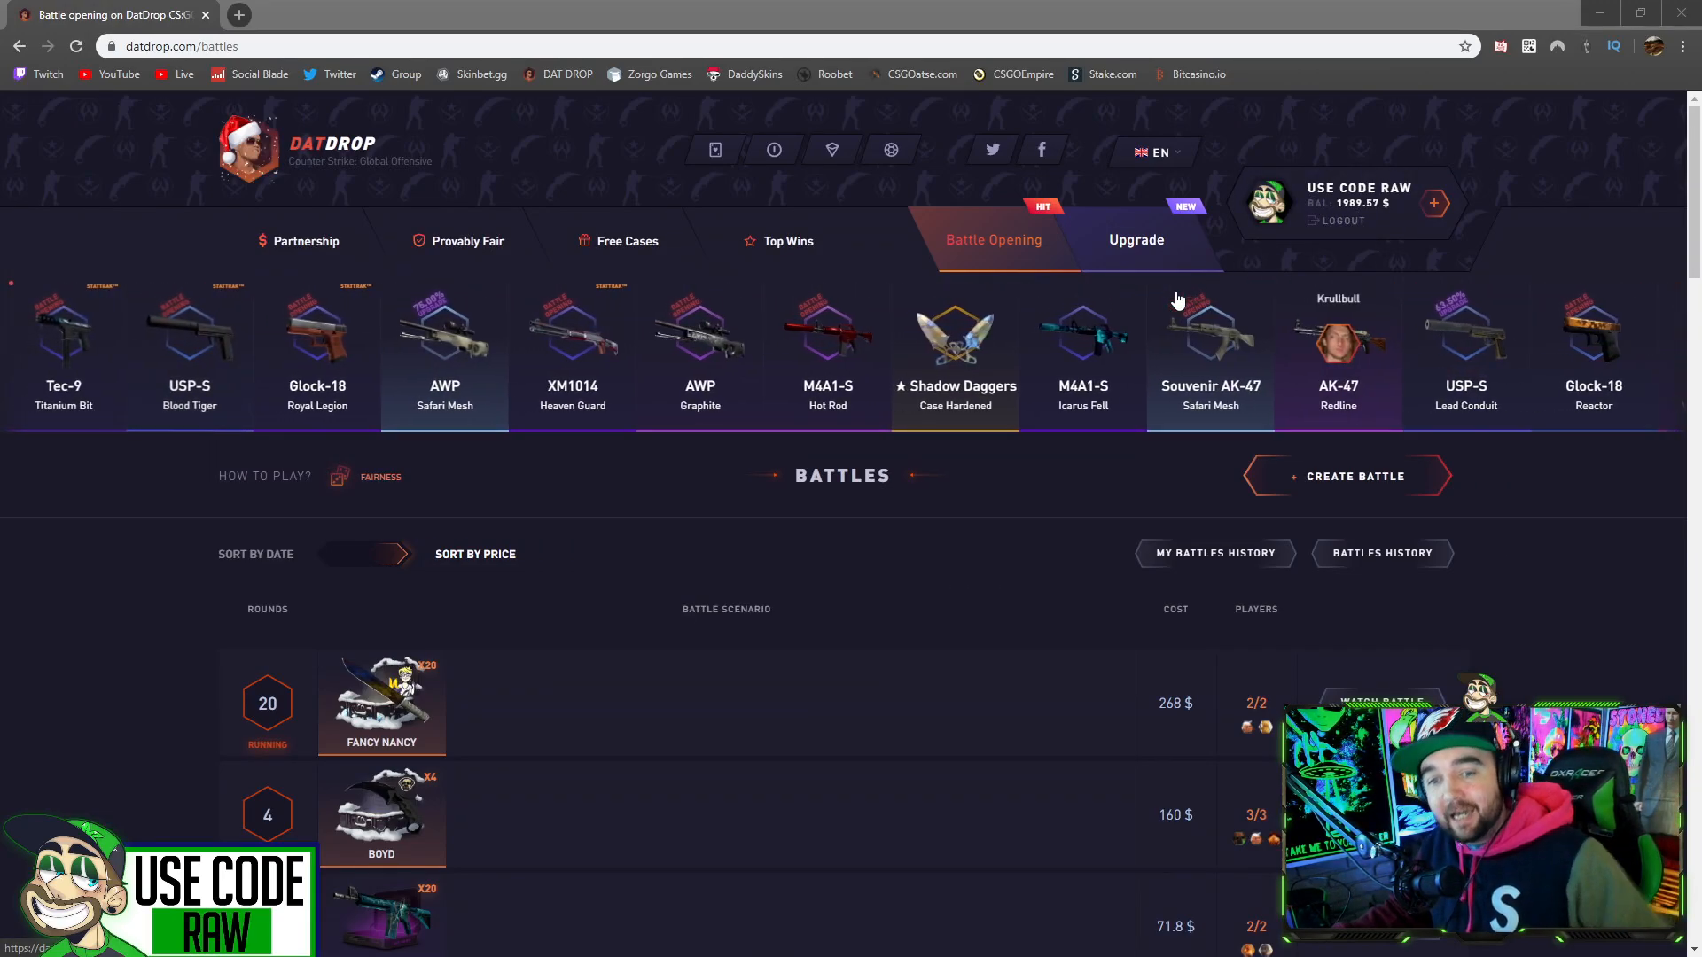
Step: Glance at the top-up window, then build a 3-player 164 $ PHANTOML0RD/PRODIGY/DREW battle
left_click(1434, 203)
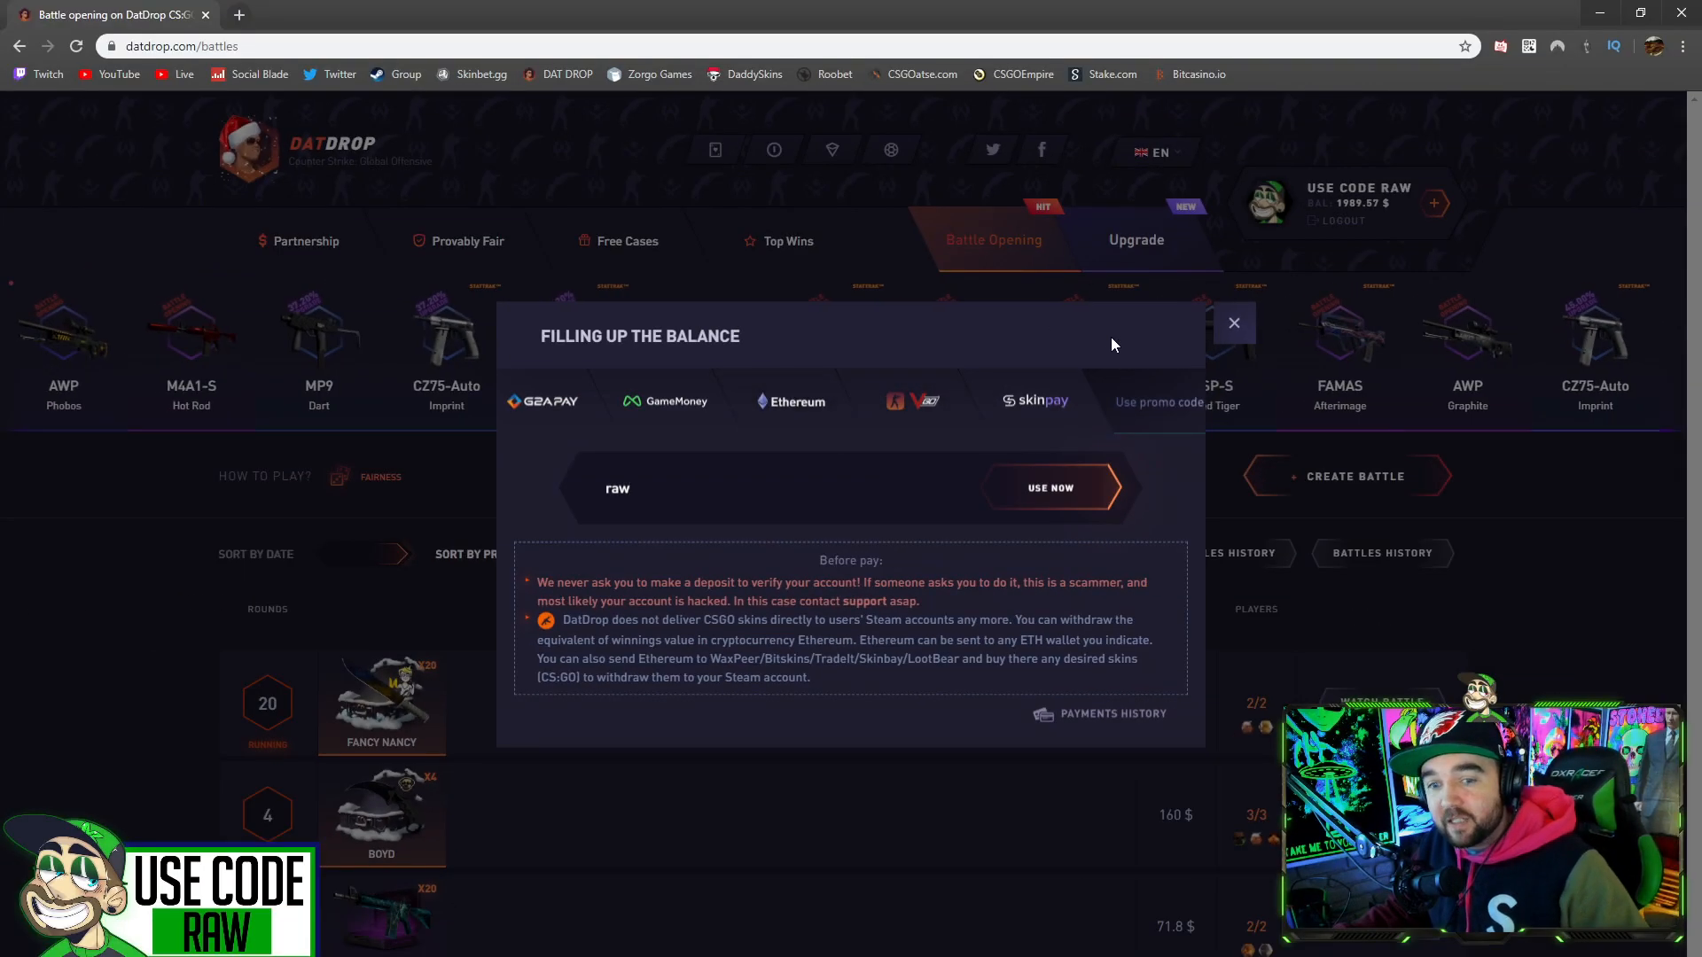
left_click(1233, 323)
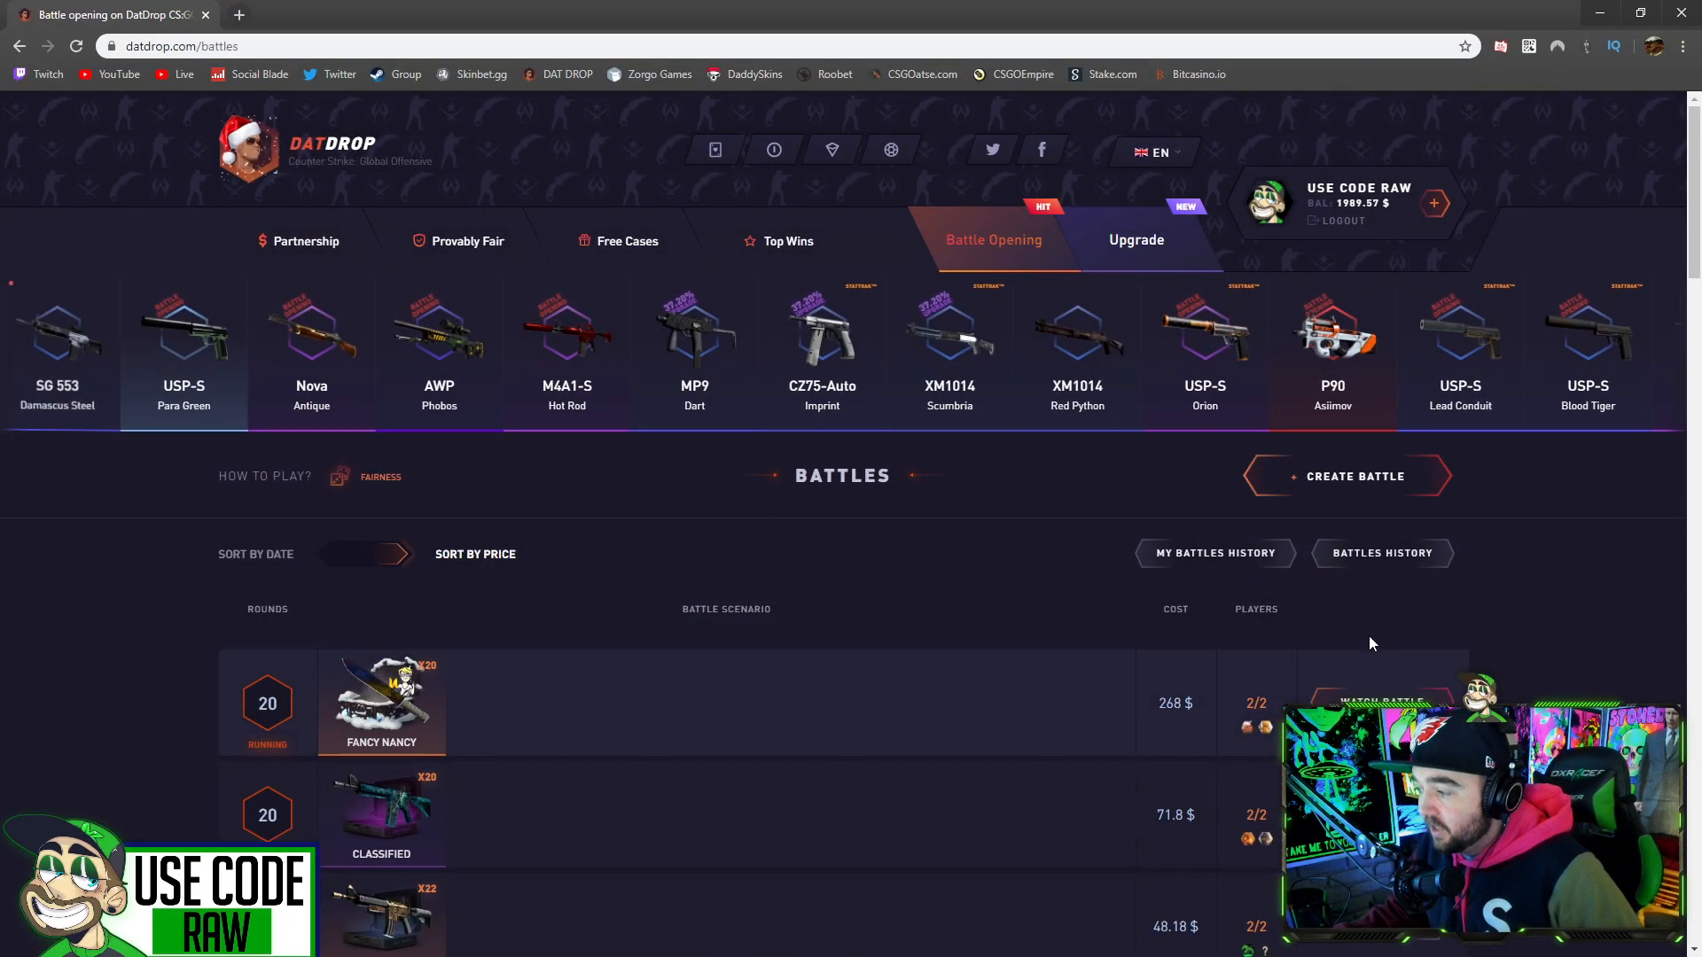
left_click(1354, 475)
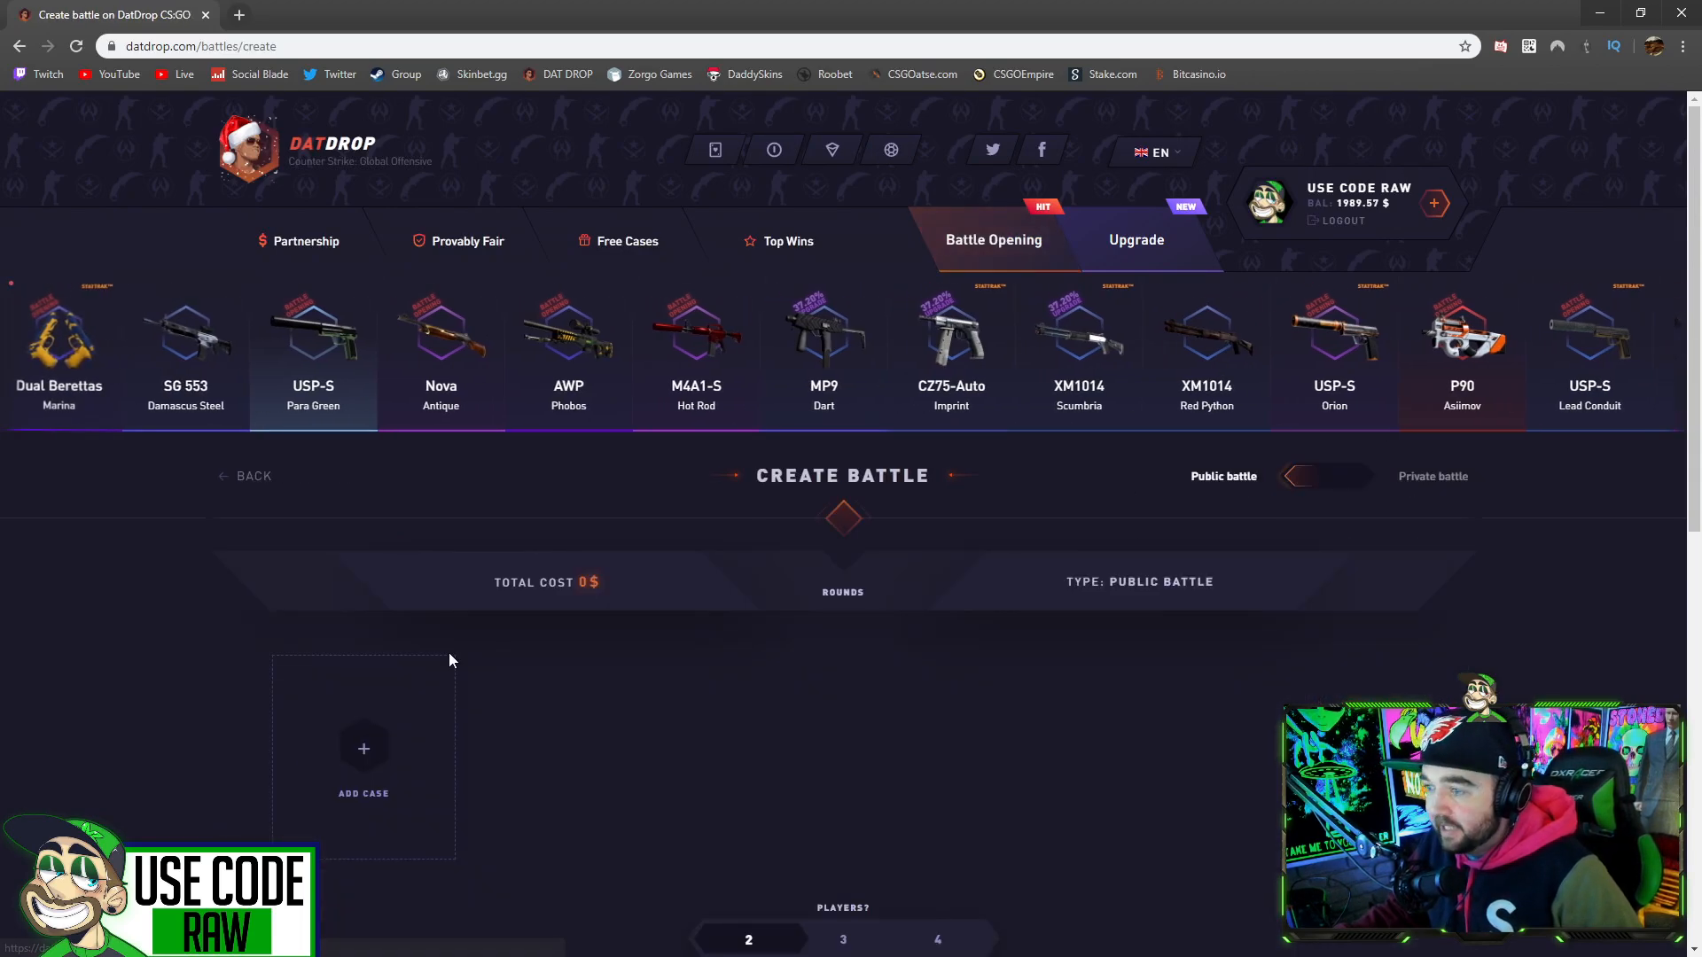
left_click(364, 756)
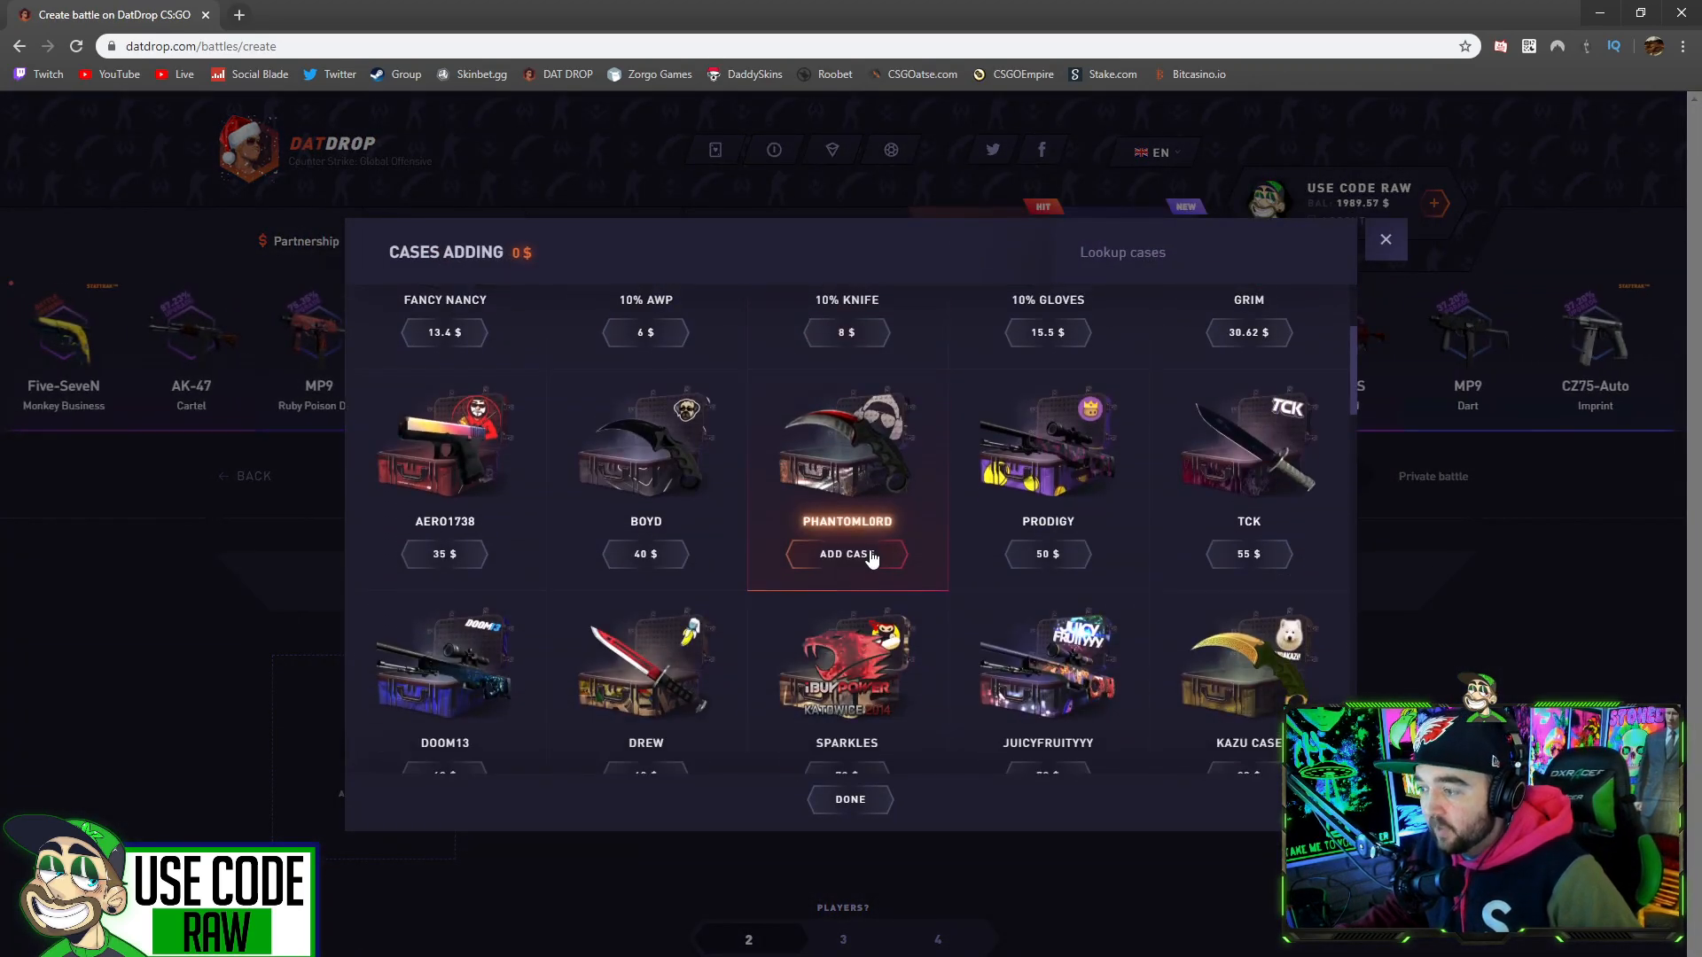
left_click(846, 553)
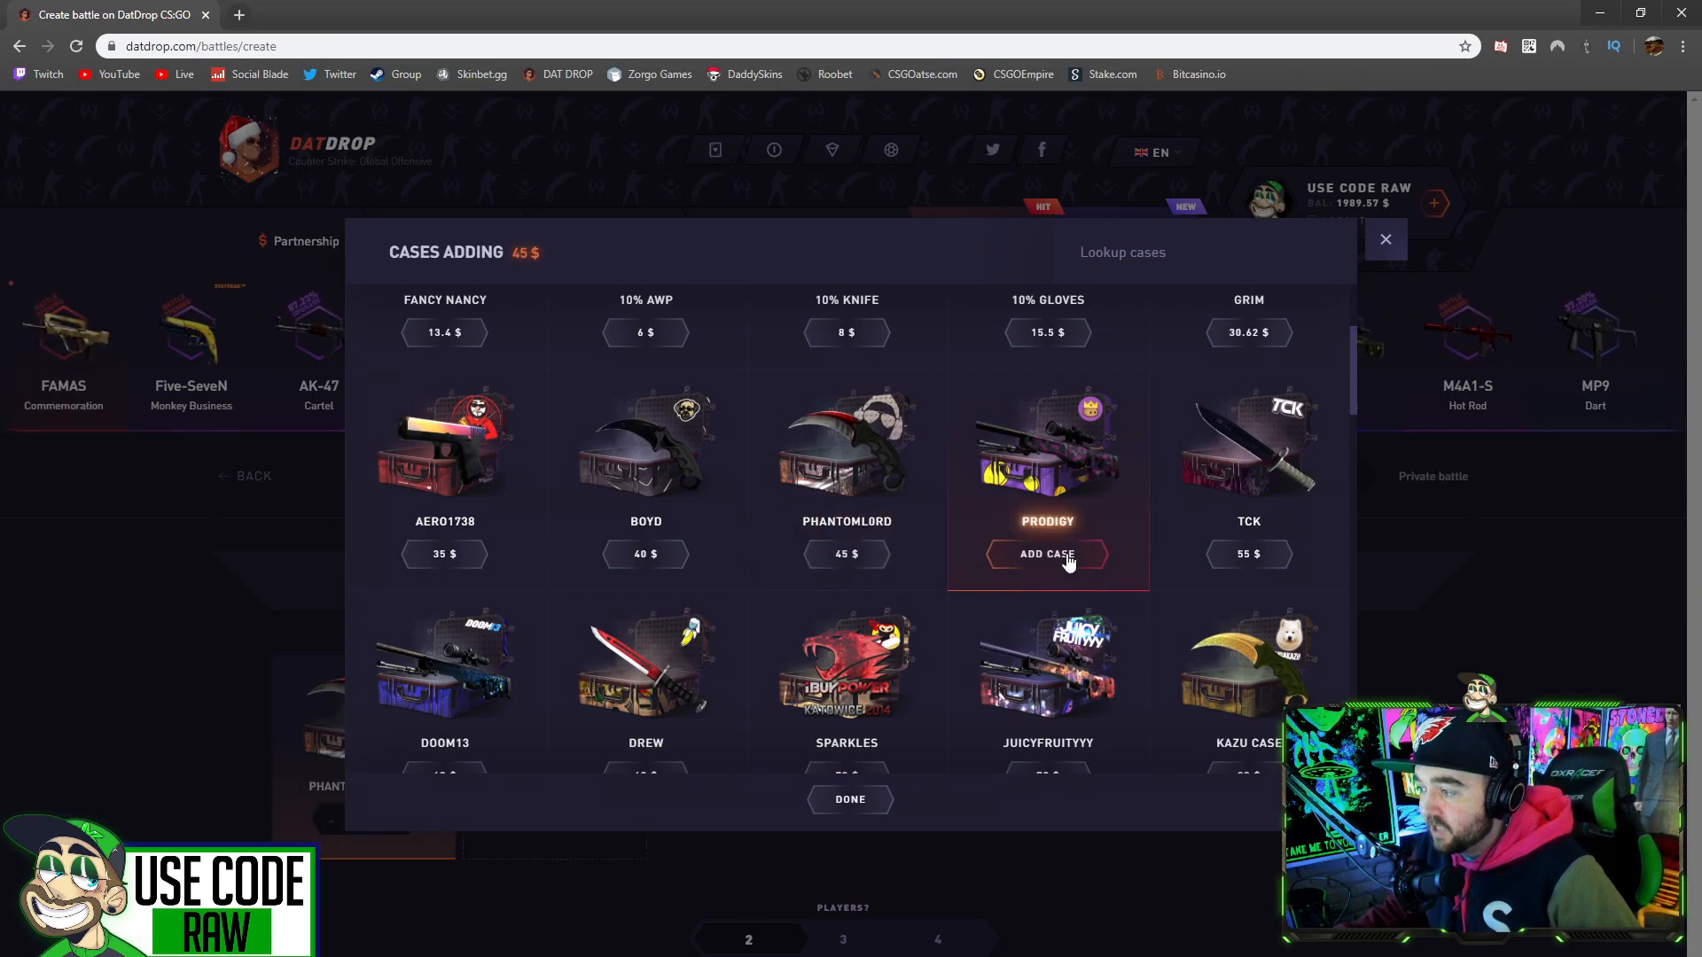
left_click(1046, 553)
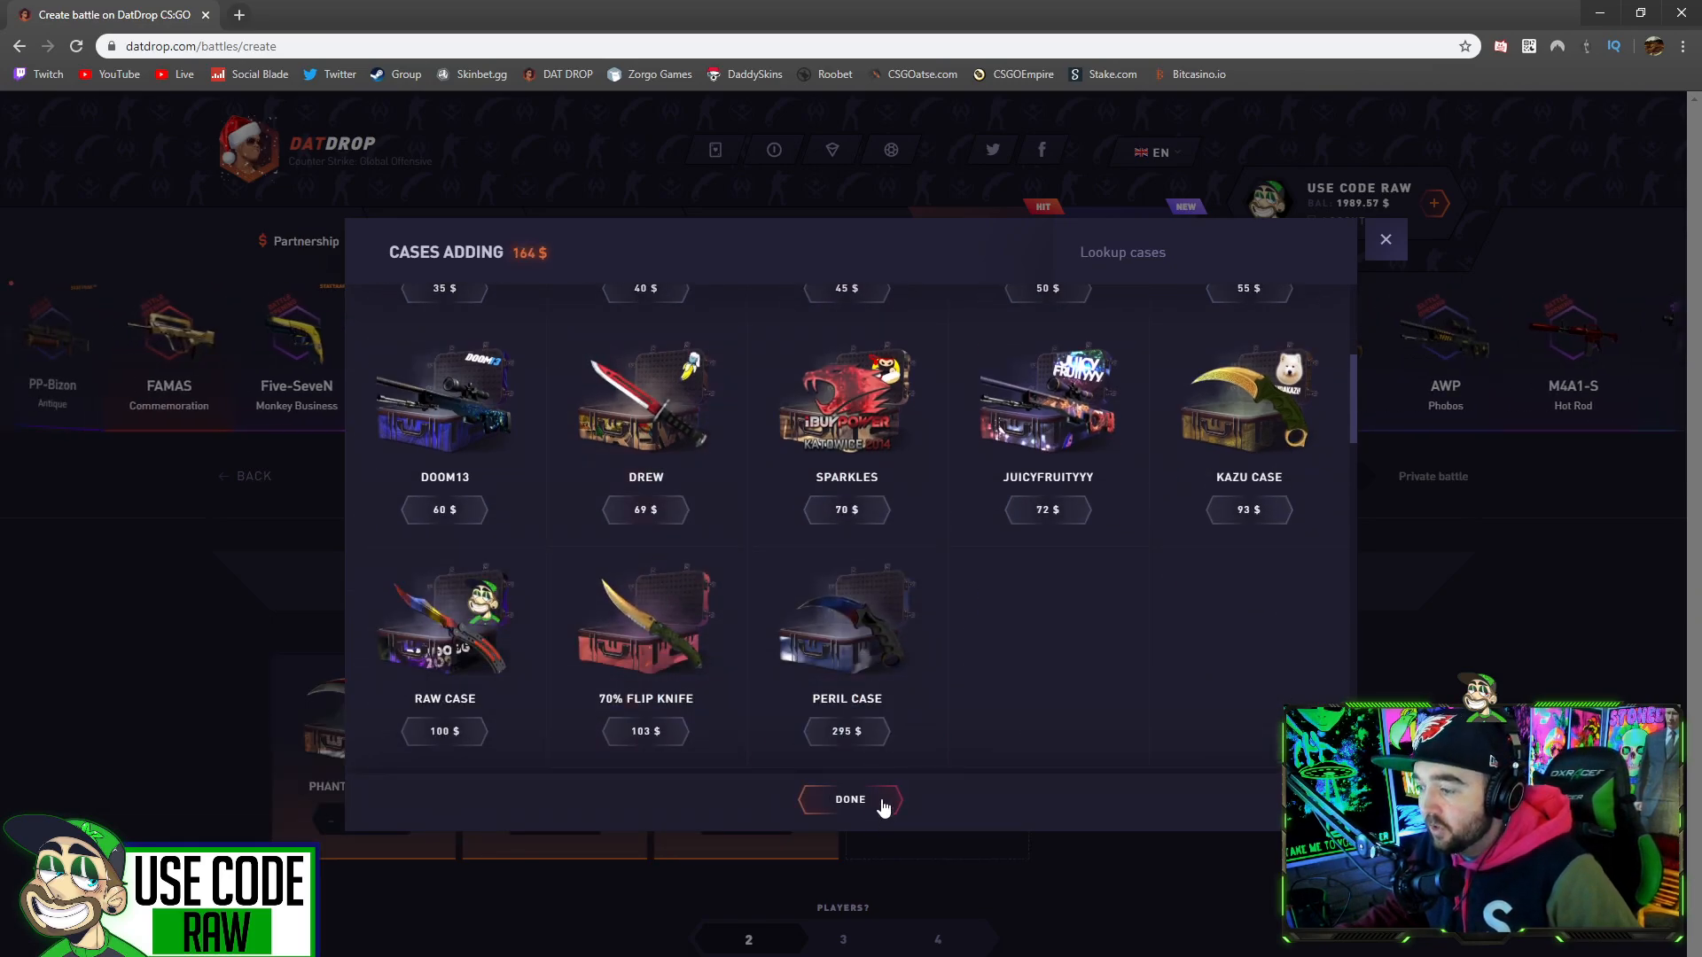
left_click(849, 800)
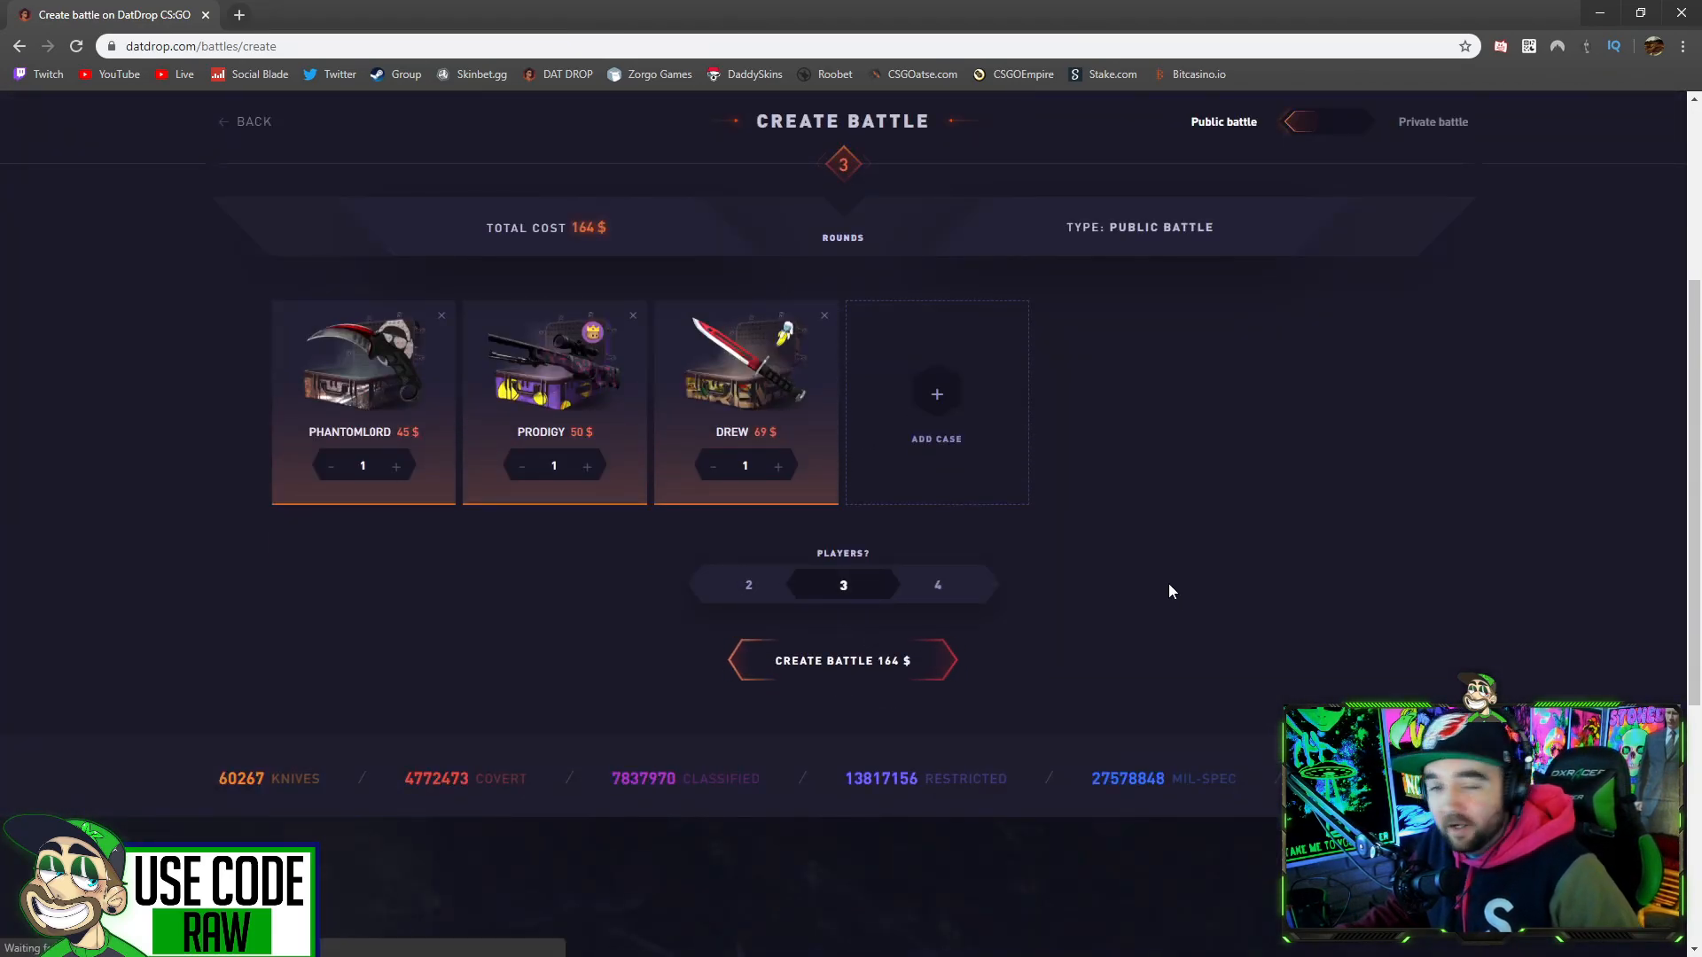
left_click(842, 660)
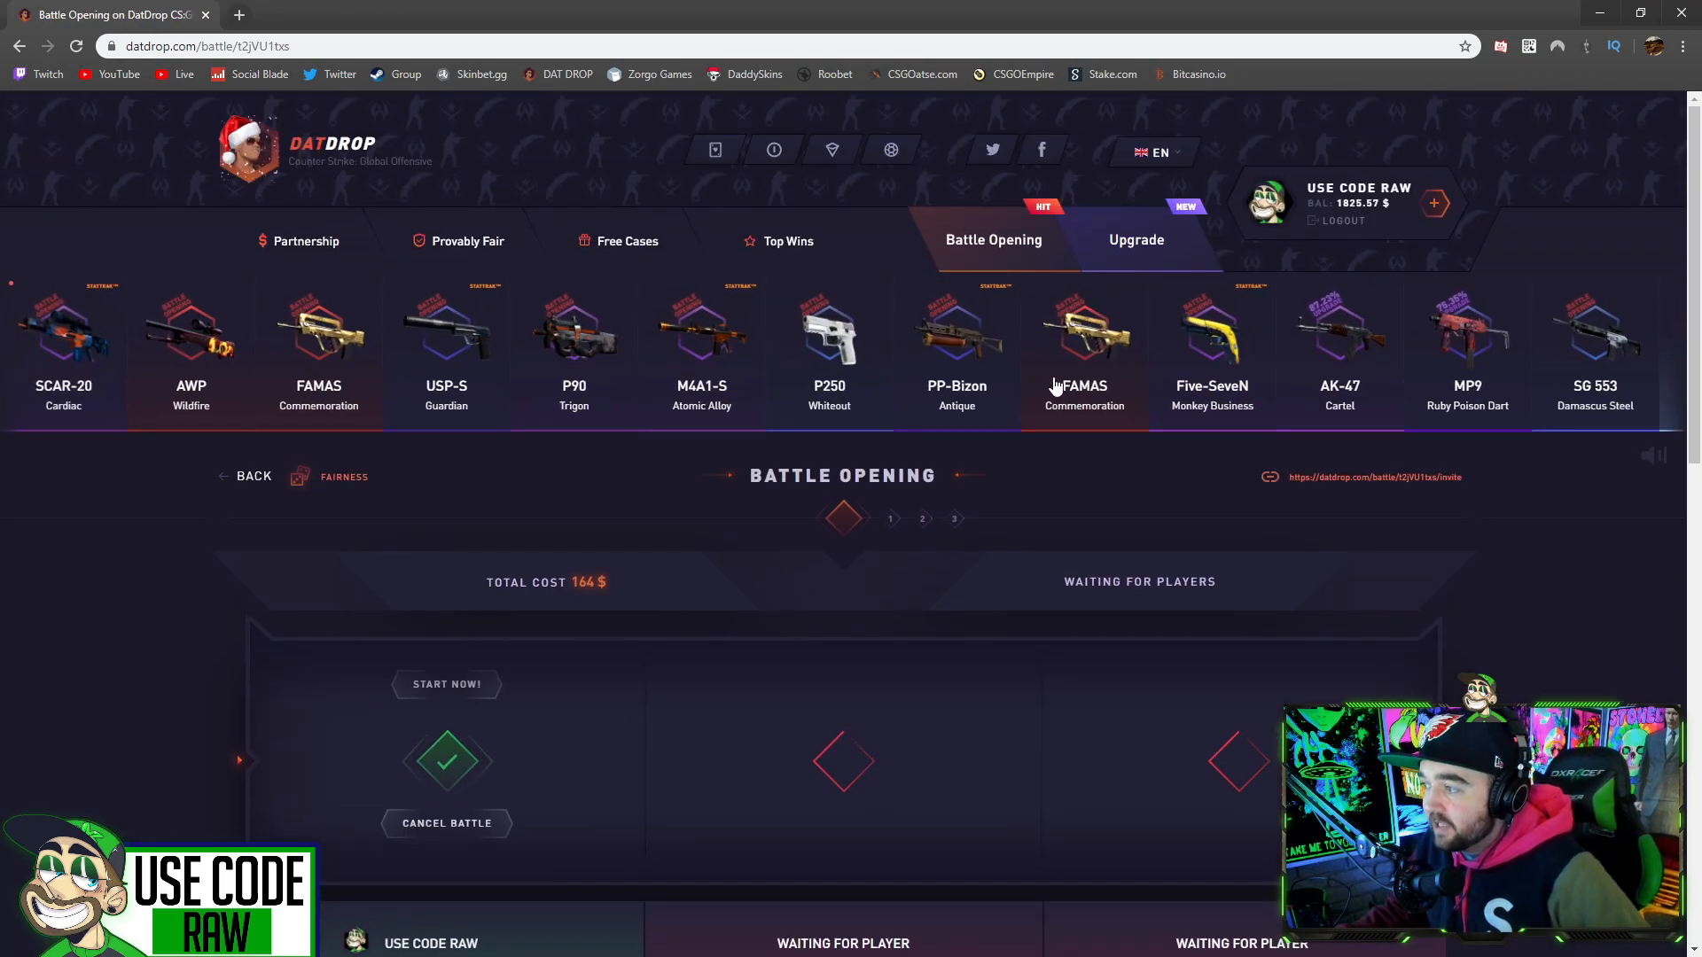
Step: Watch all three rounds open until results show 51.45 $, 19.05 $ and 4.87 $
left_click(445, 684)
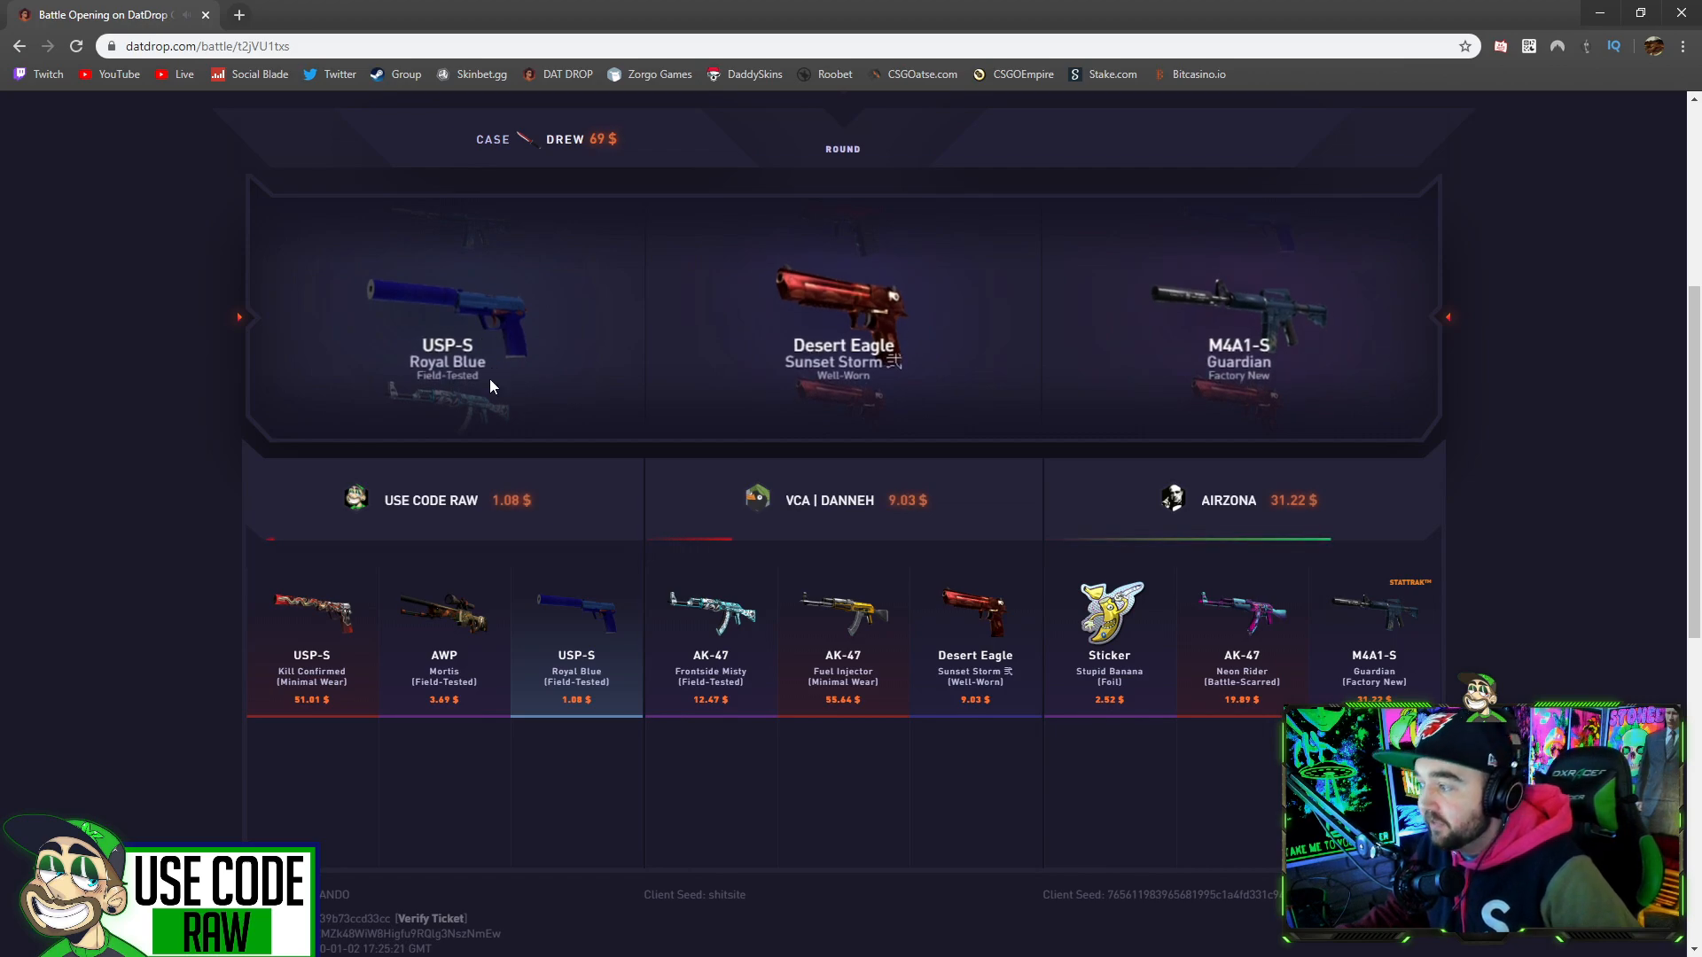
scroll("up", 3)
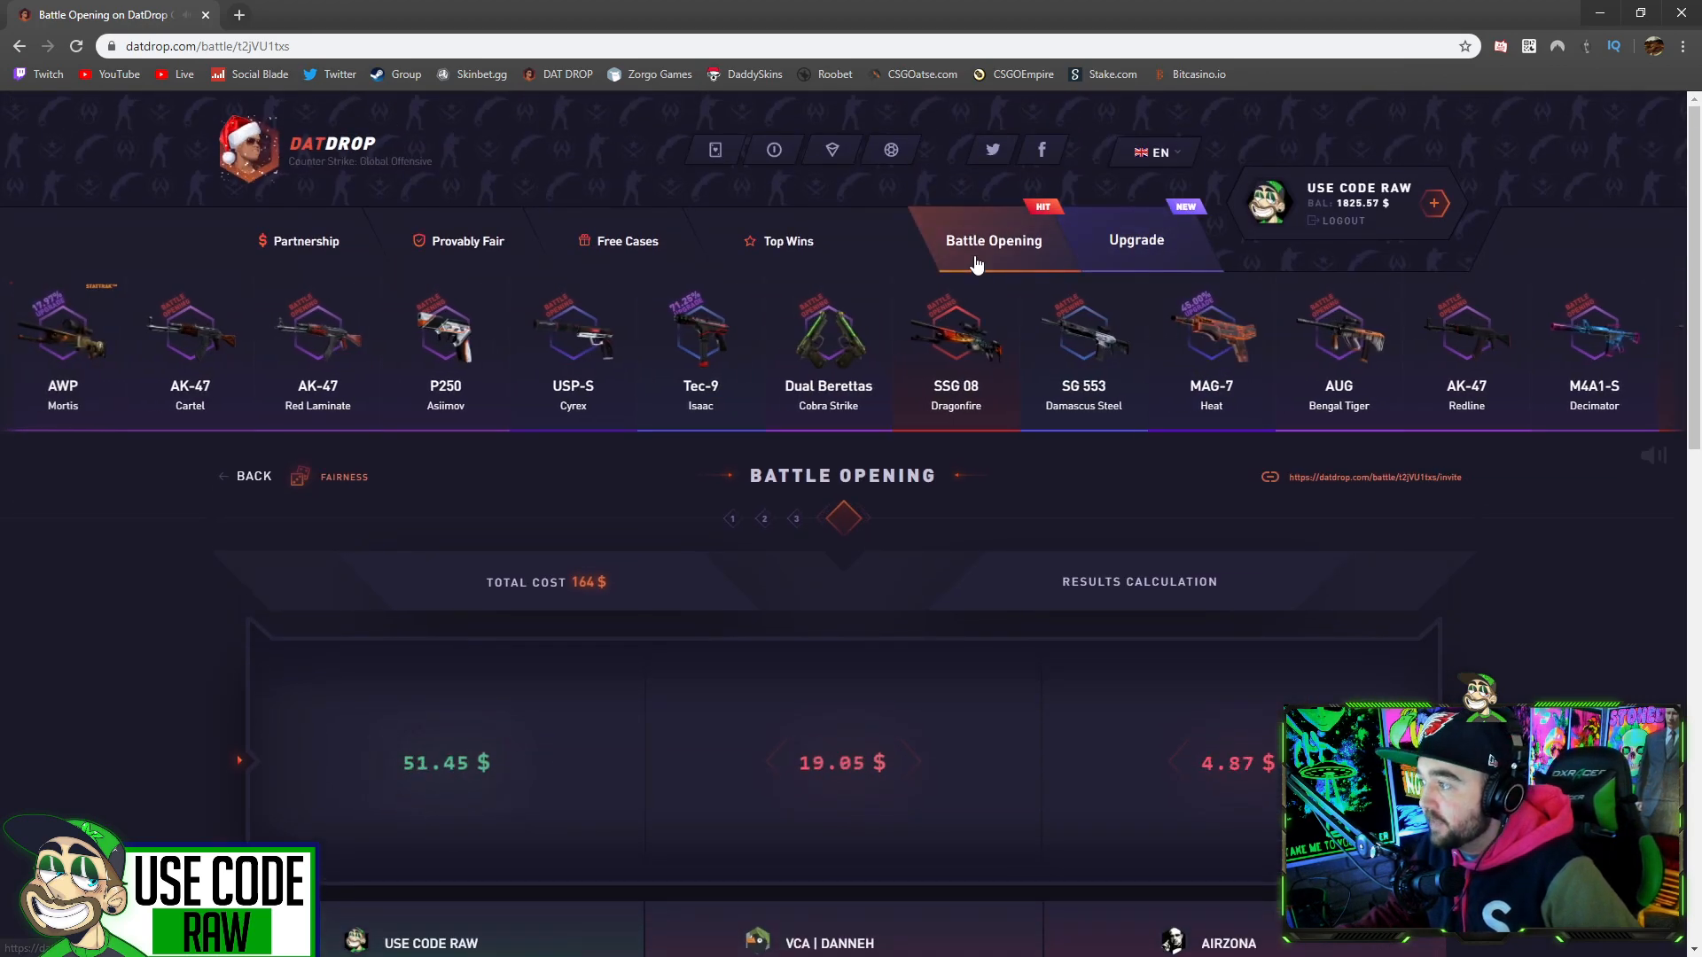
Step: Open an empty create-battle page, then return to the Open Battles list
left_click(991, 240)
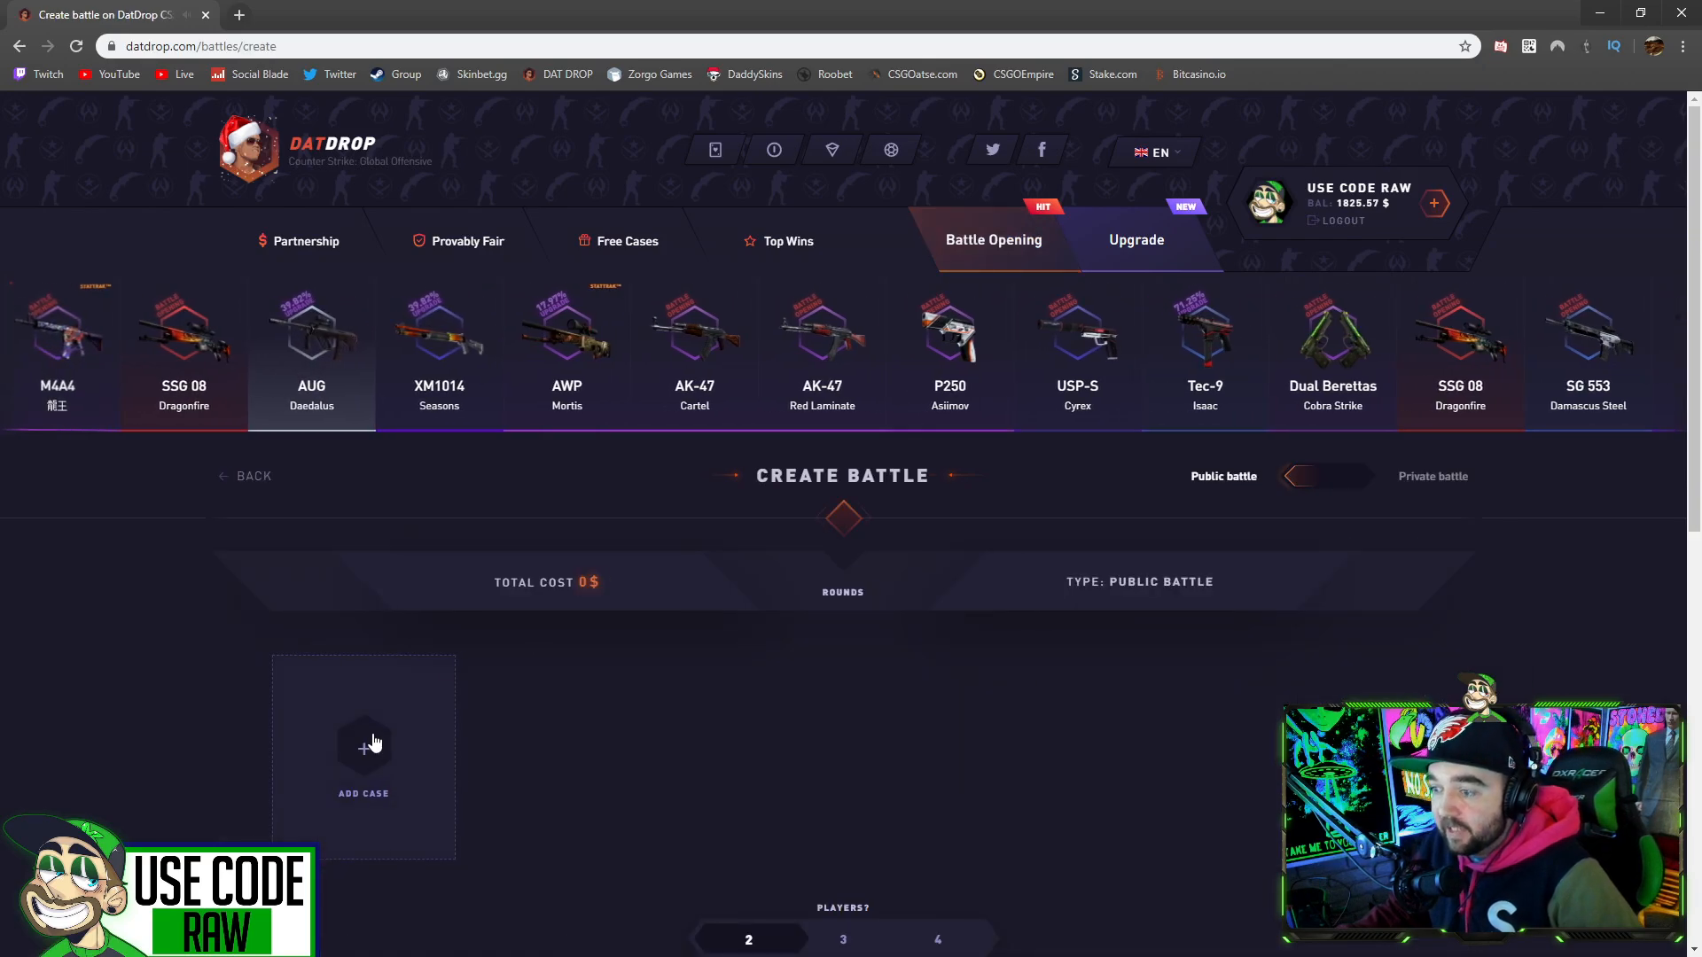
left_click(362, 748)
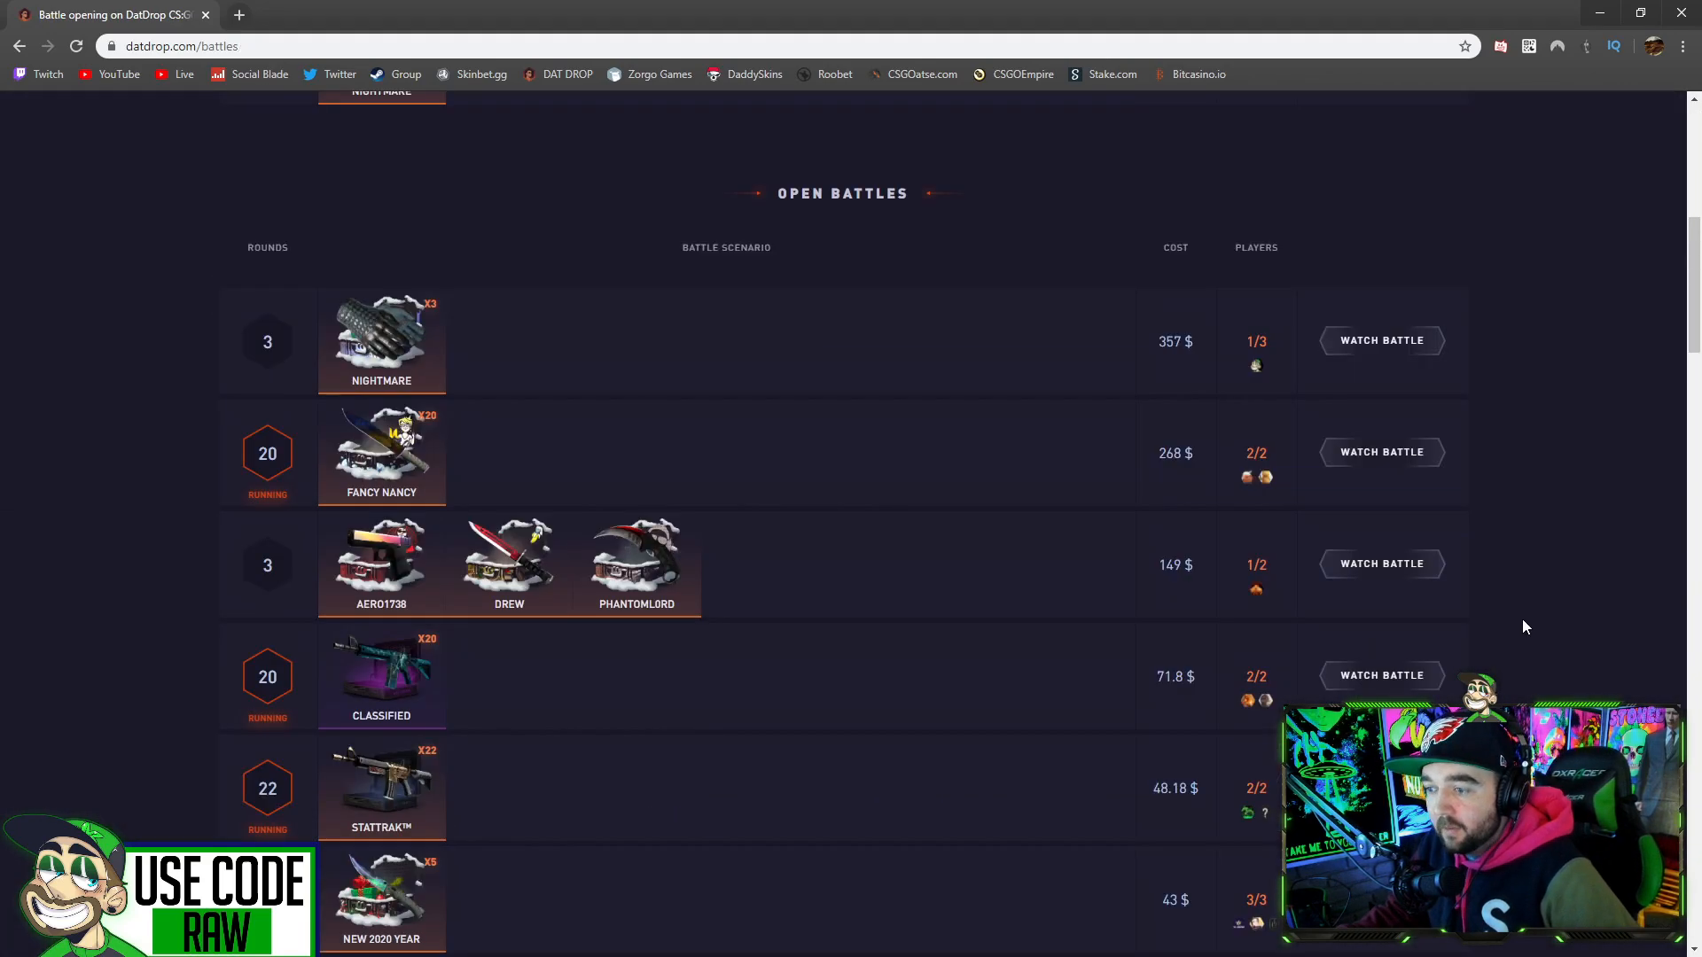
Step: Enter and join the 149 $ AERO1738/DREW/PHANTOML0RD battle as second player
left_click(1381, 563)
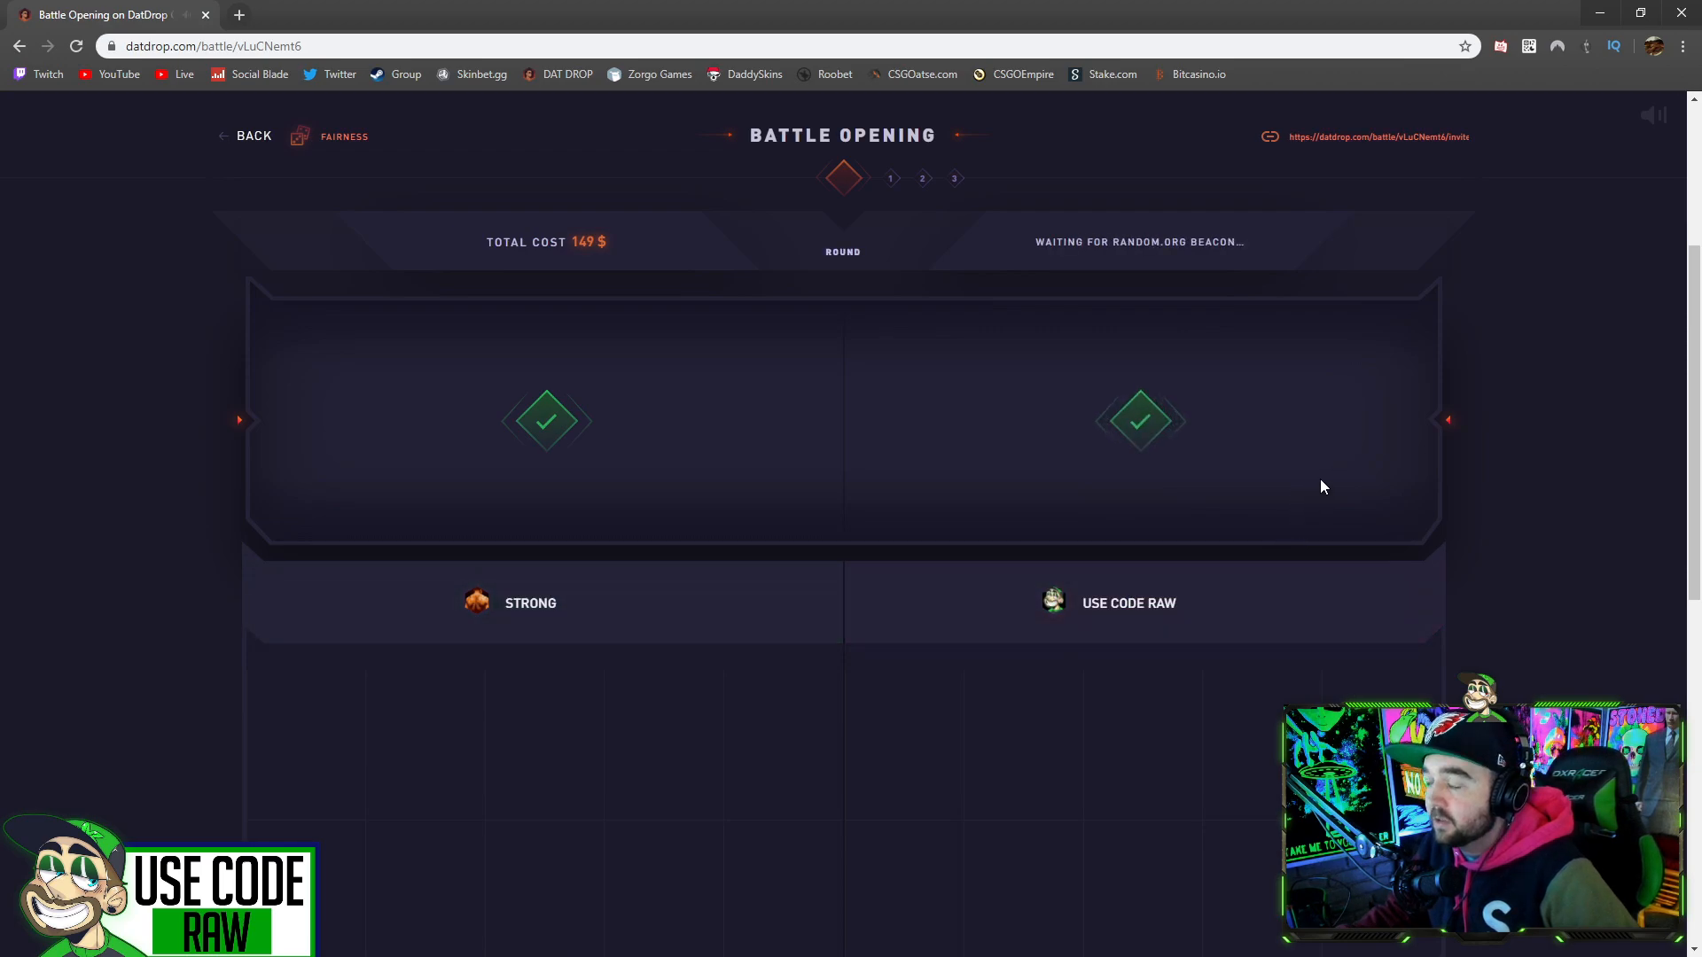
mouse_move(1308, 449)
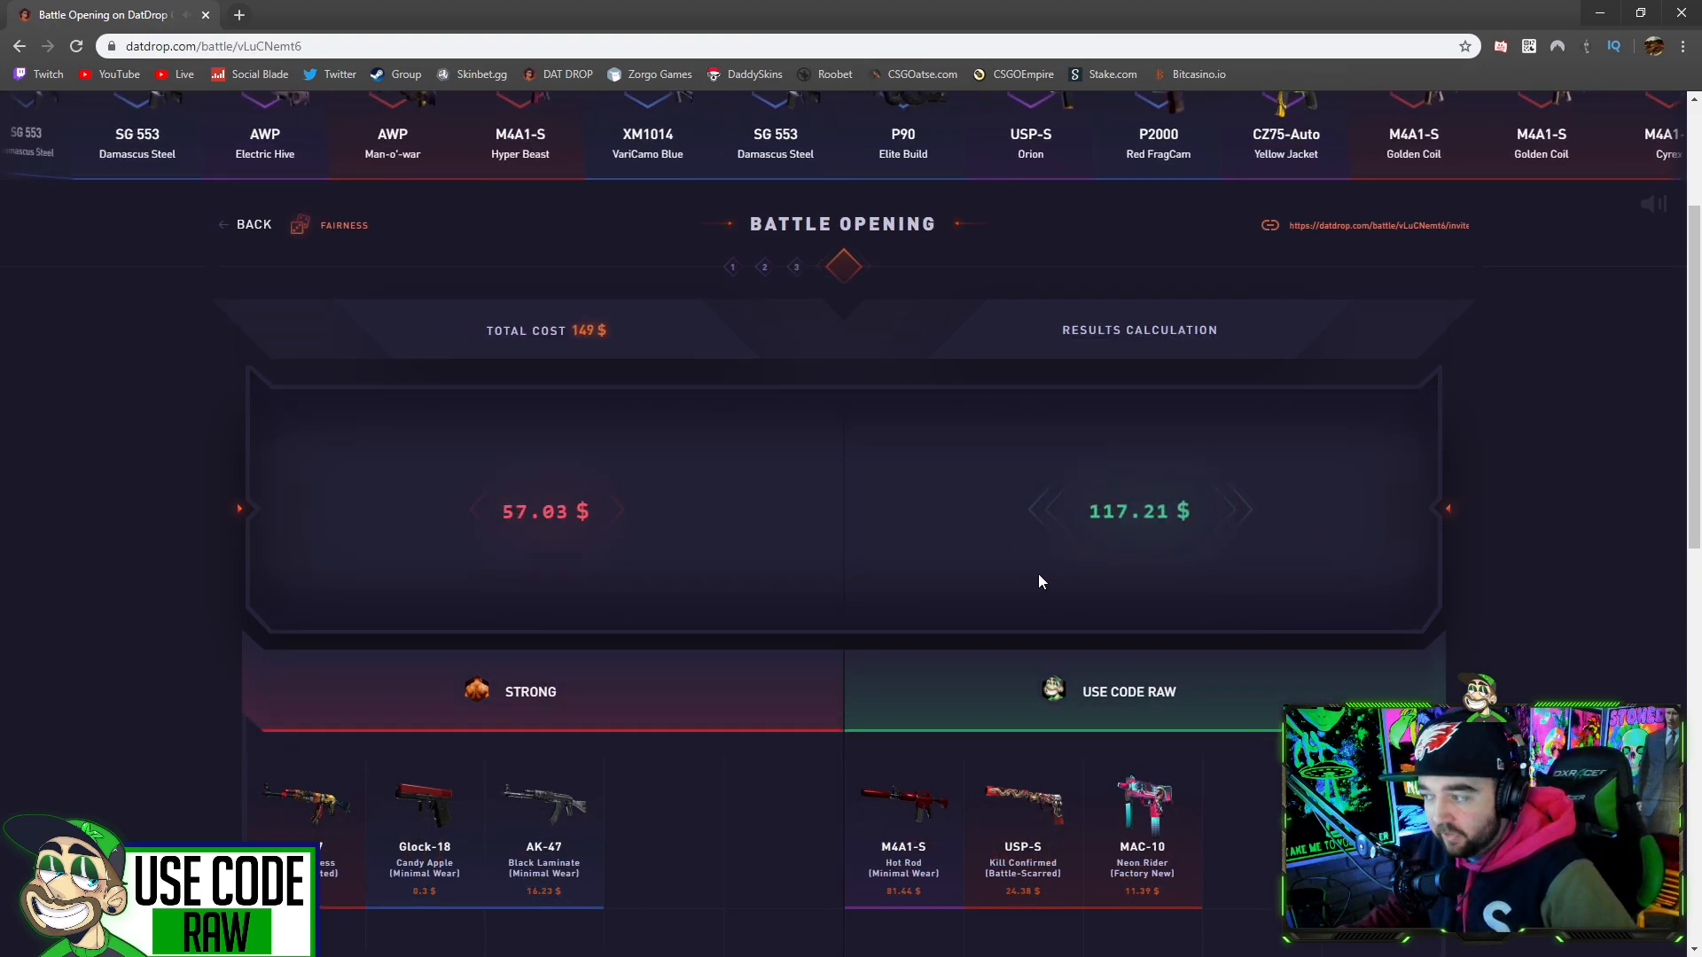
Step: Return to the battles list and watch the 357 $ NIGHTMARE battle to its results
left_click(253, 224)
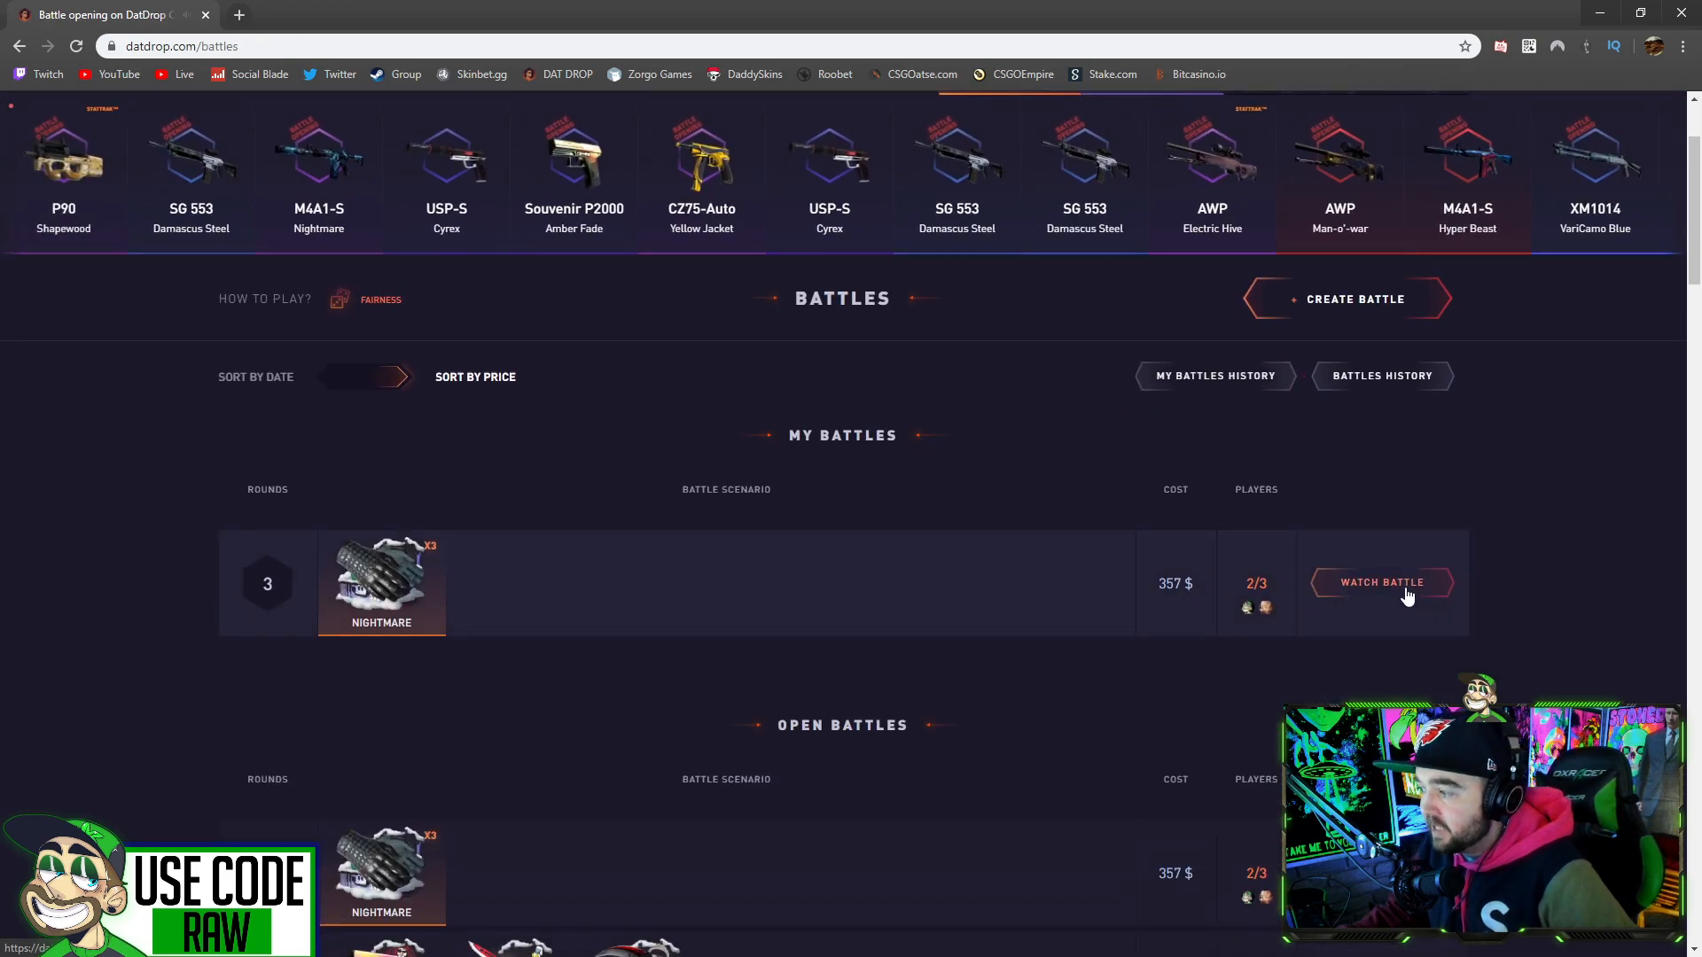
left_click(1381, 581)
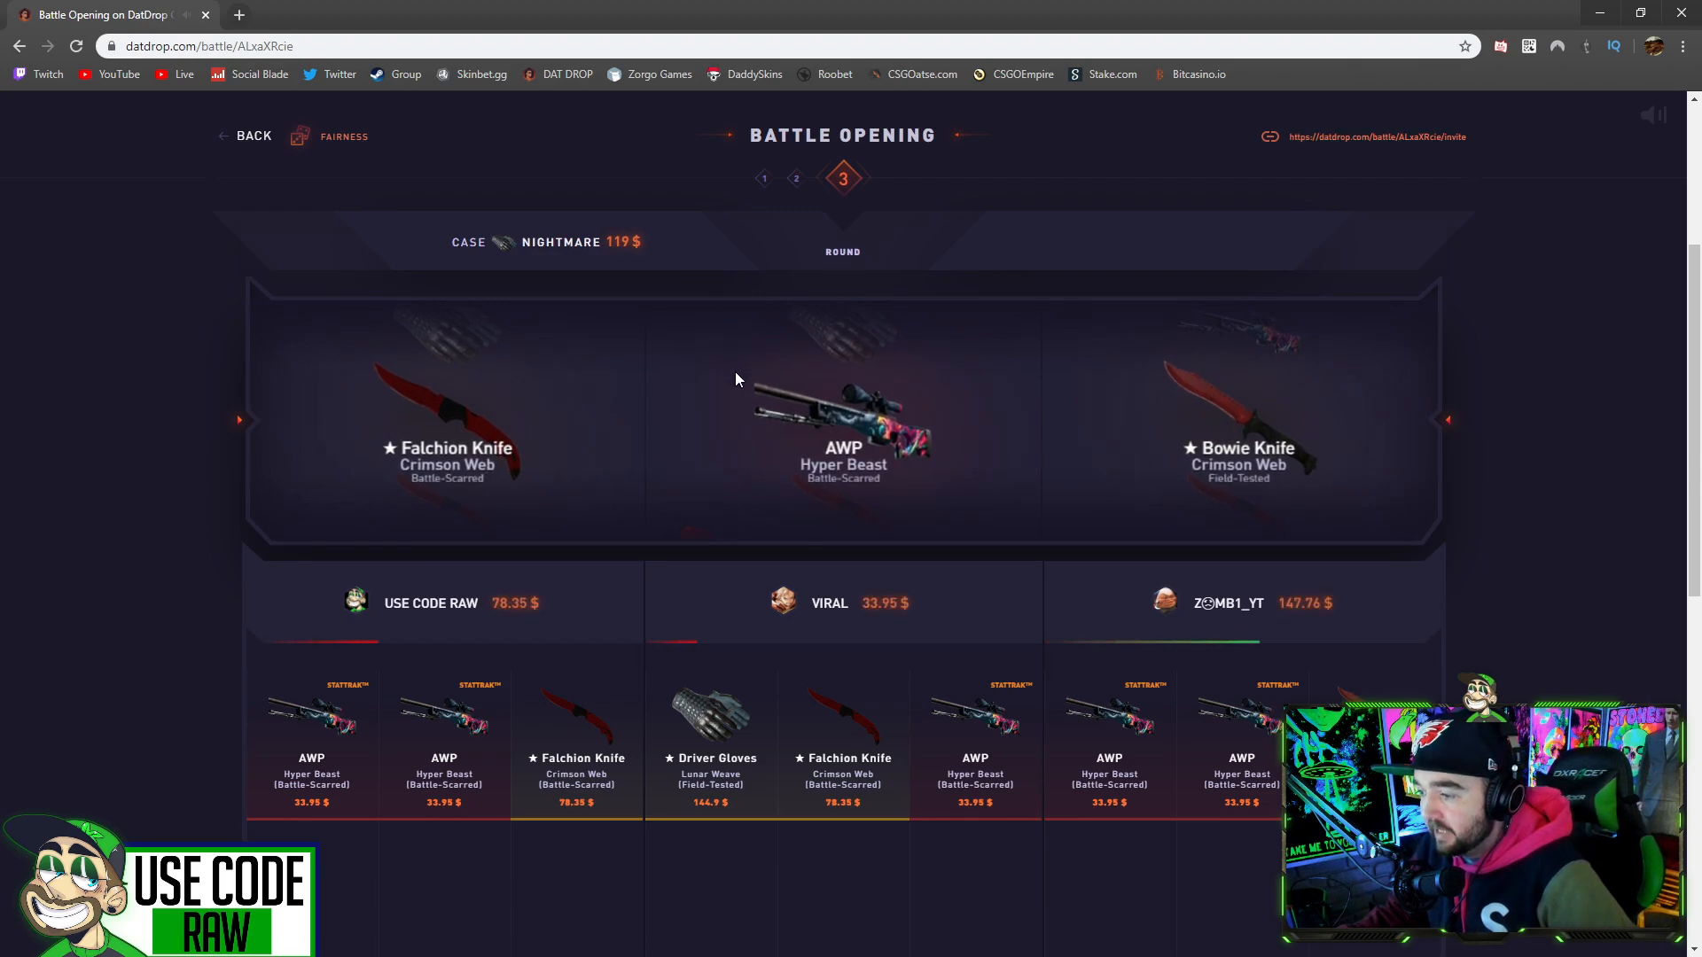
scroll("up", 3)
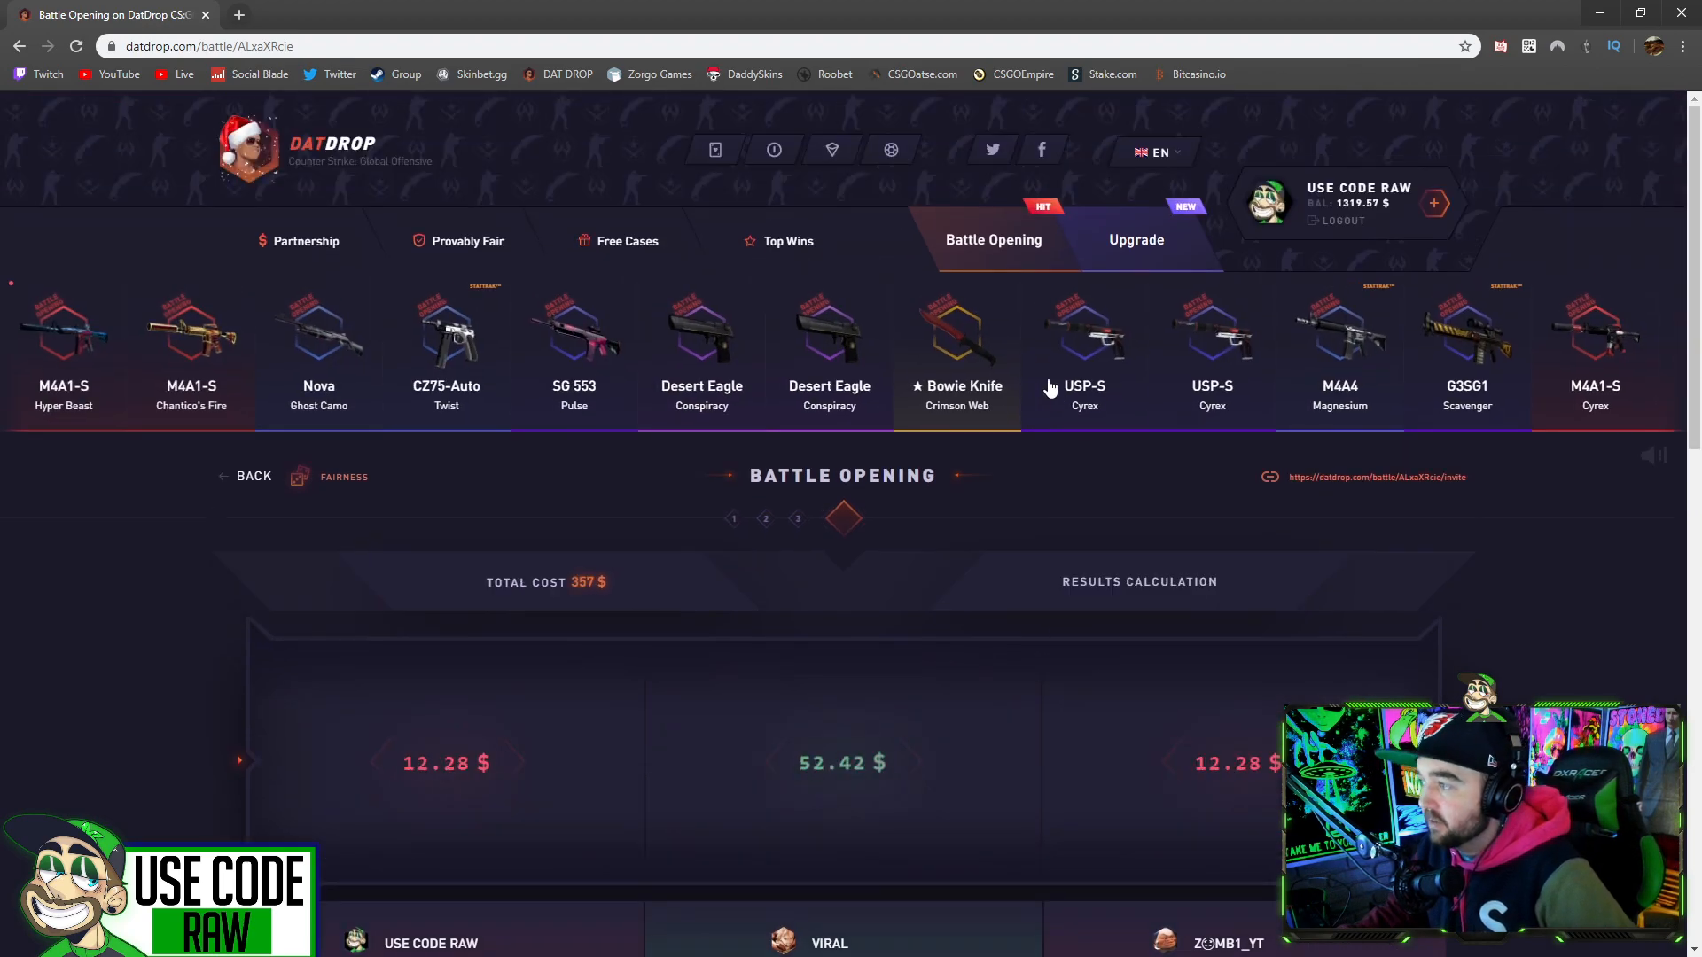
Step: Go back to Battles and bring up the 380.82 $ thirteen-round battle awaiting a player
left_click(252, 475)
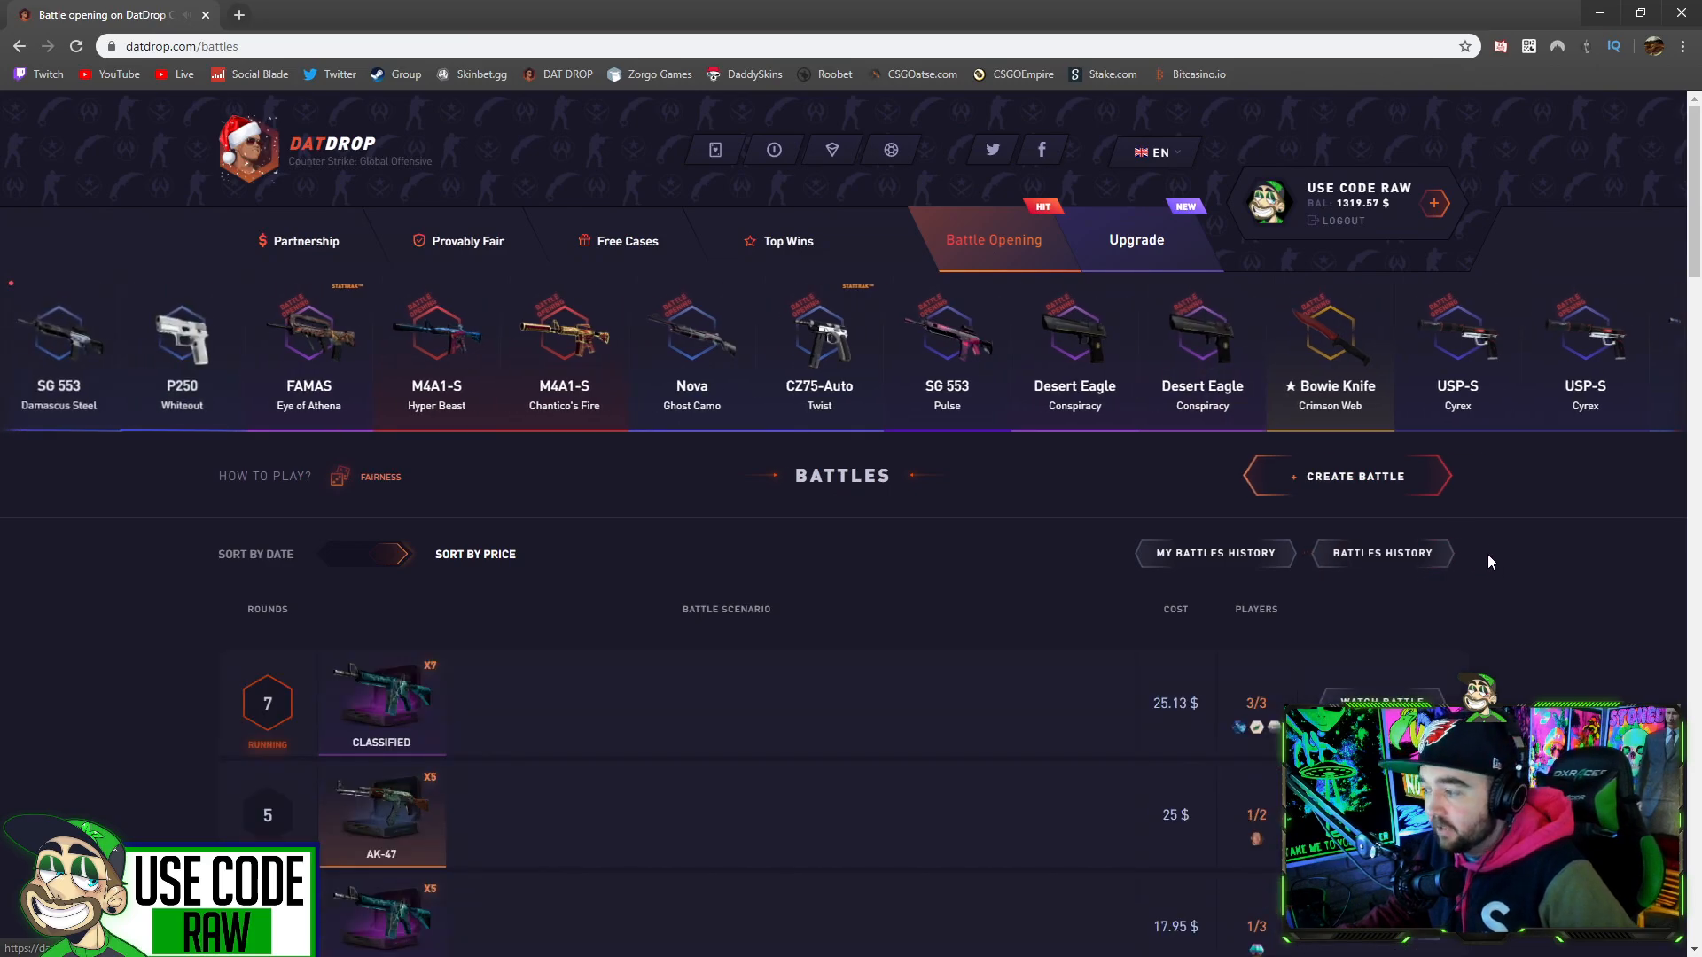
left_click(1355, 475)
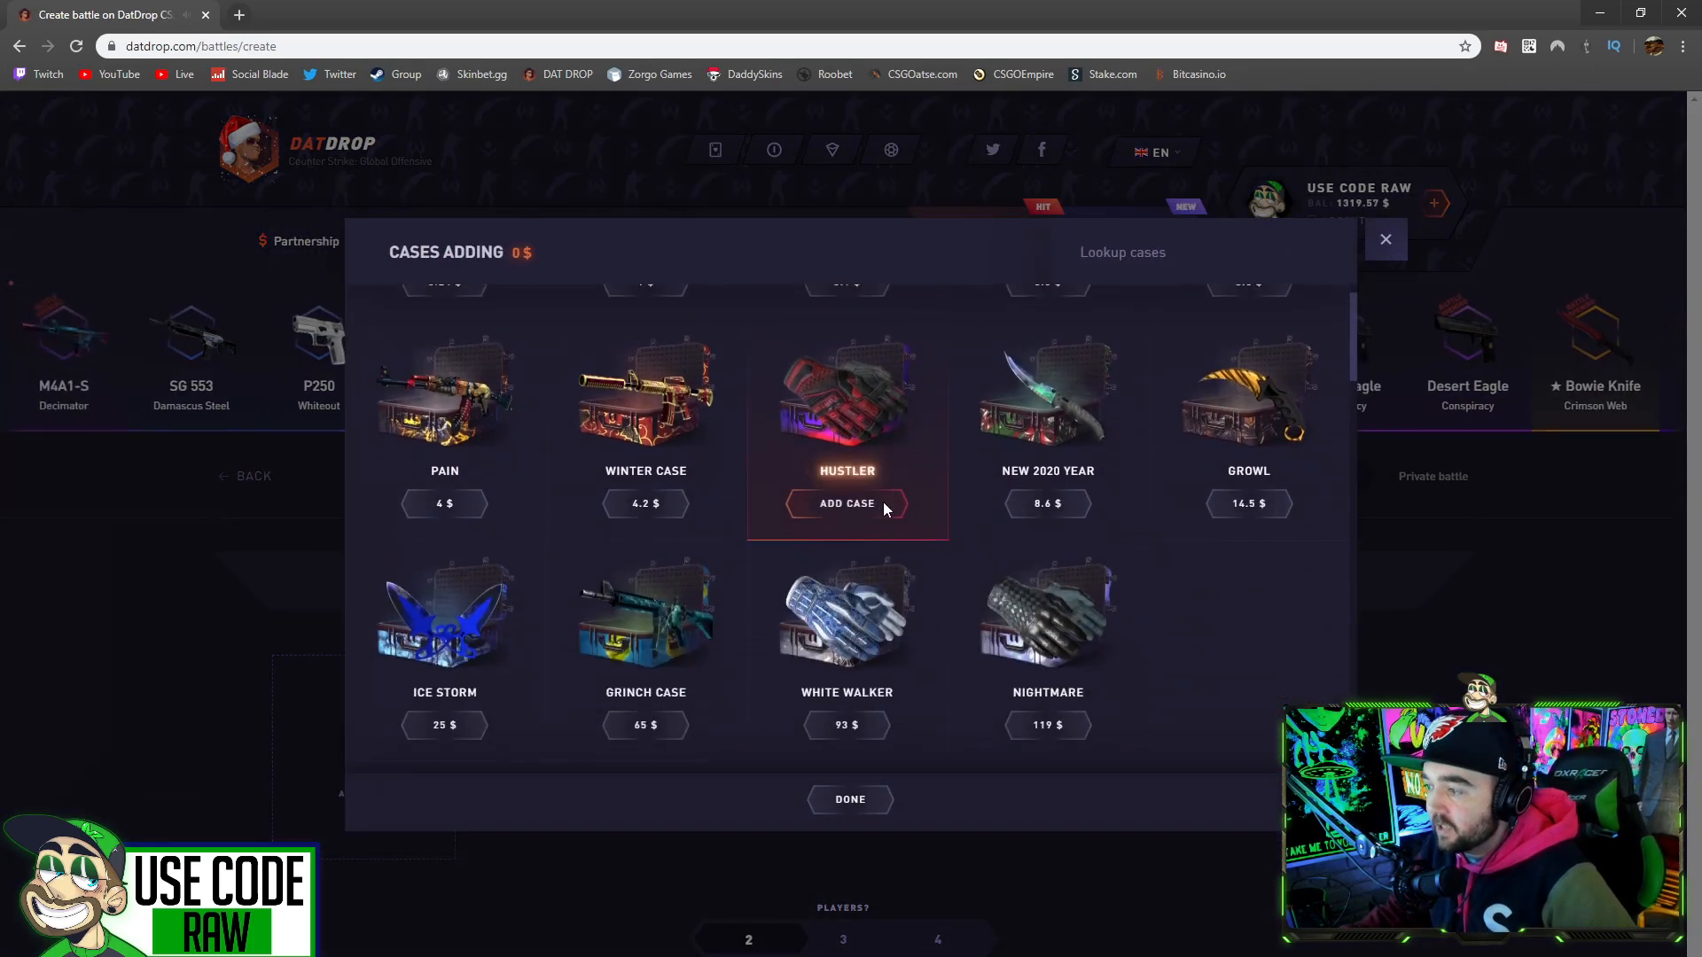
left_click(849, 800)
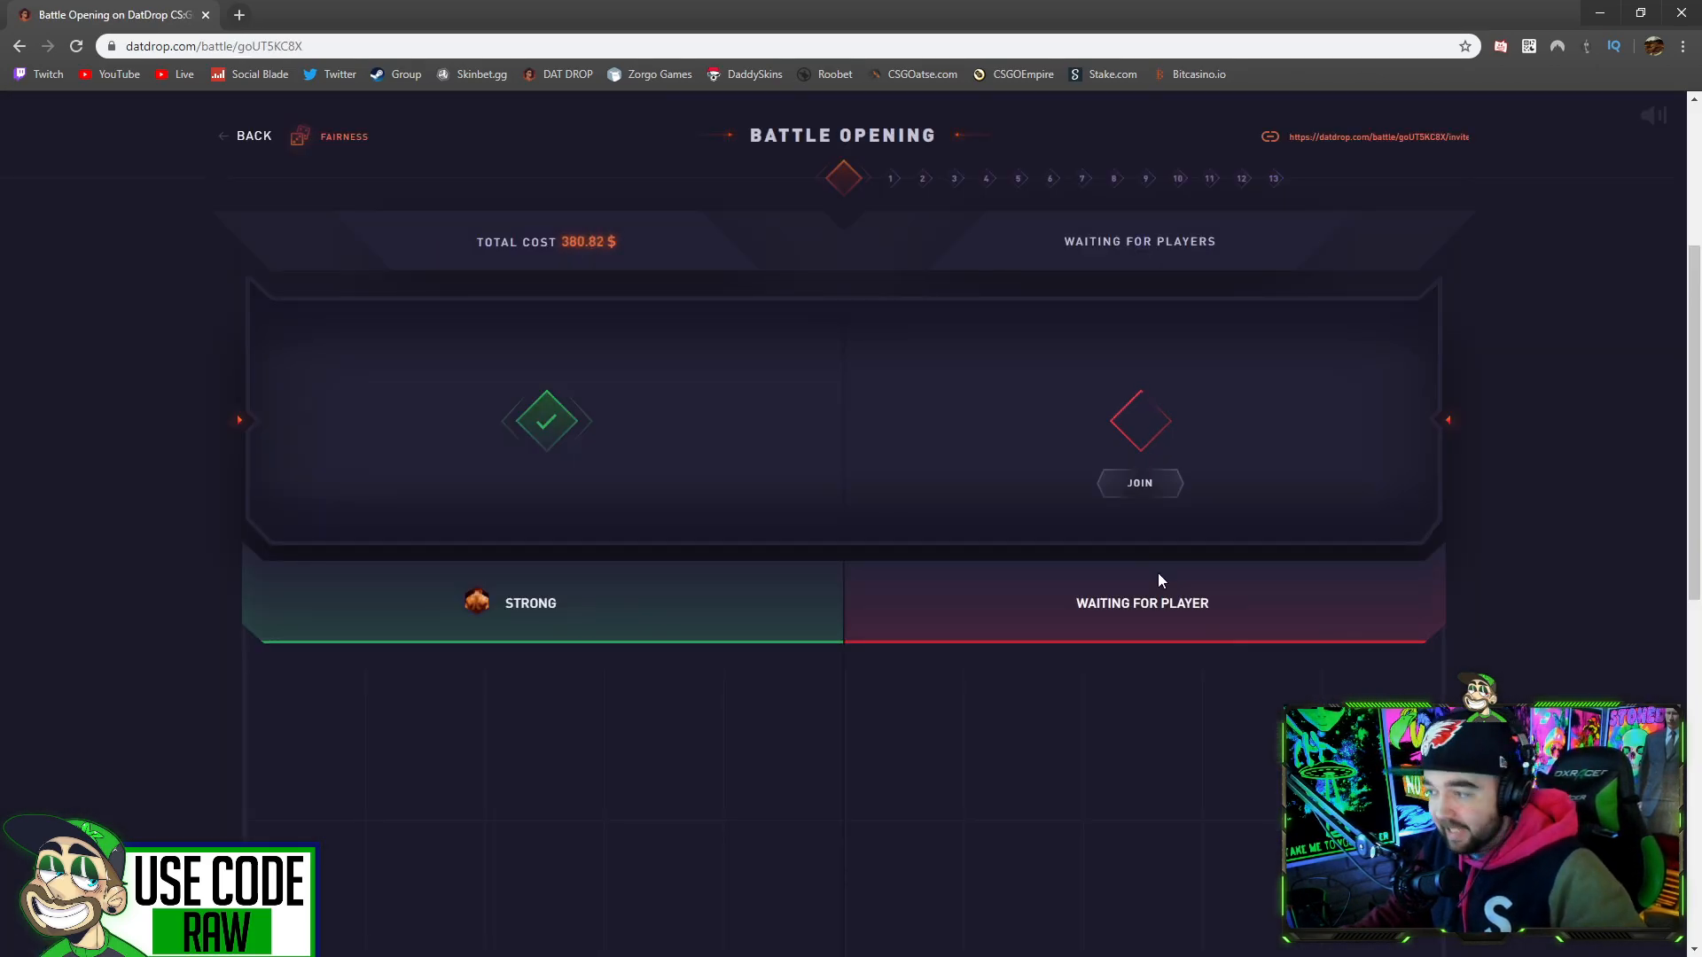
Step: Join the 380.82 $ battle against STRONG and watch it reach round 10 of 13
left_click(1138, 482)
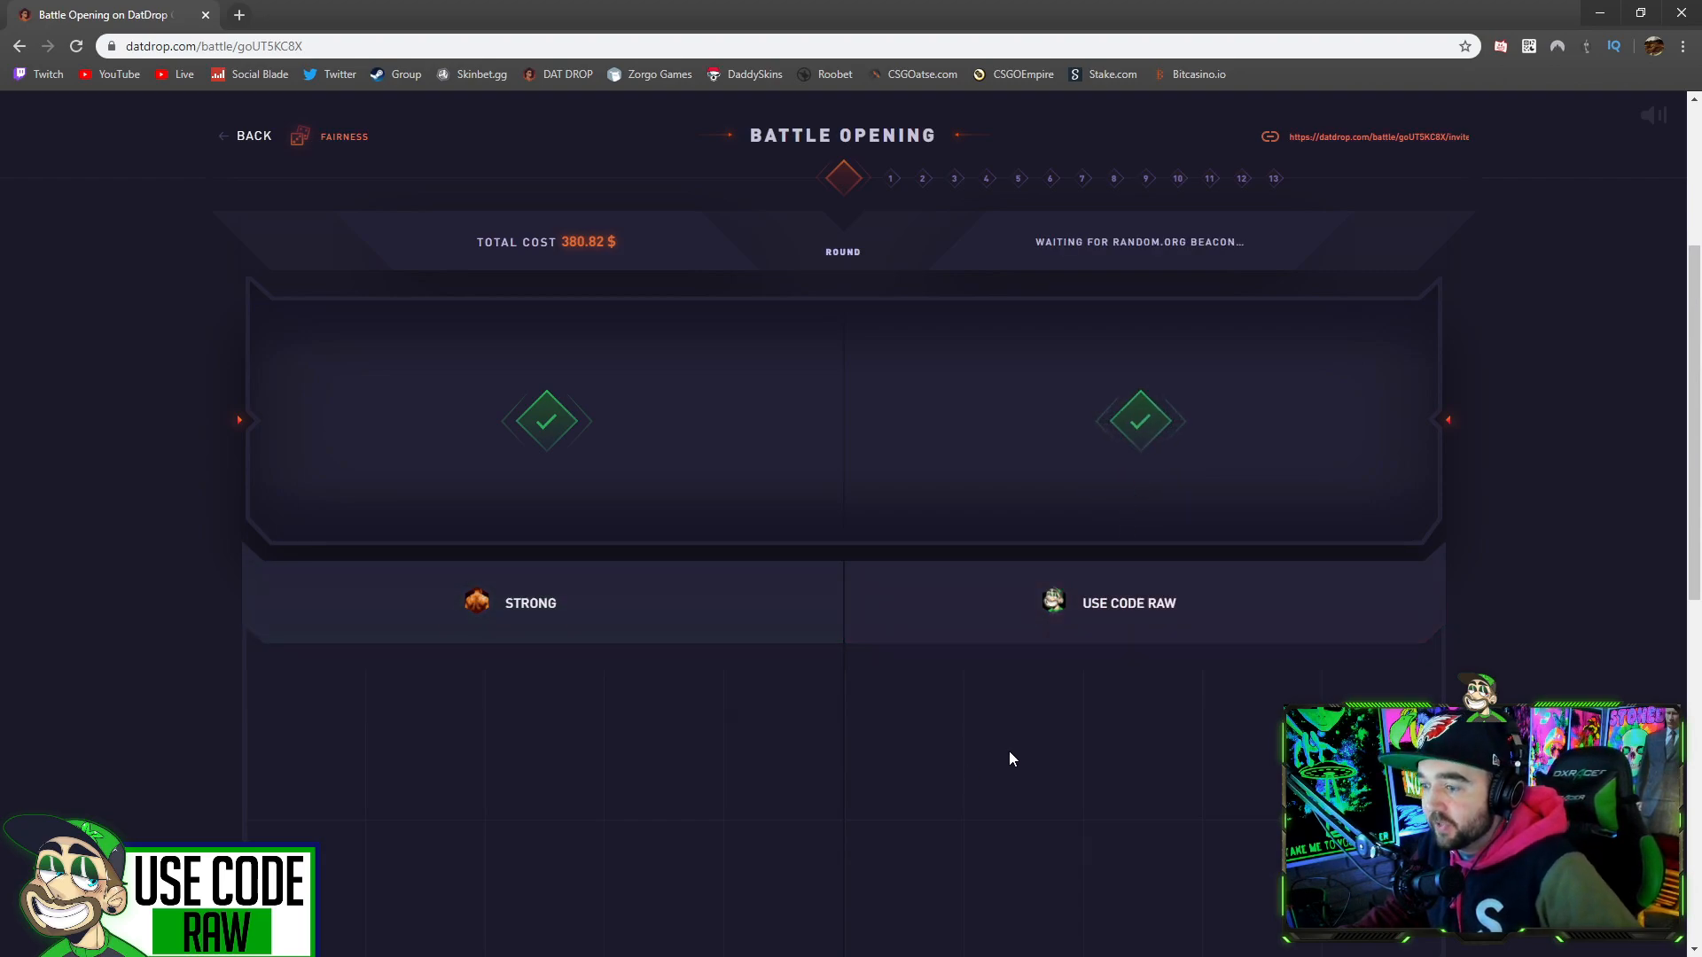
mouse_move(985, 705)
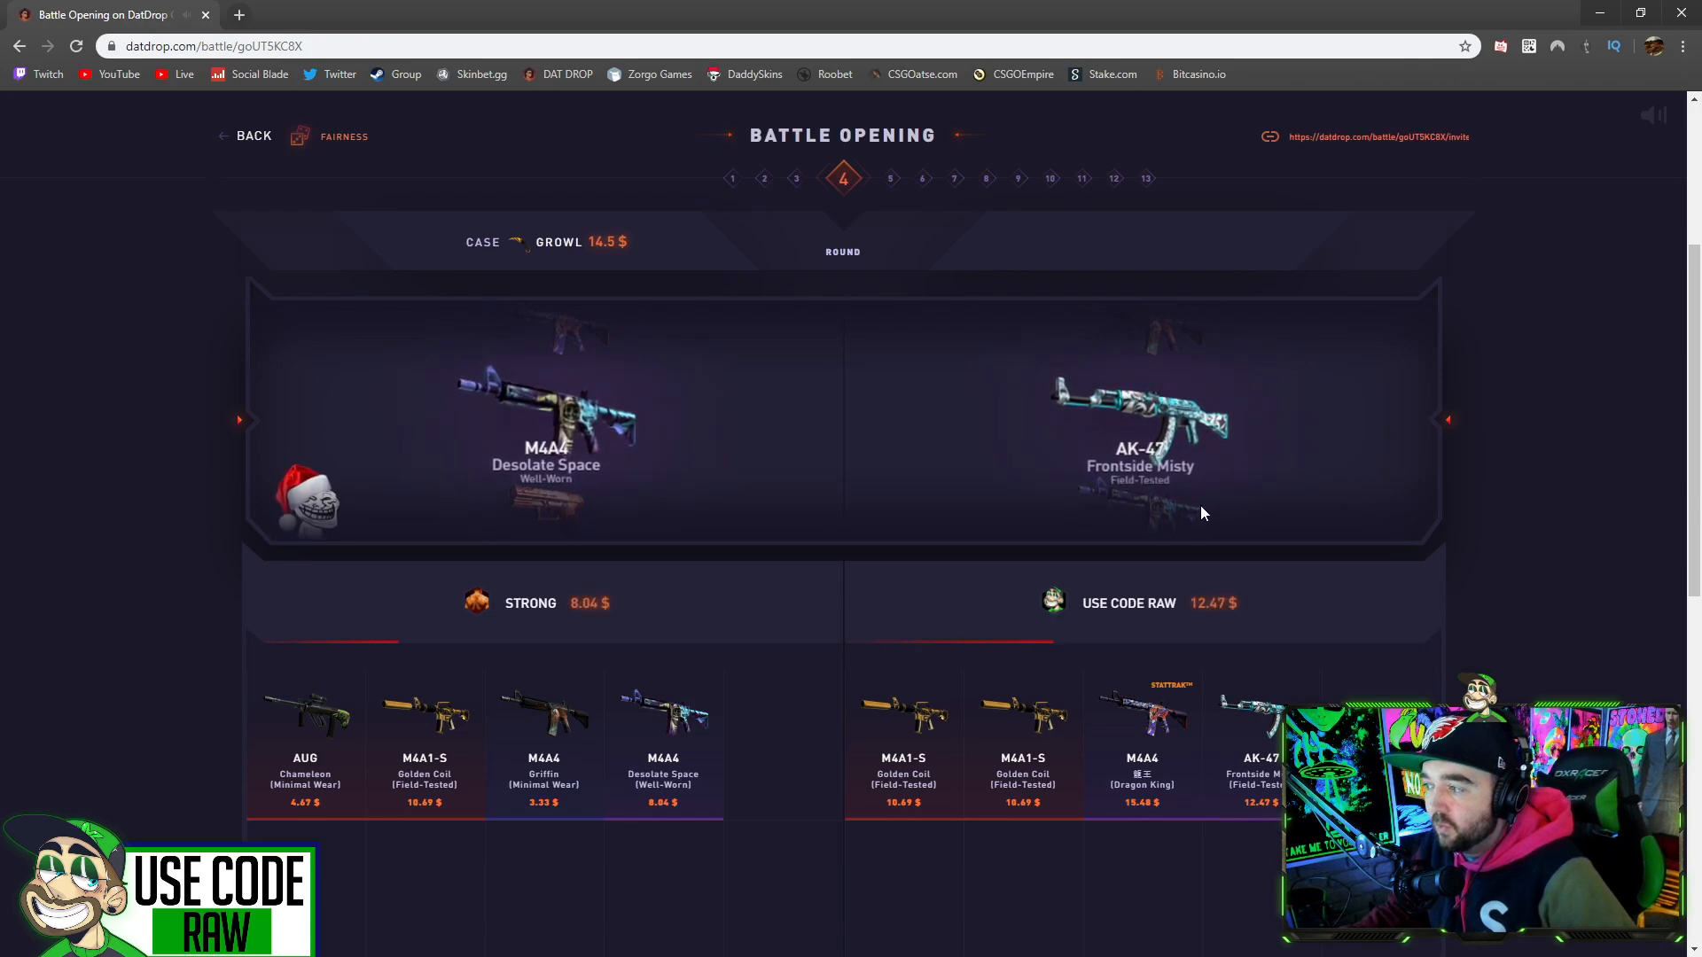
mouse_move(1292, 500)
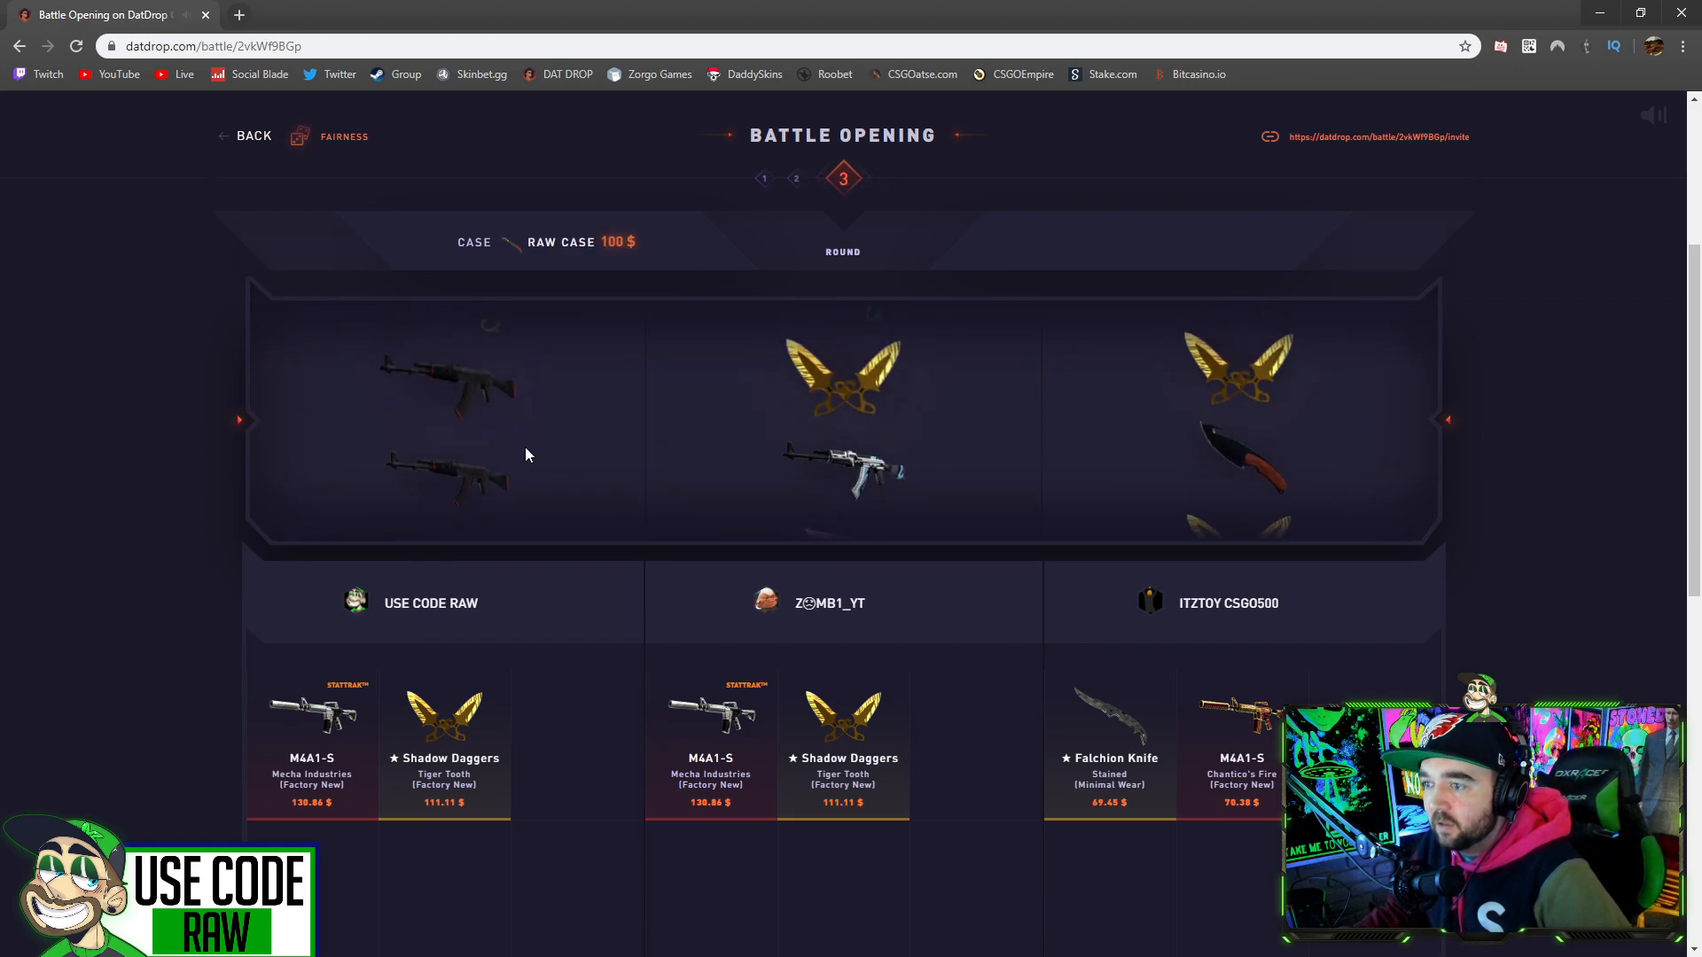
left_click(251, 136)
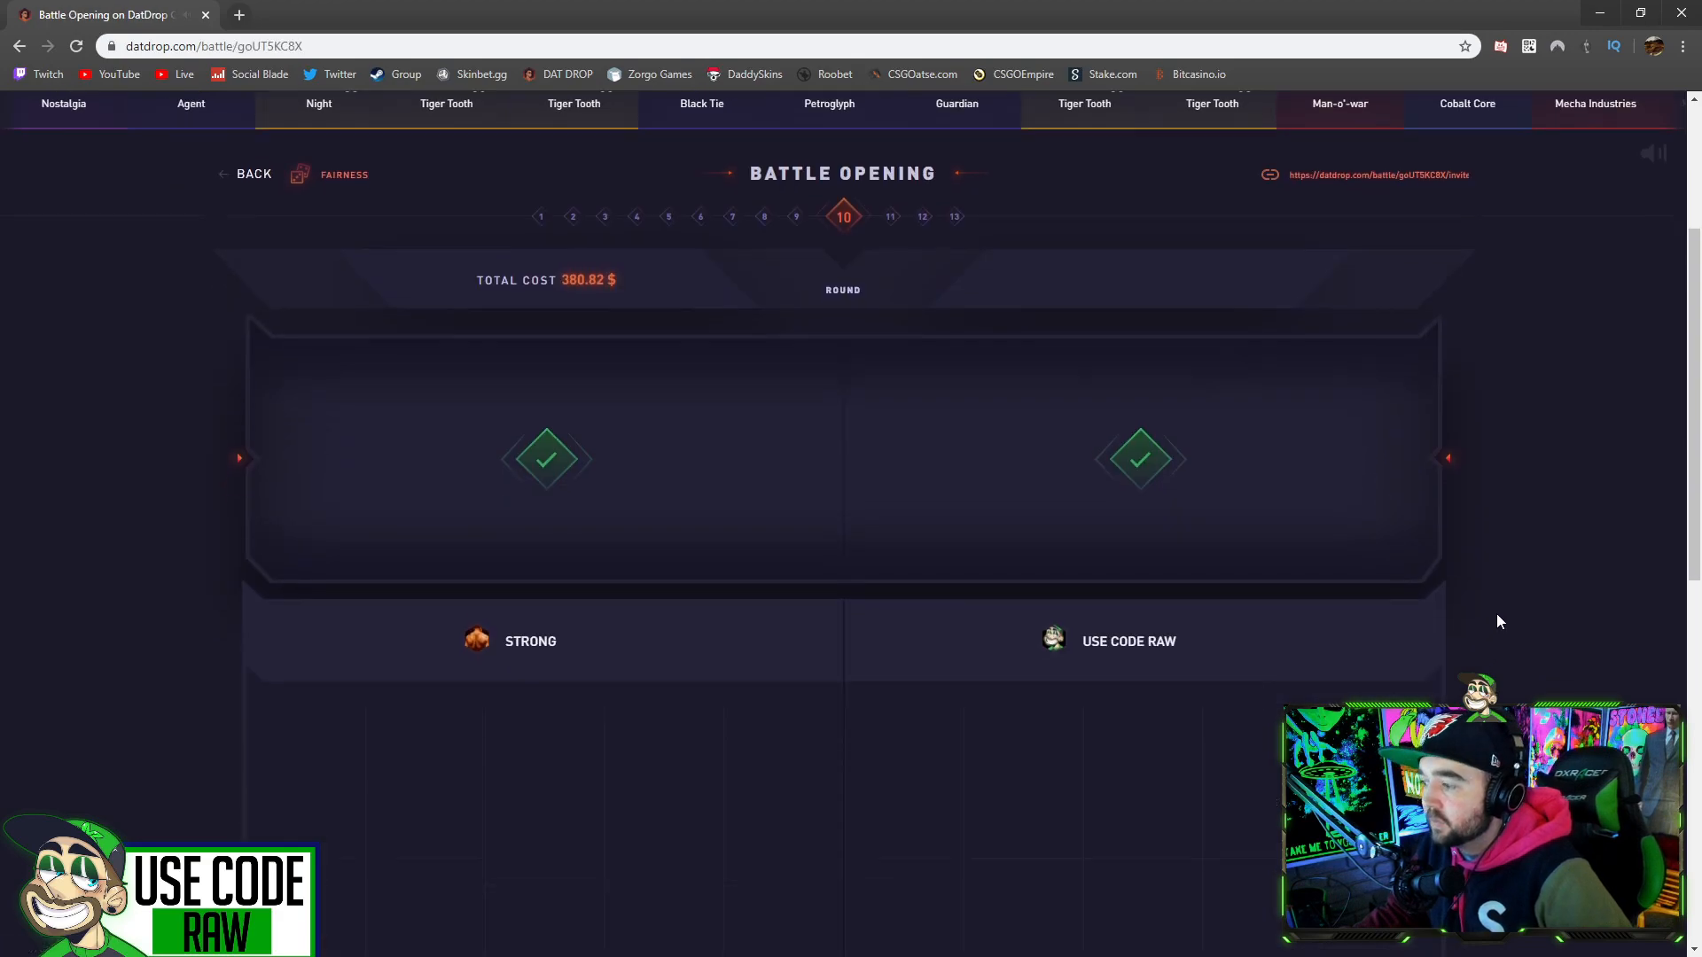
Step: Scroll through the remaining rounds until the win popup shows 452.82 $ to 213.08 $
scroll("down", 3)
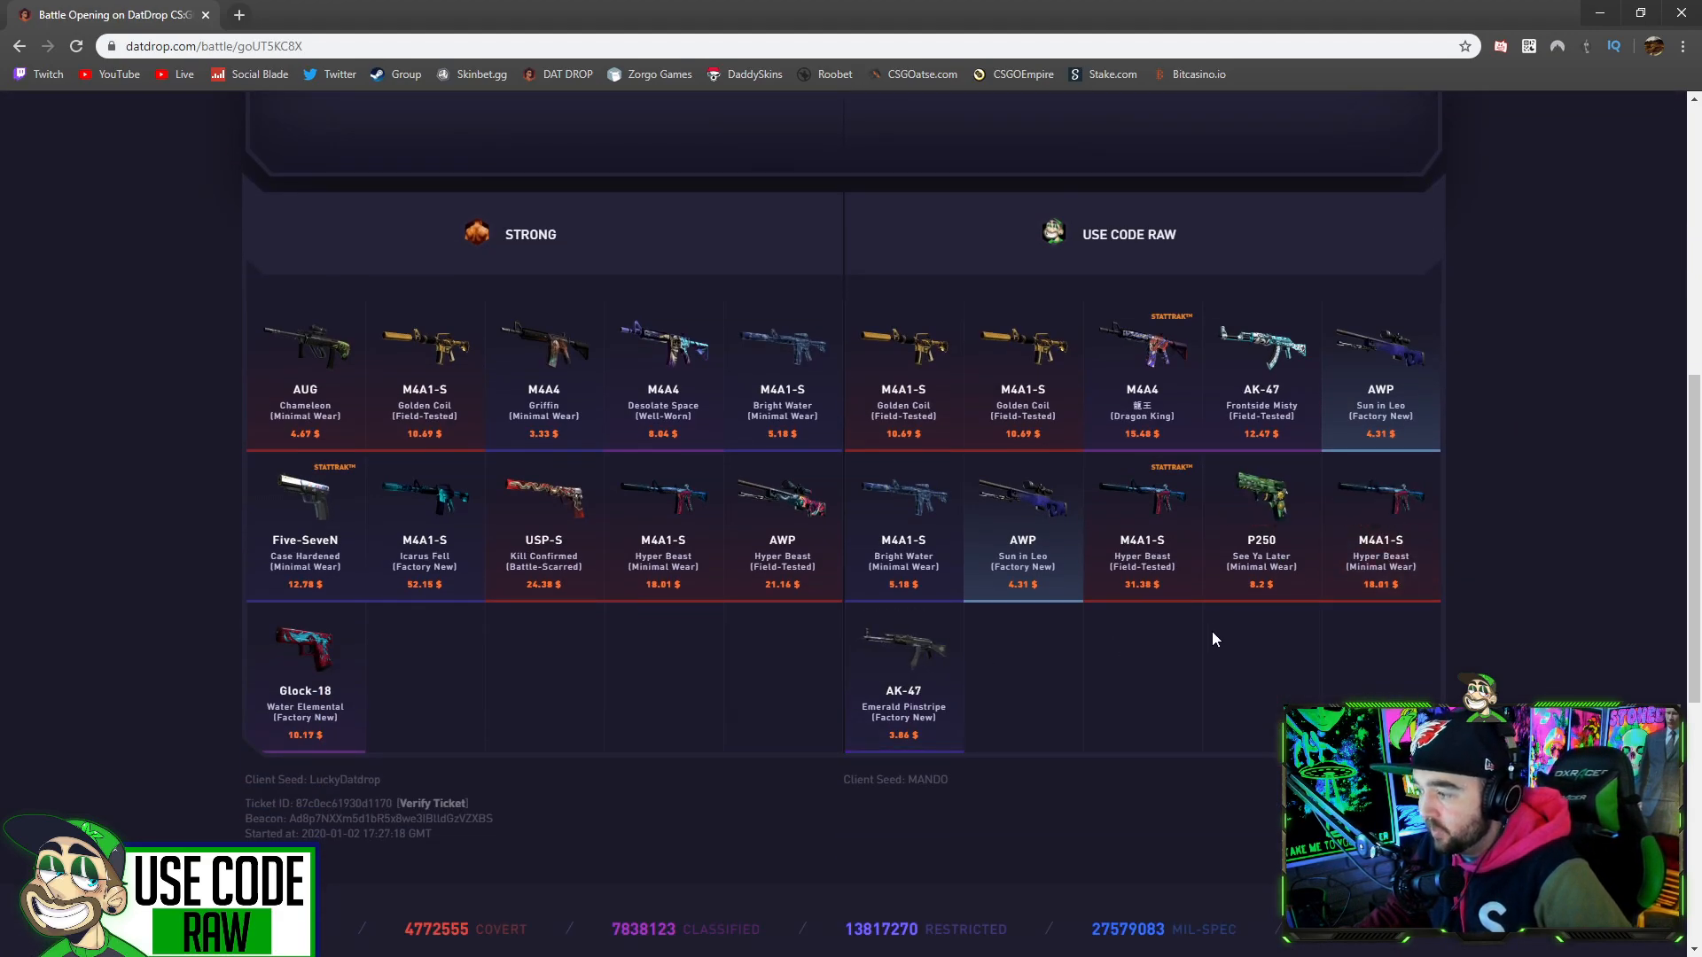
scroll("up", 3)
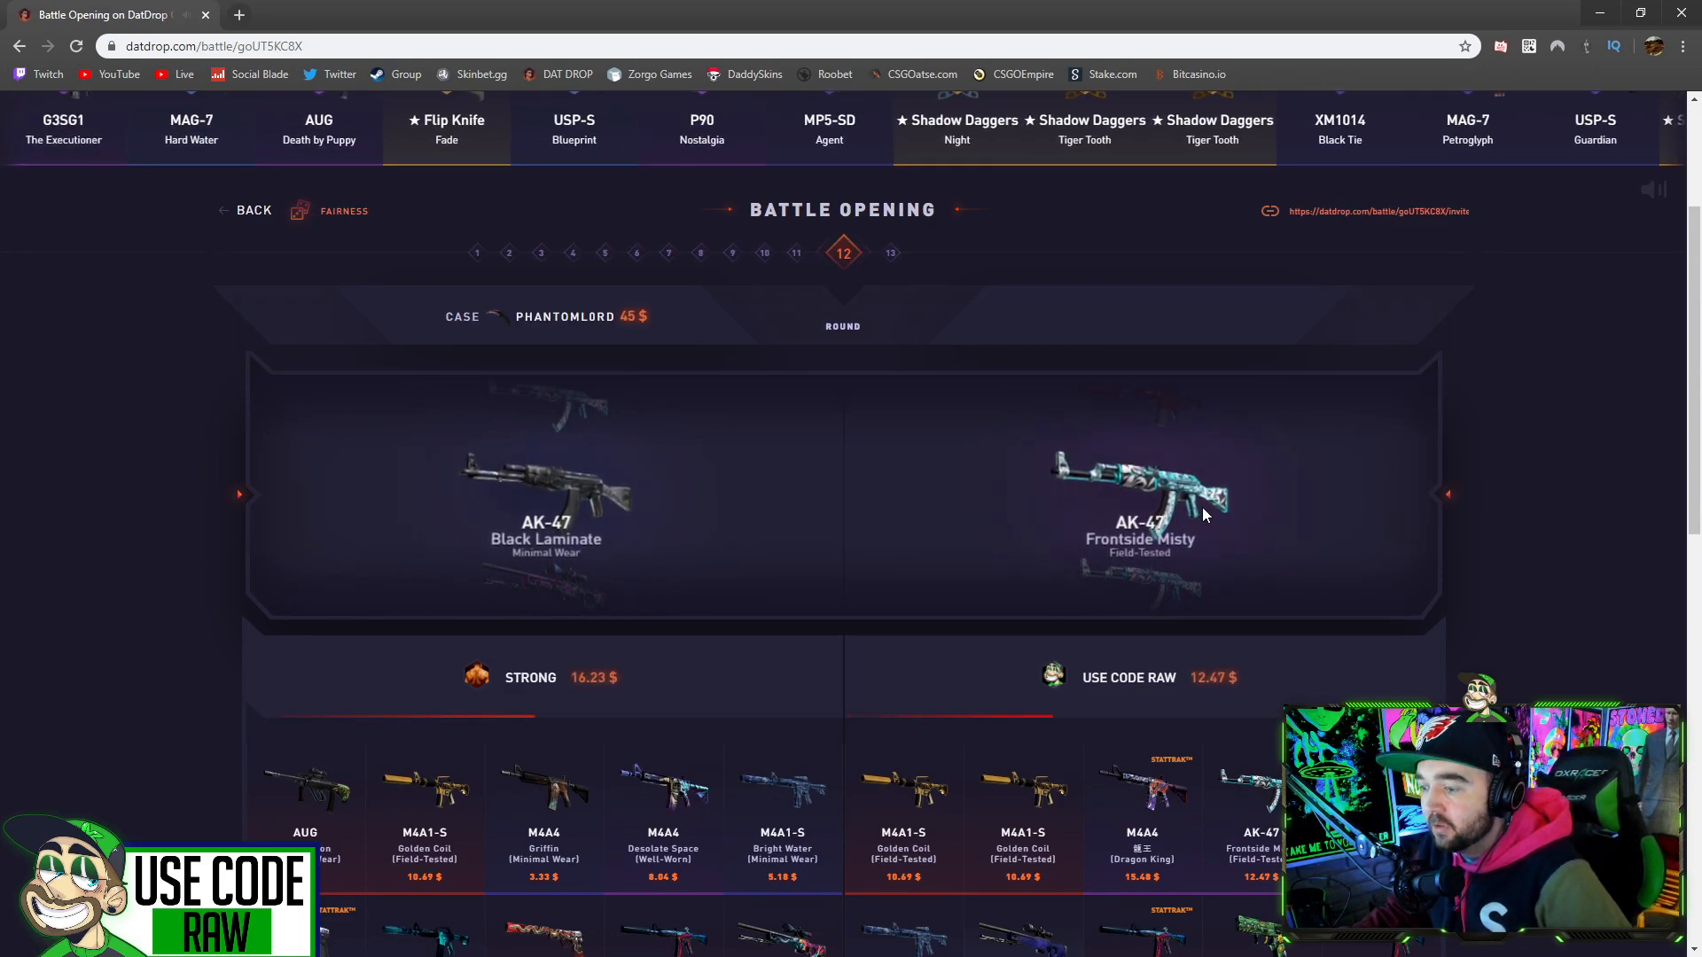
scroll("down", 3)
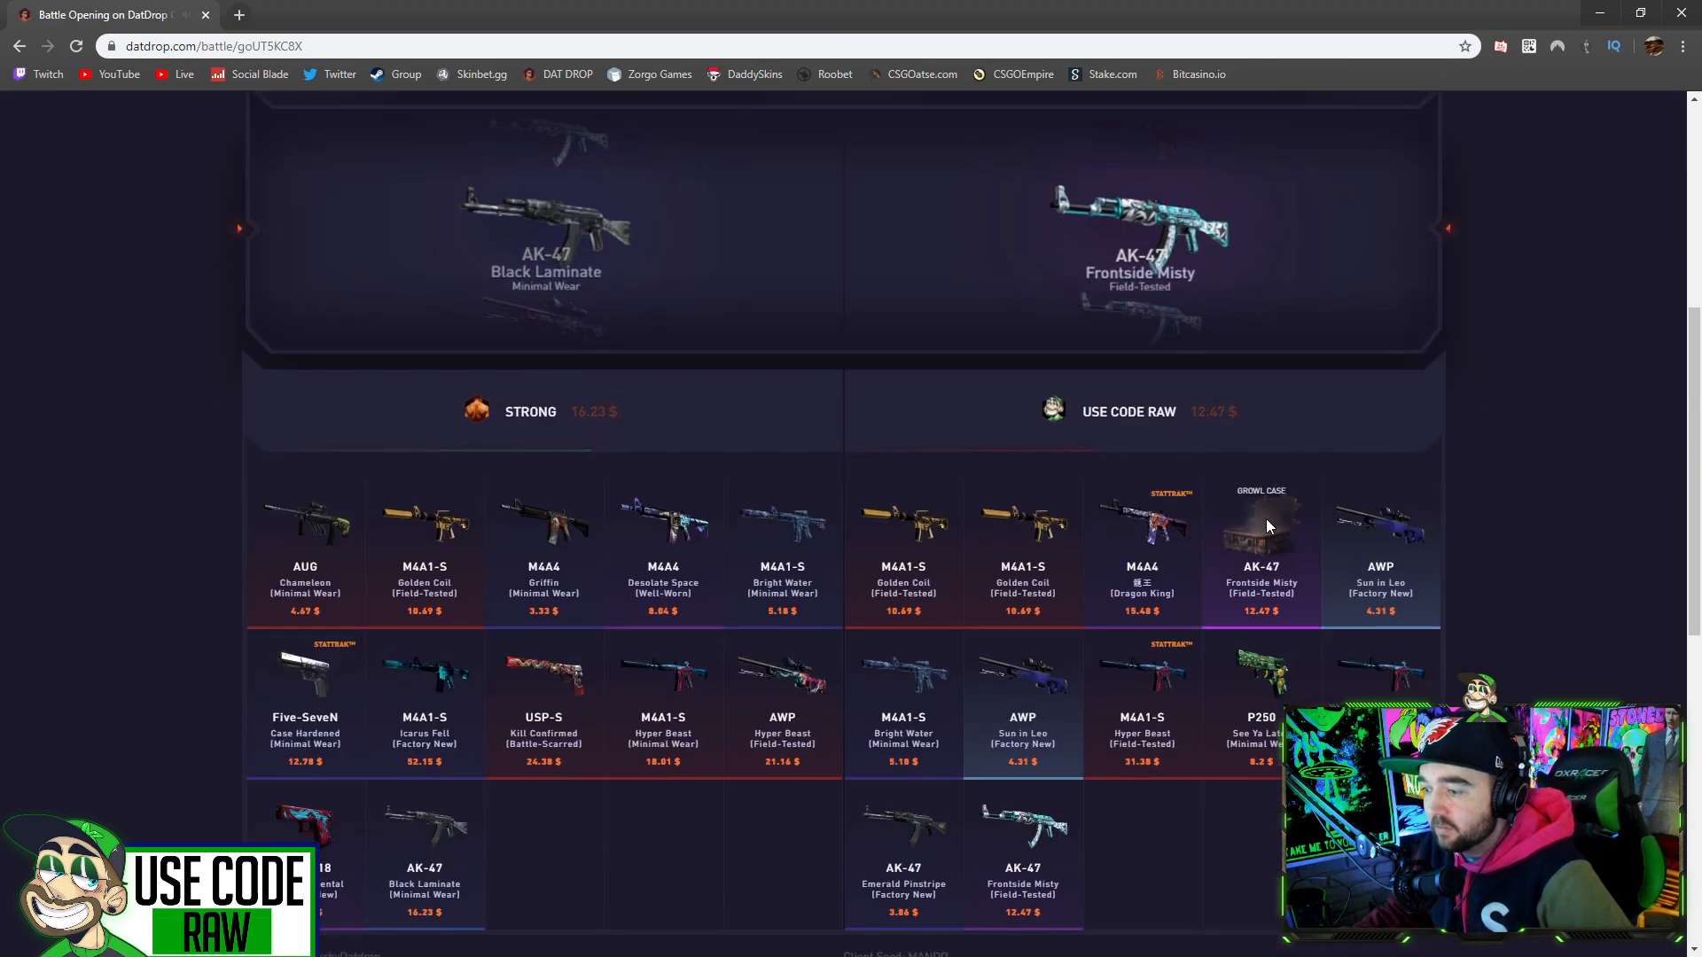
scroll("up", 3)
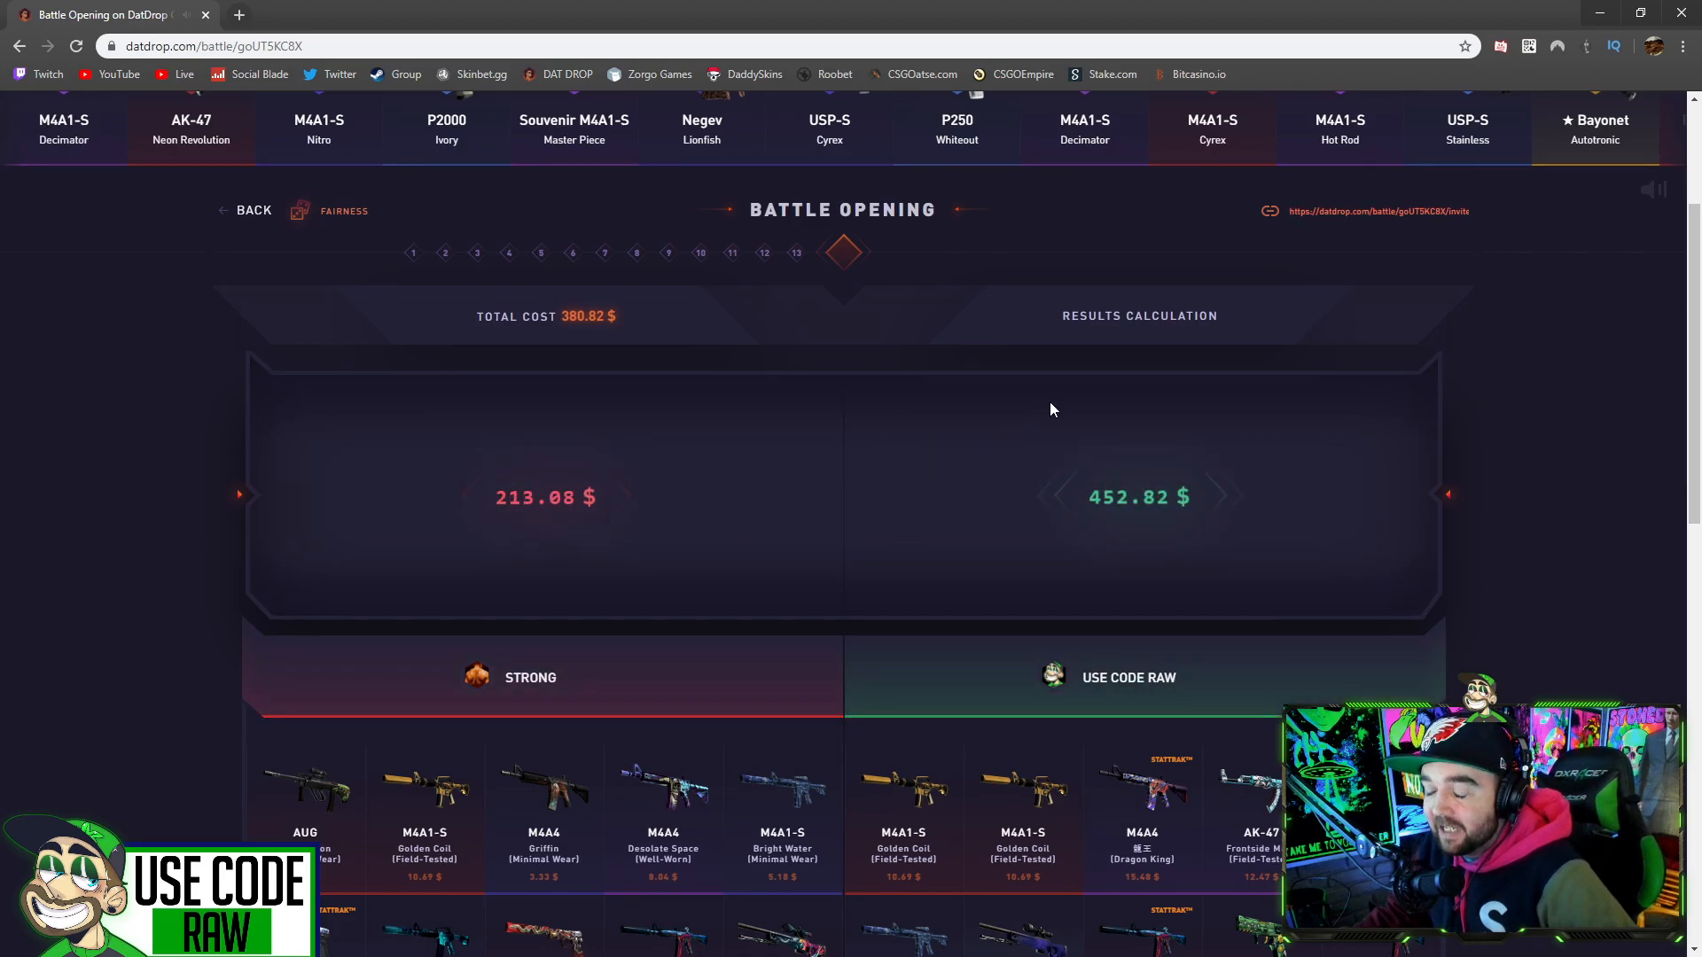
scroll("down", 3)
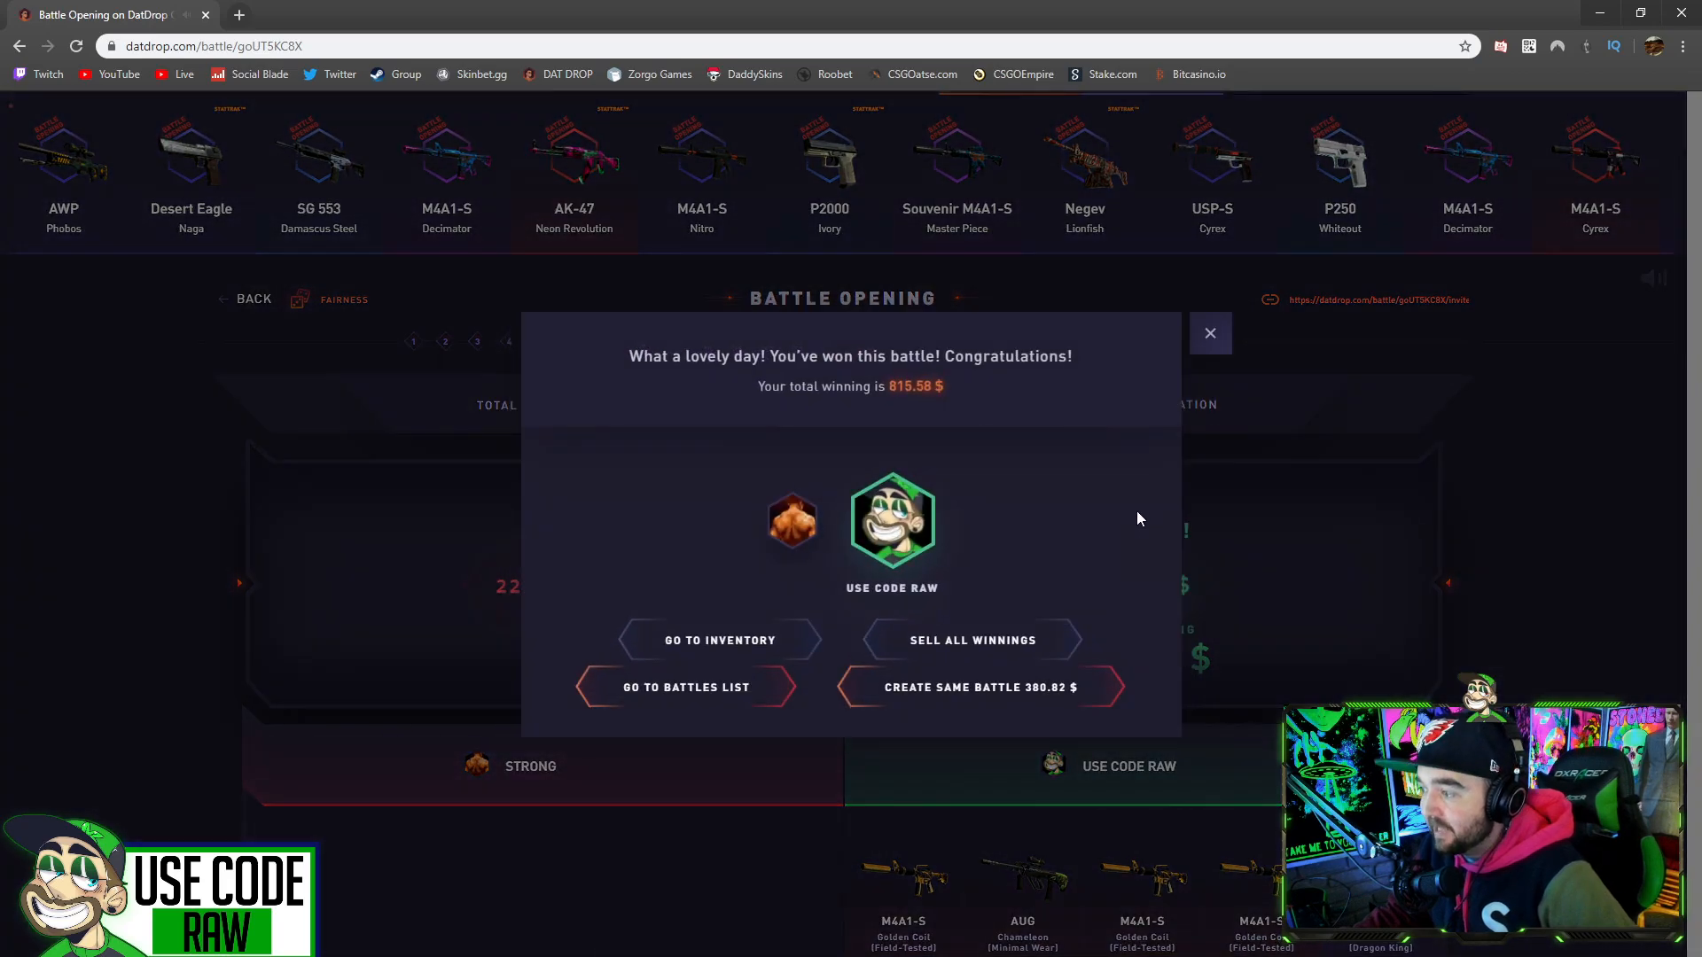
Step: Join the six-round 329 $ battle against VIRAL and ZOMB1_YT, winning 152.52 $
left_click(685, 686)
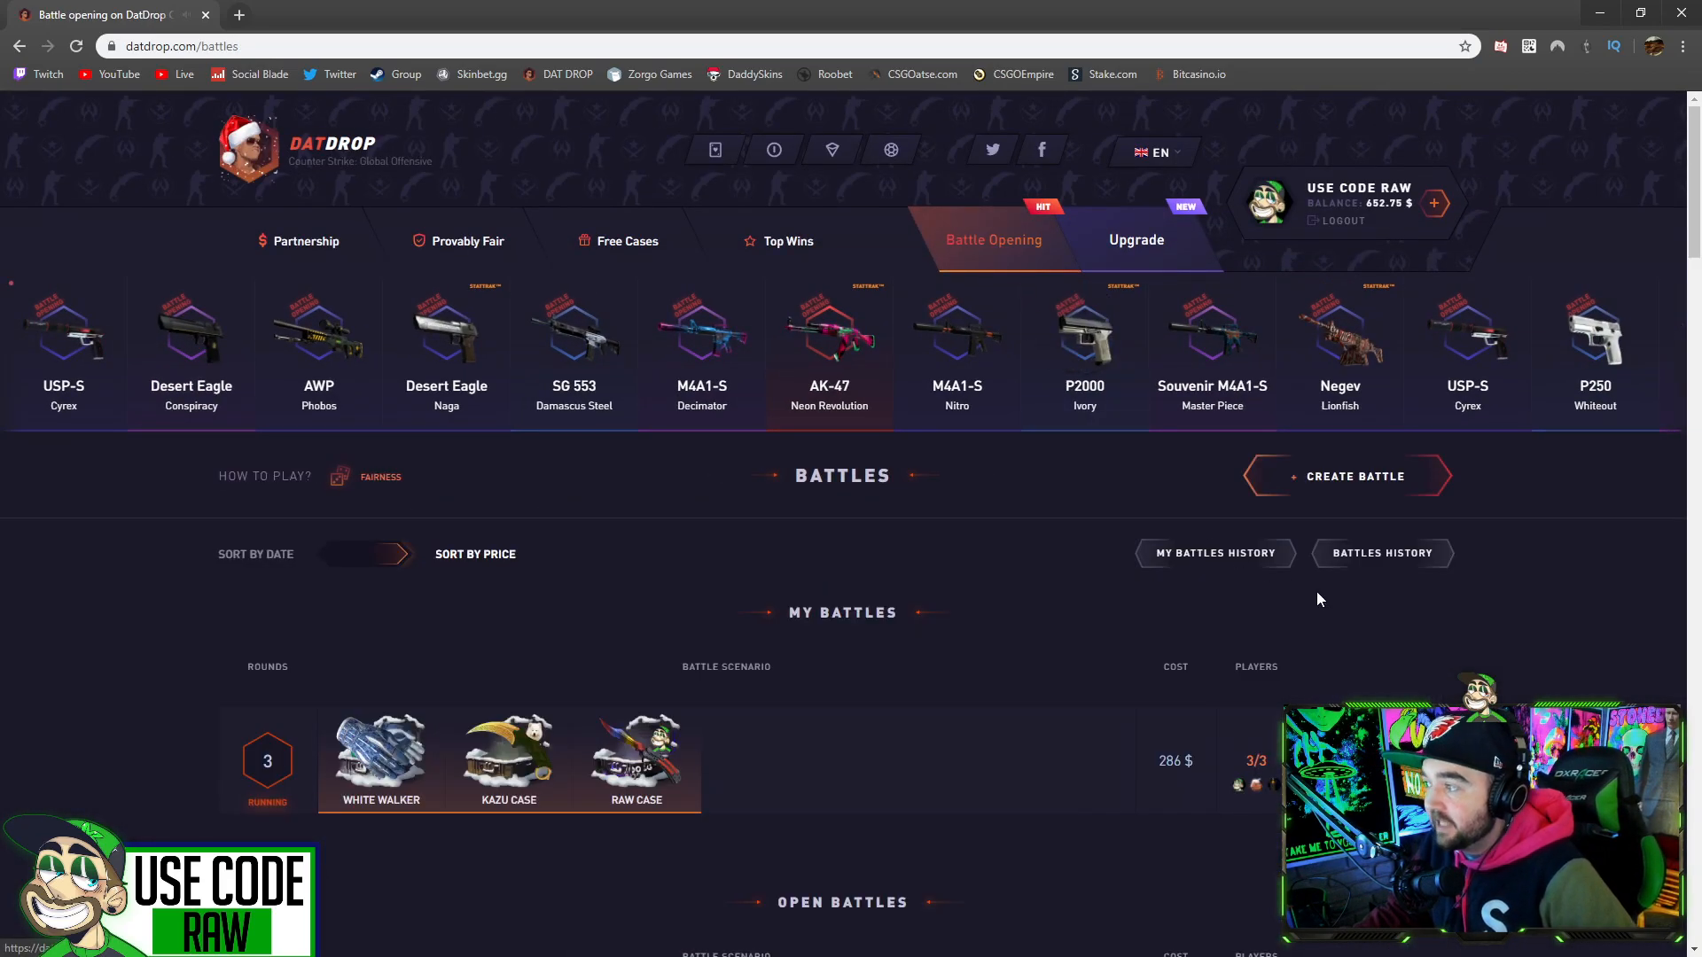
scroll("down", 3)
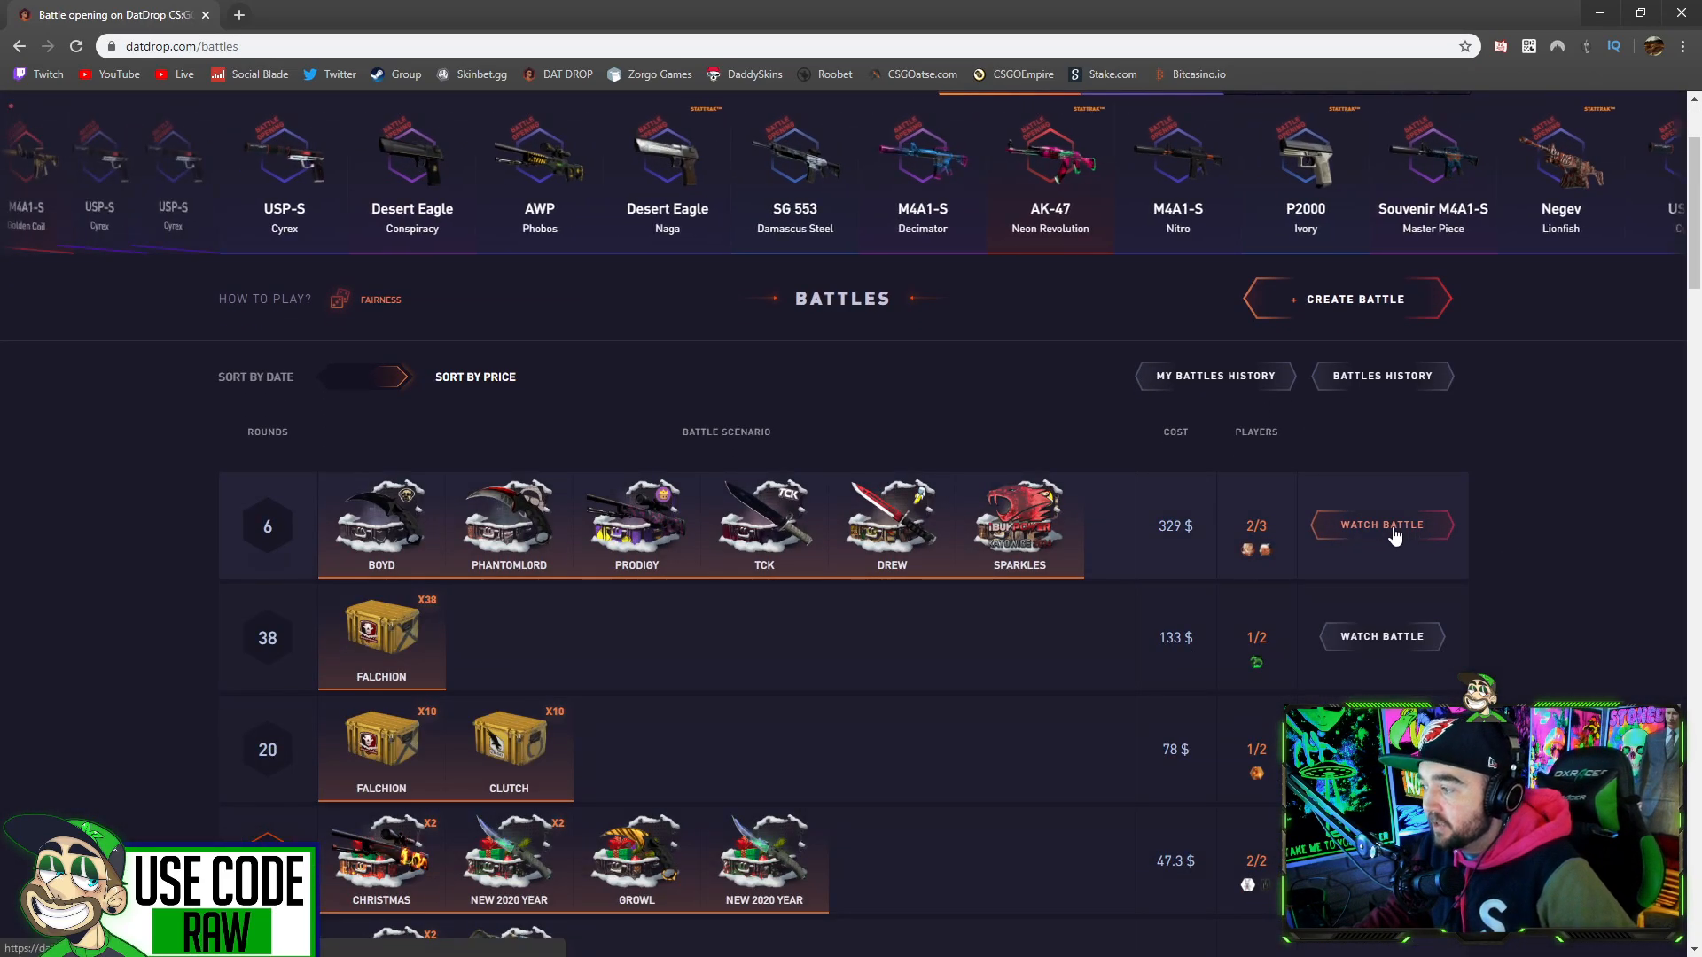
left_click(1381, 526)
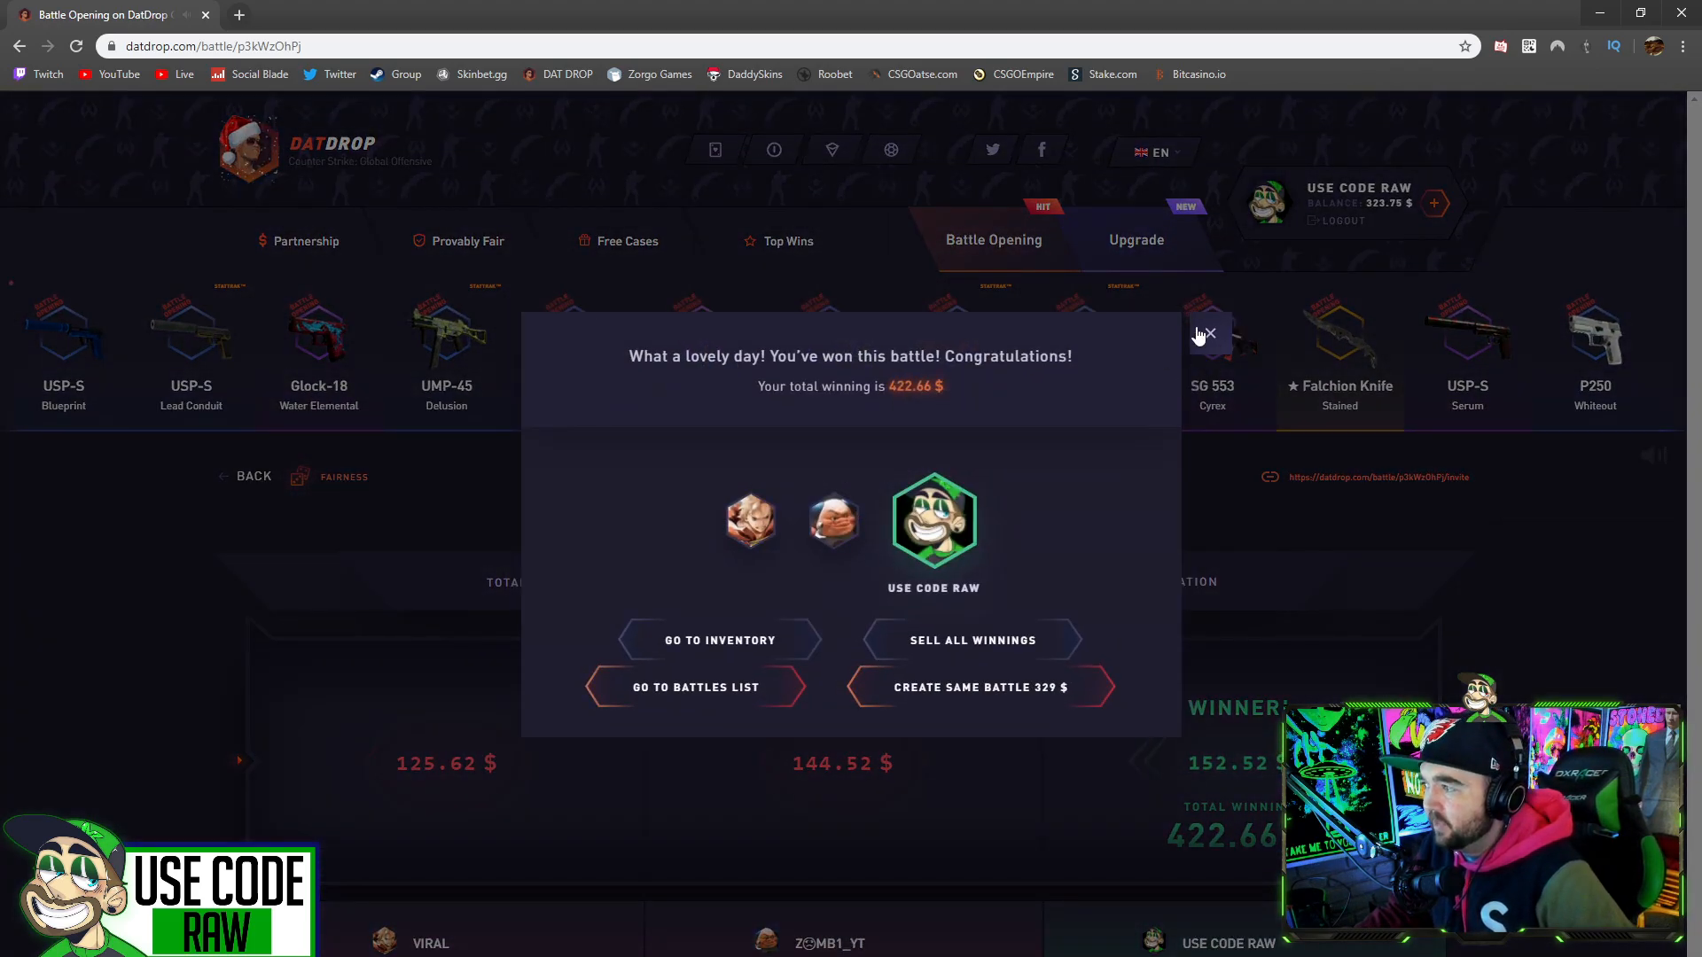
Step: Dismiss the win popup and scroll the profile page showing a 323.75 $ balance
left_click(720, 639)
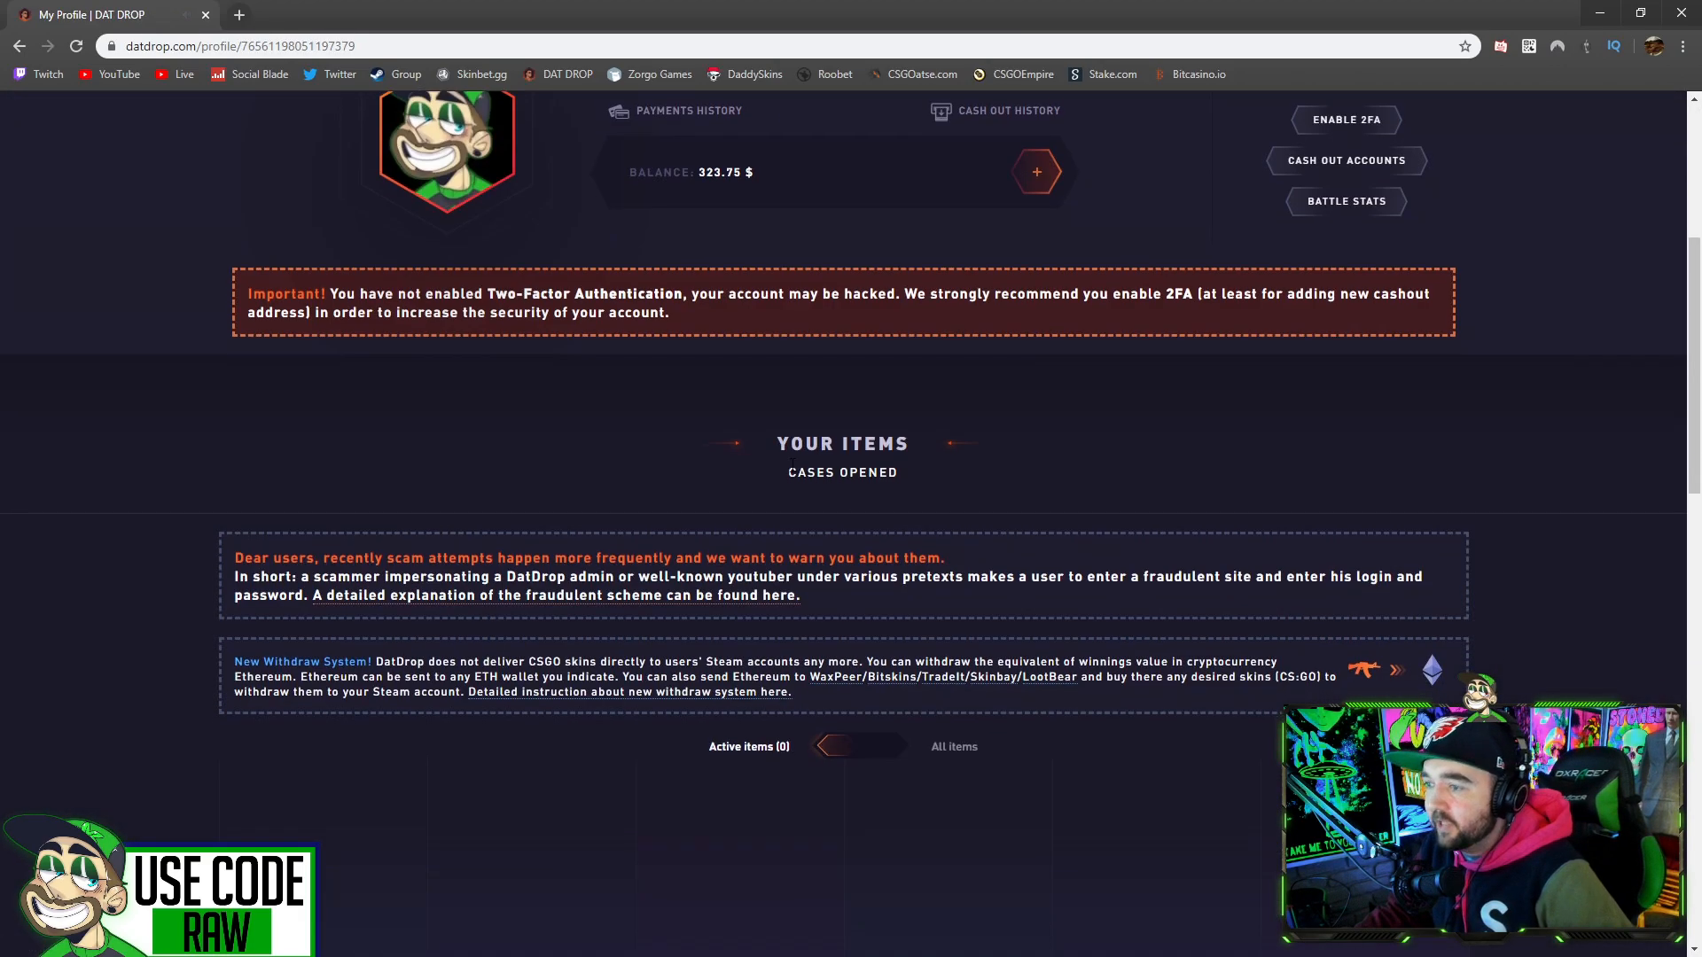
scroll("down", 3)
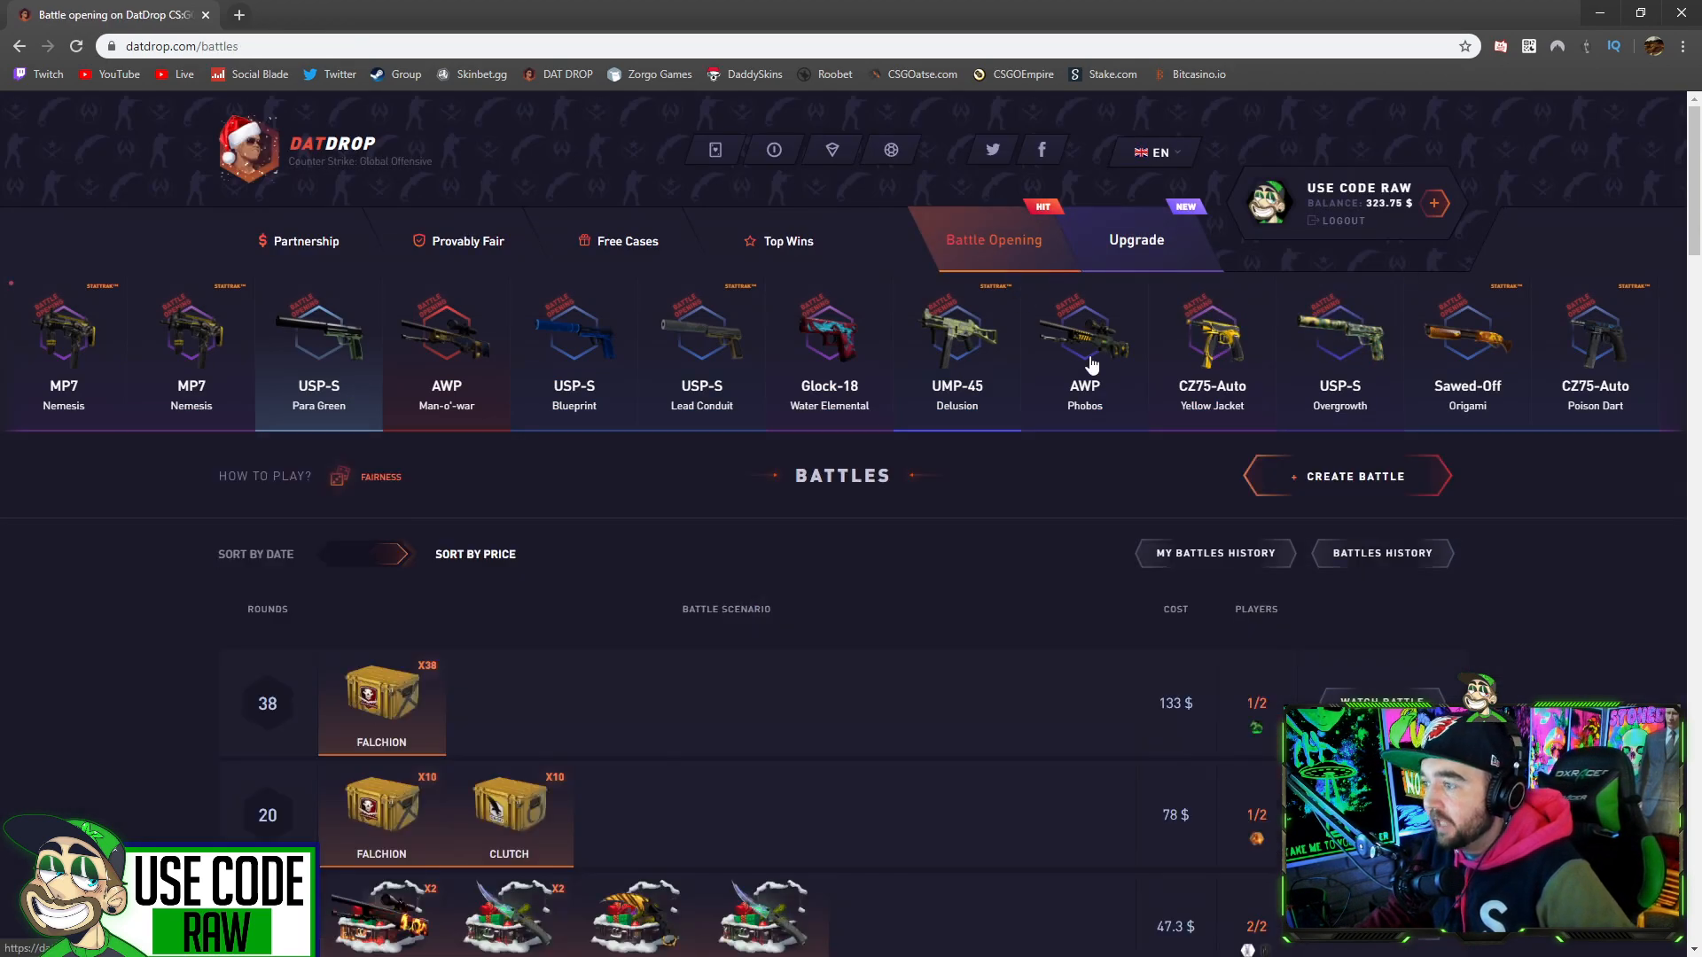
Step: Enter the 312 $ battle against ZOMB1_YT and VIRAL, winning 247.10 $
left_click(1355, 475)
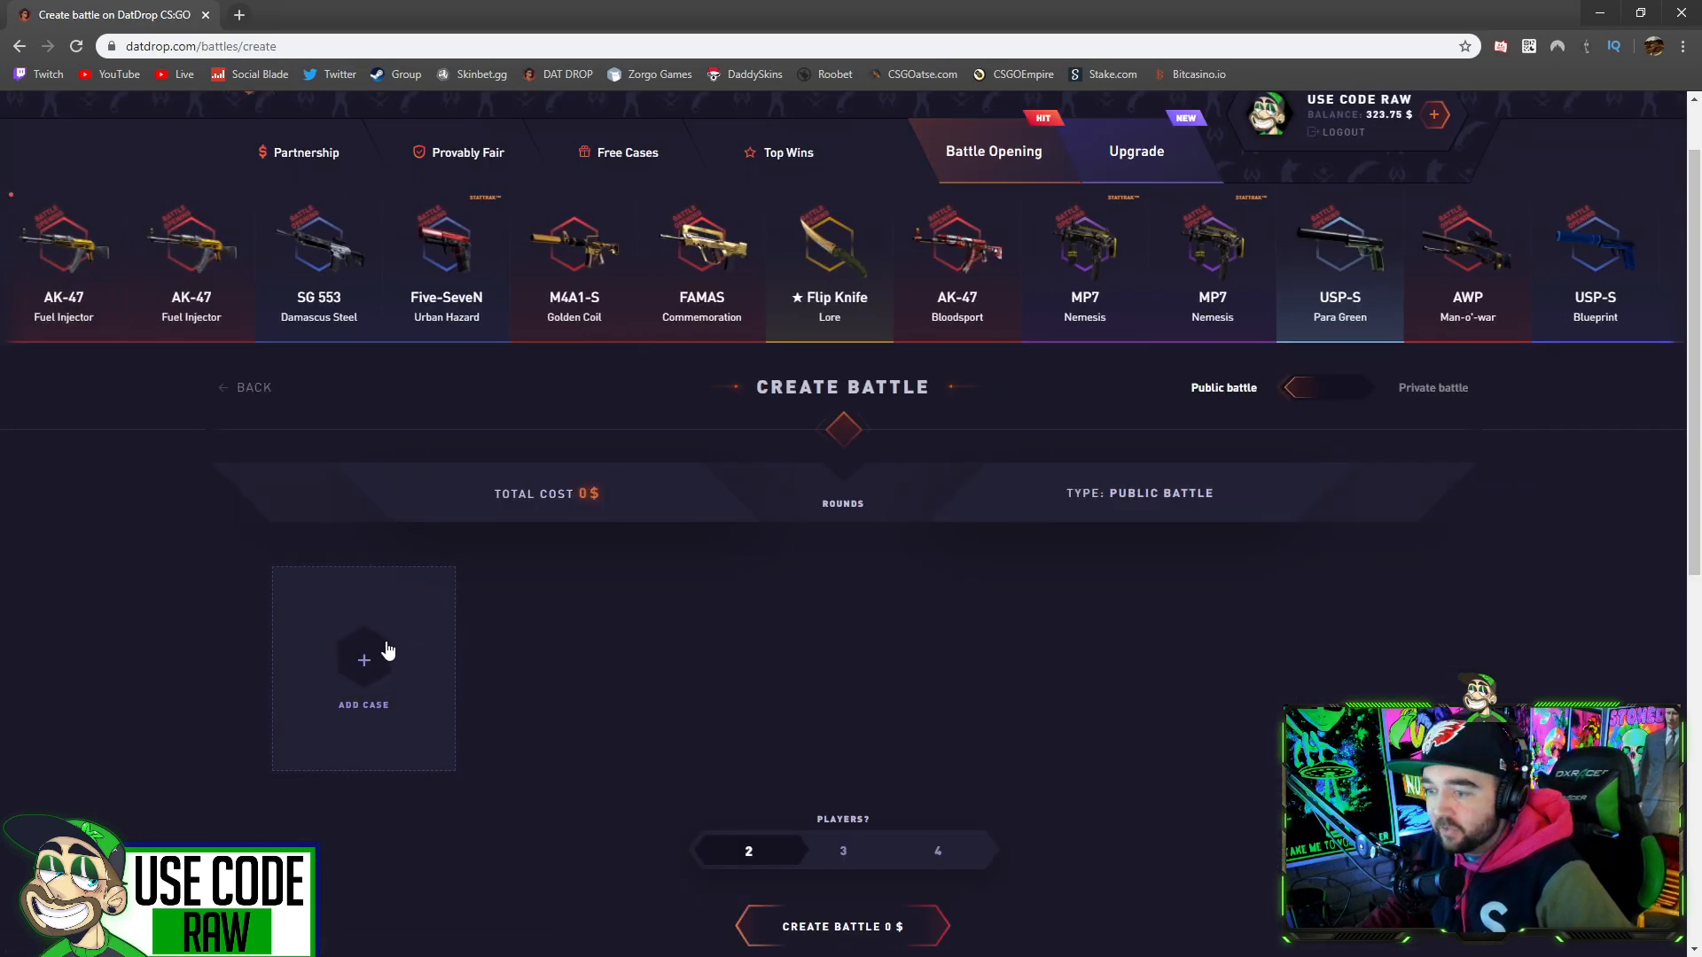
left_click(841, 925)
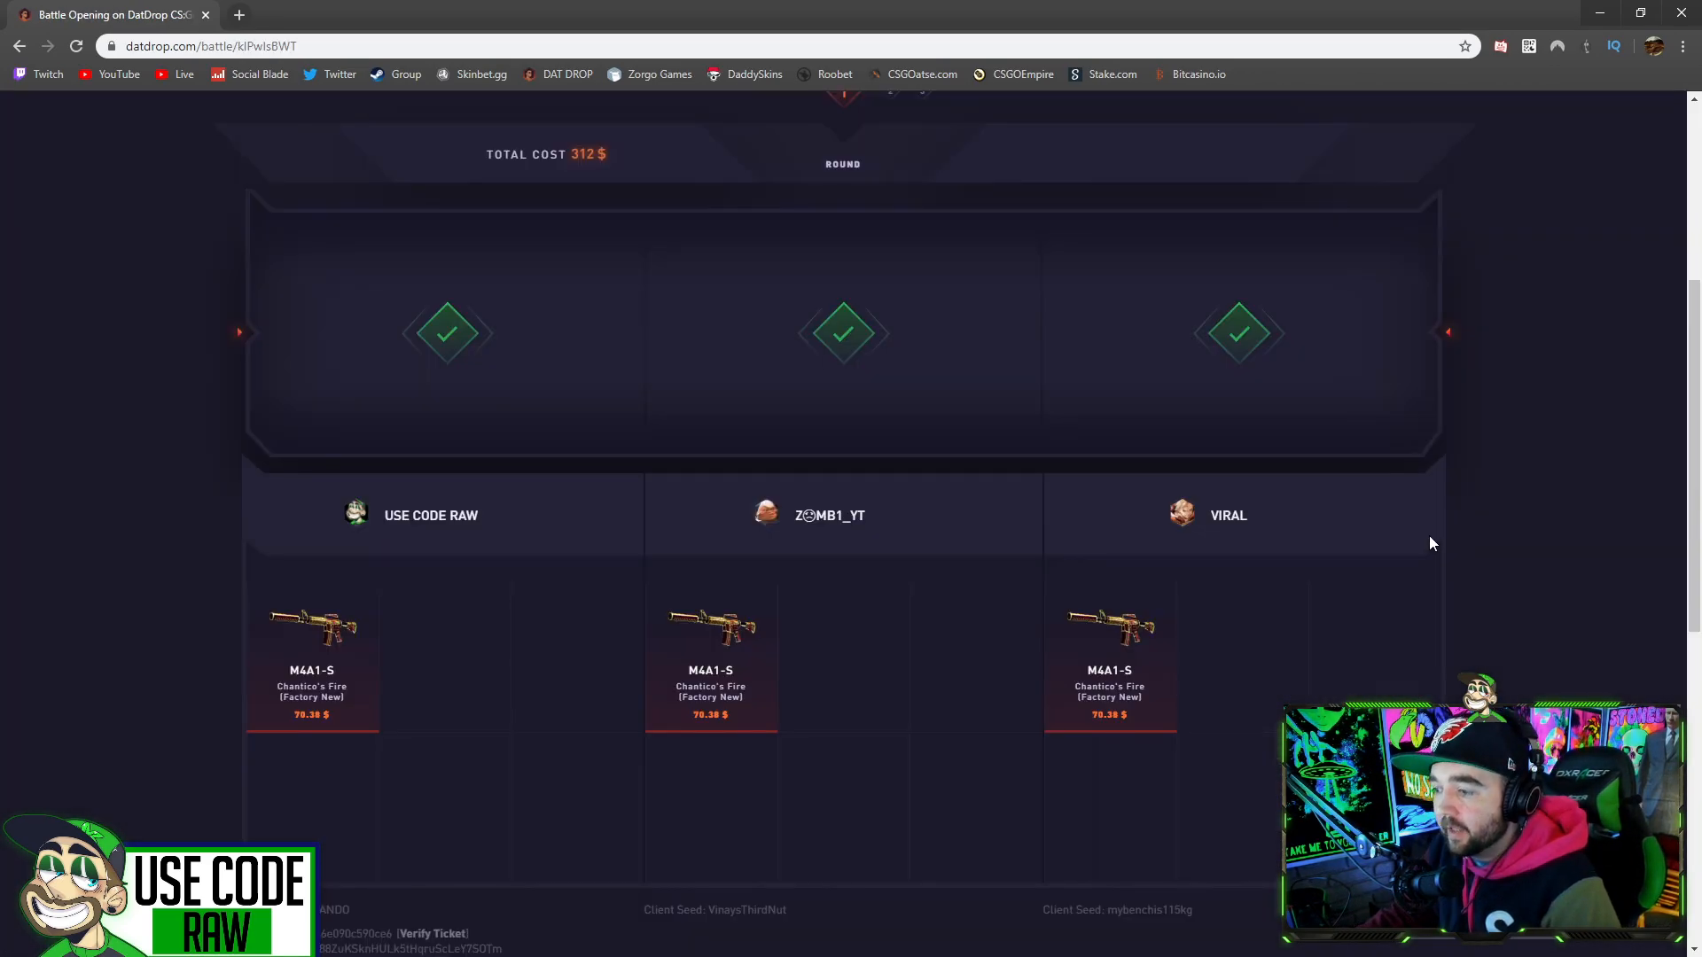
scroll("up", 3)
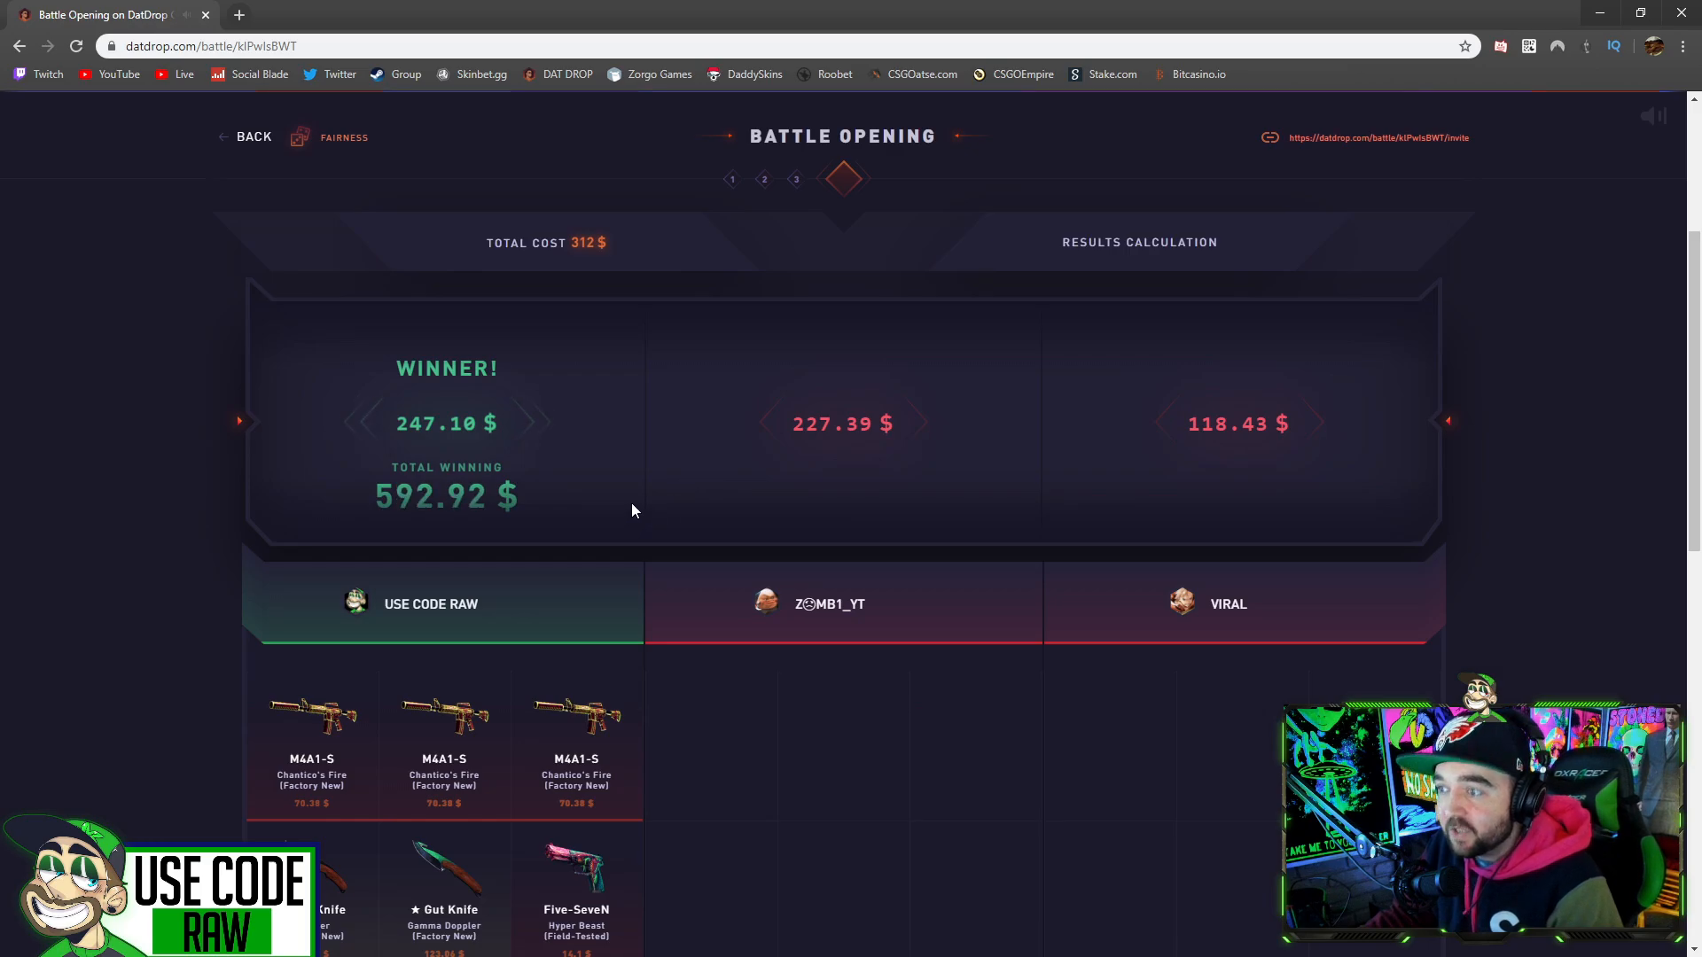
Step: Scroll the profile's active items: 62 skins worth 2557.2 $, 11.75 $ balance
scroll("up", 3)
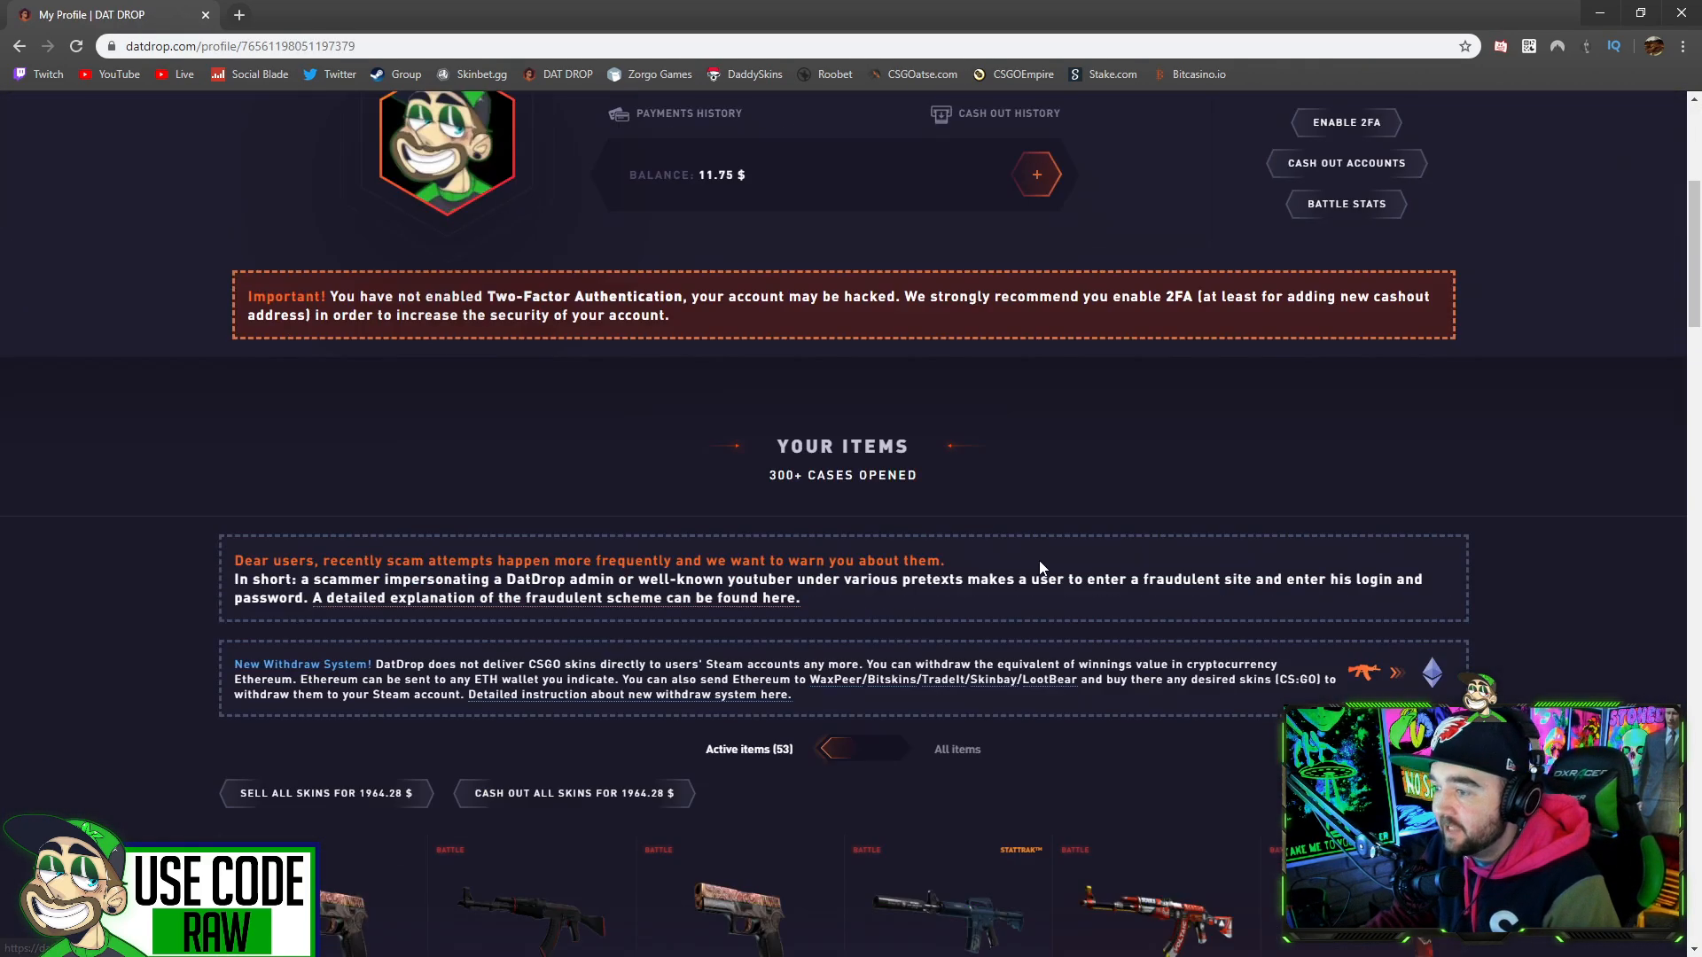
scroll("down", 3)
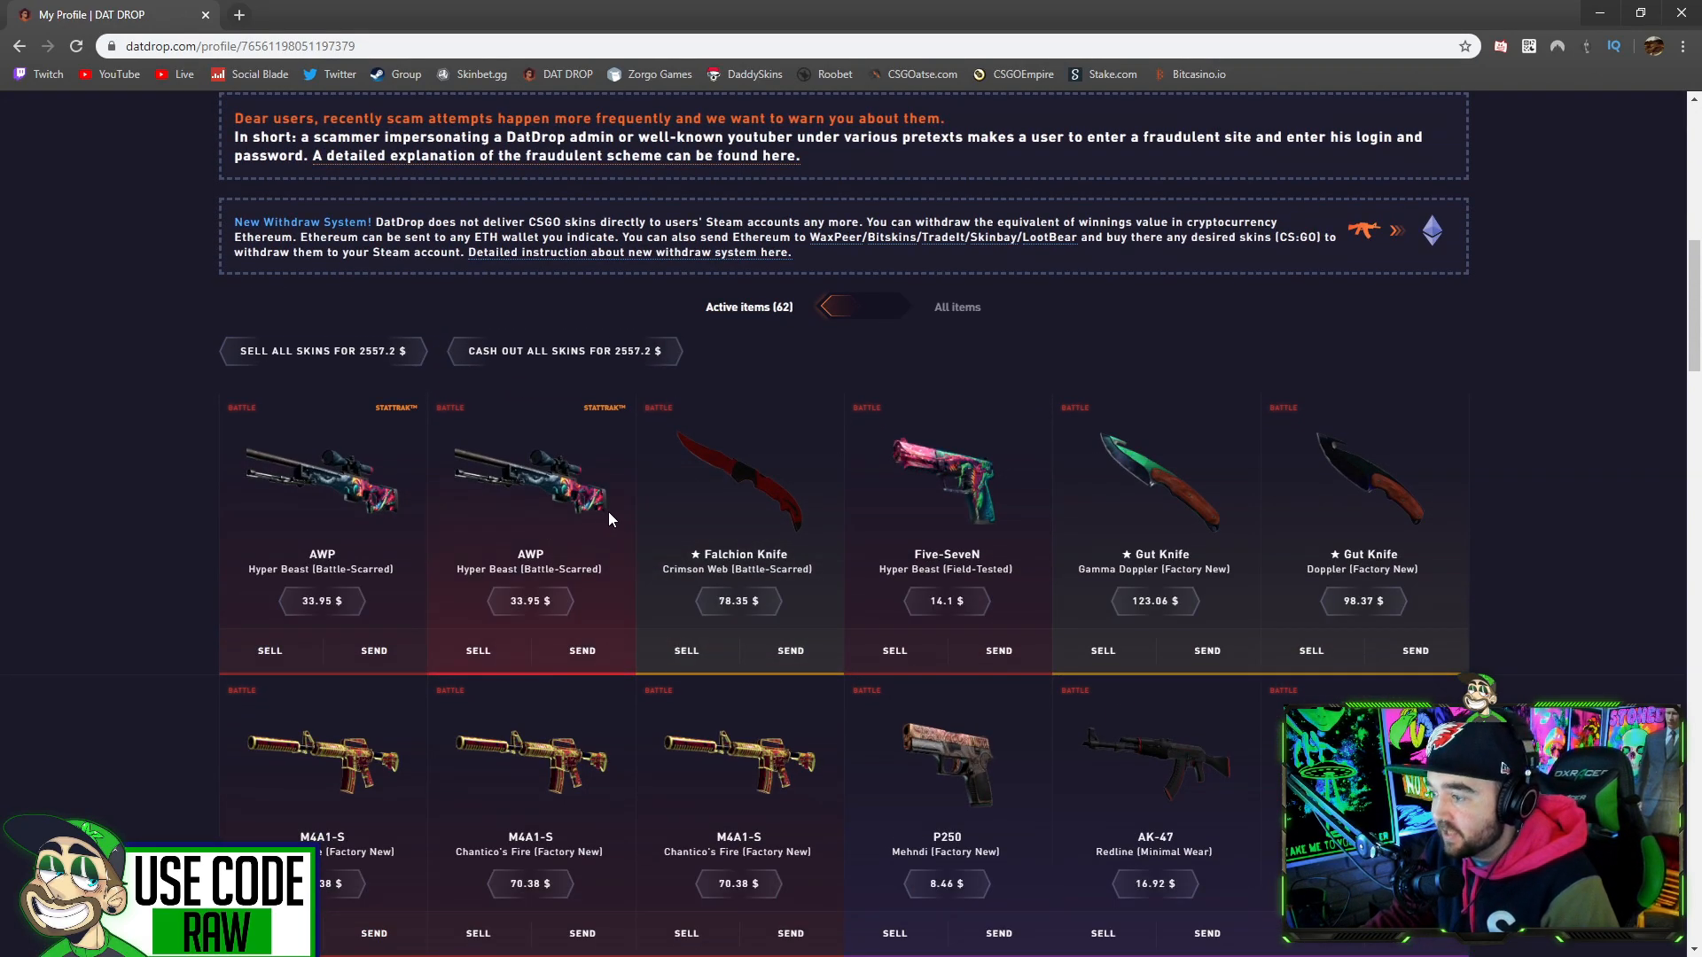
scroll("up", 3)
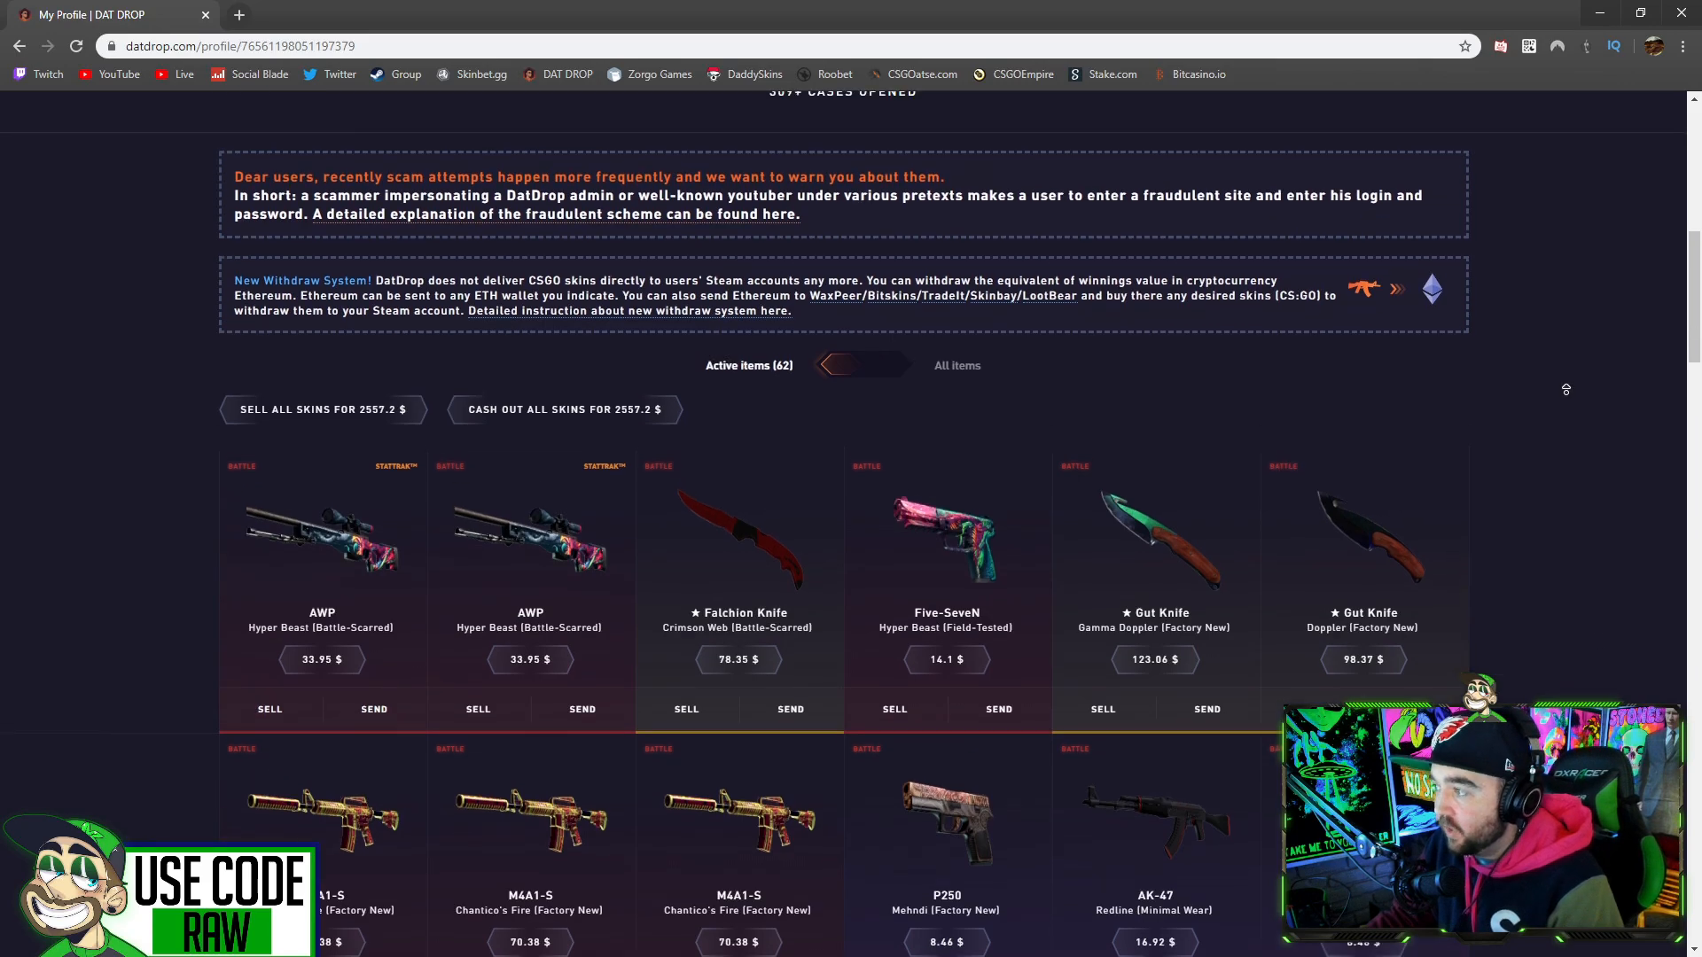
scroll("up", 3)
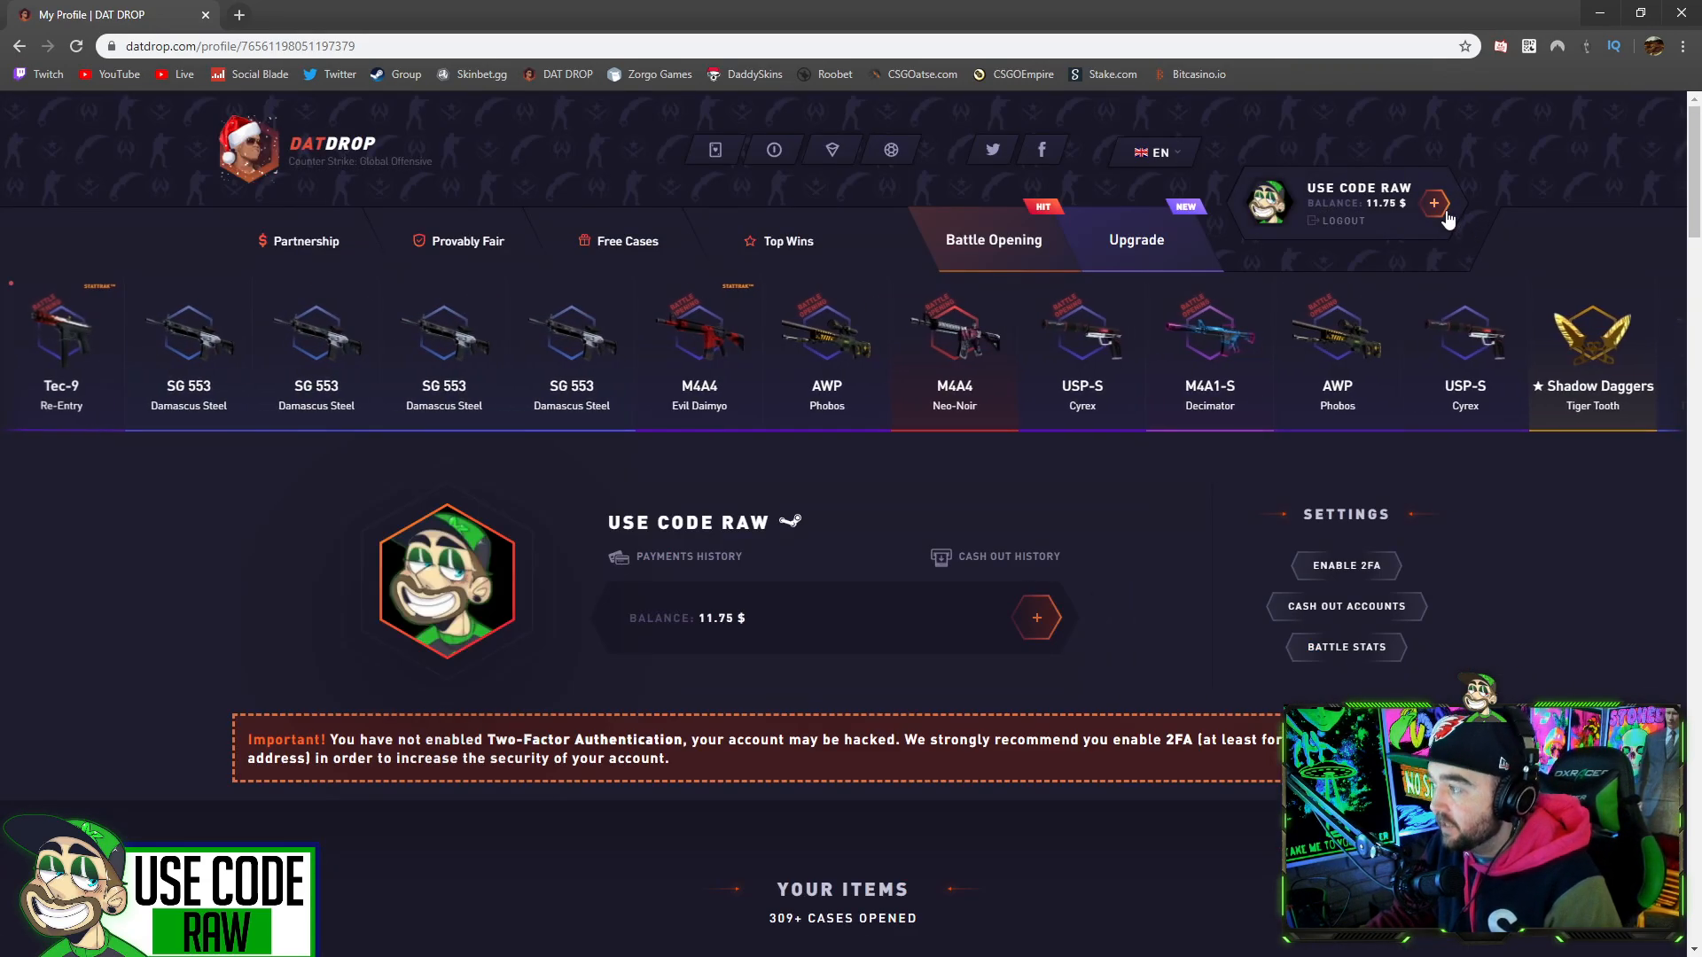
Step: Enter promo code 'raw' in the balance top-up window, then close it
left_click(1434, 204)
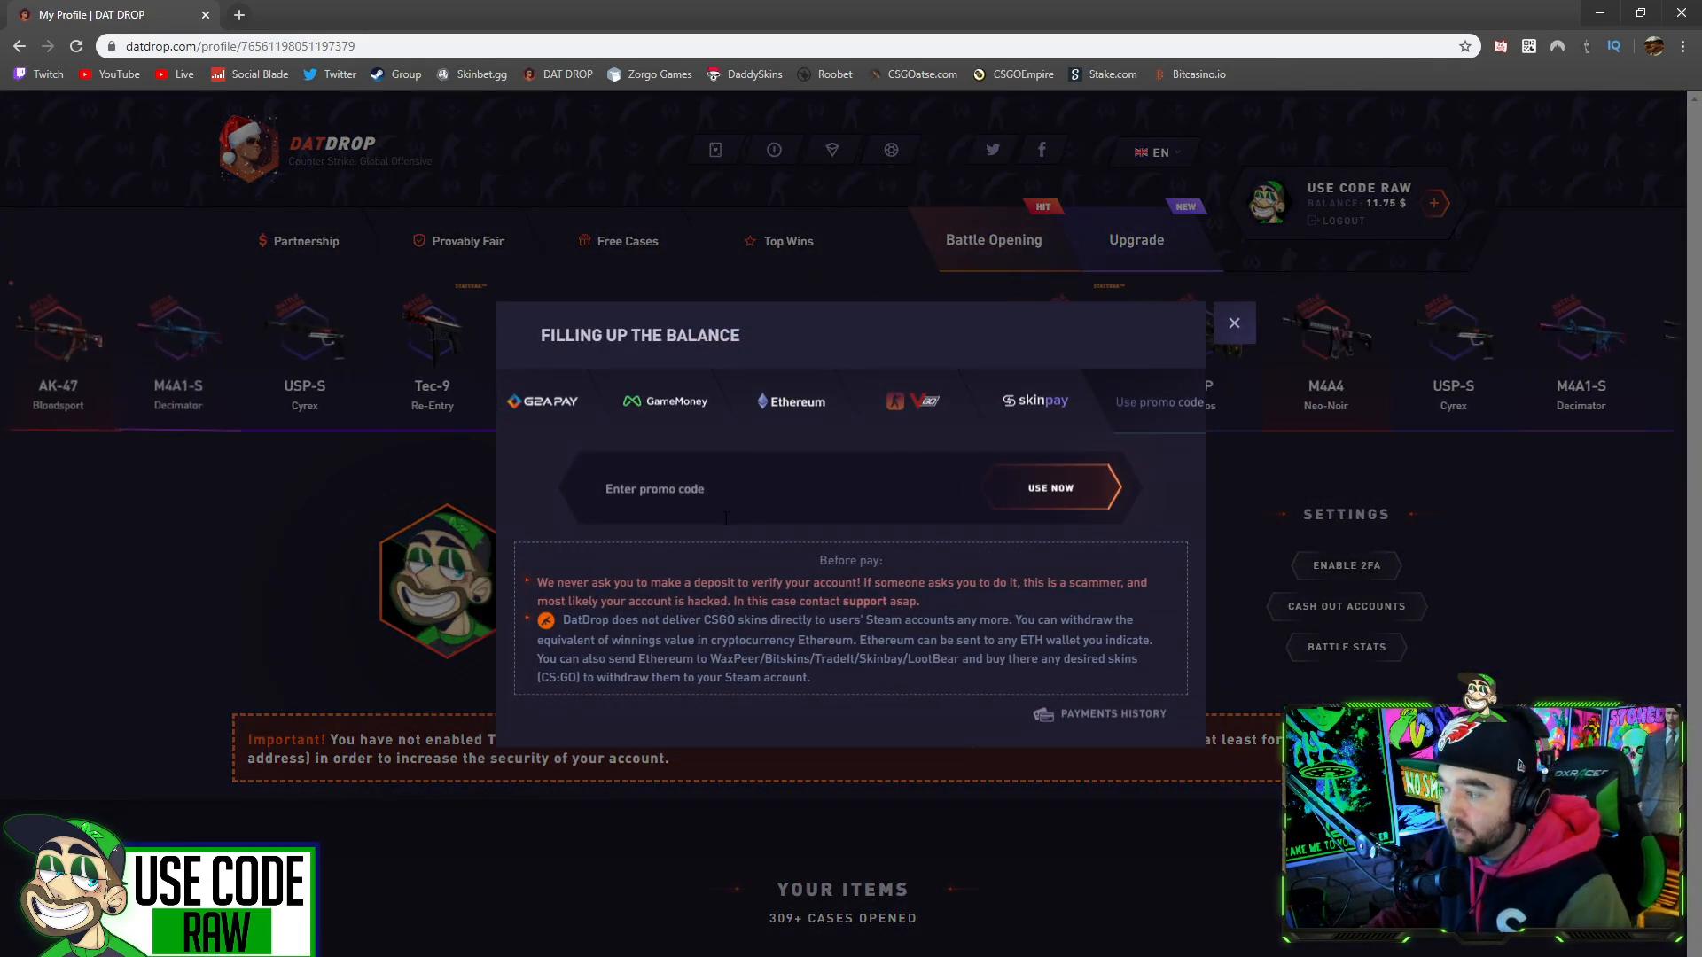
type("raw")
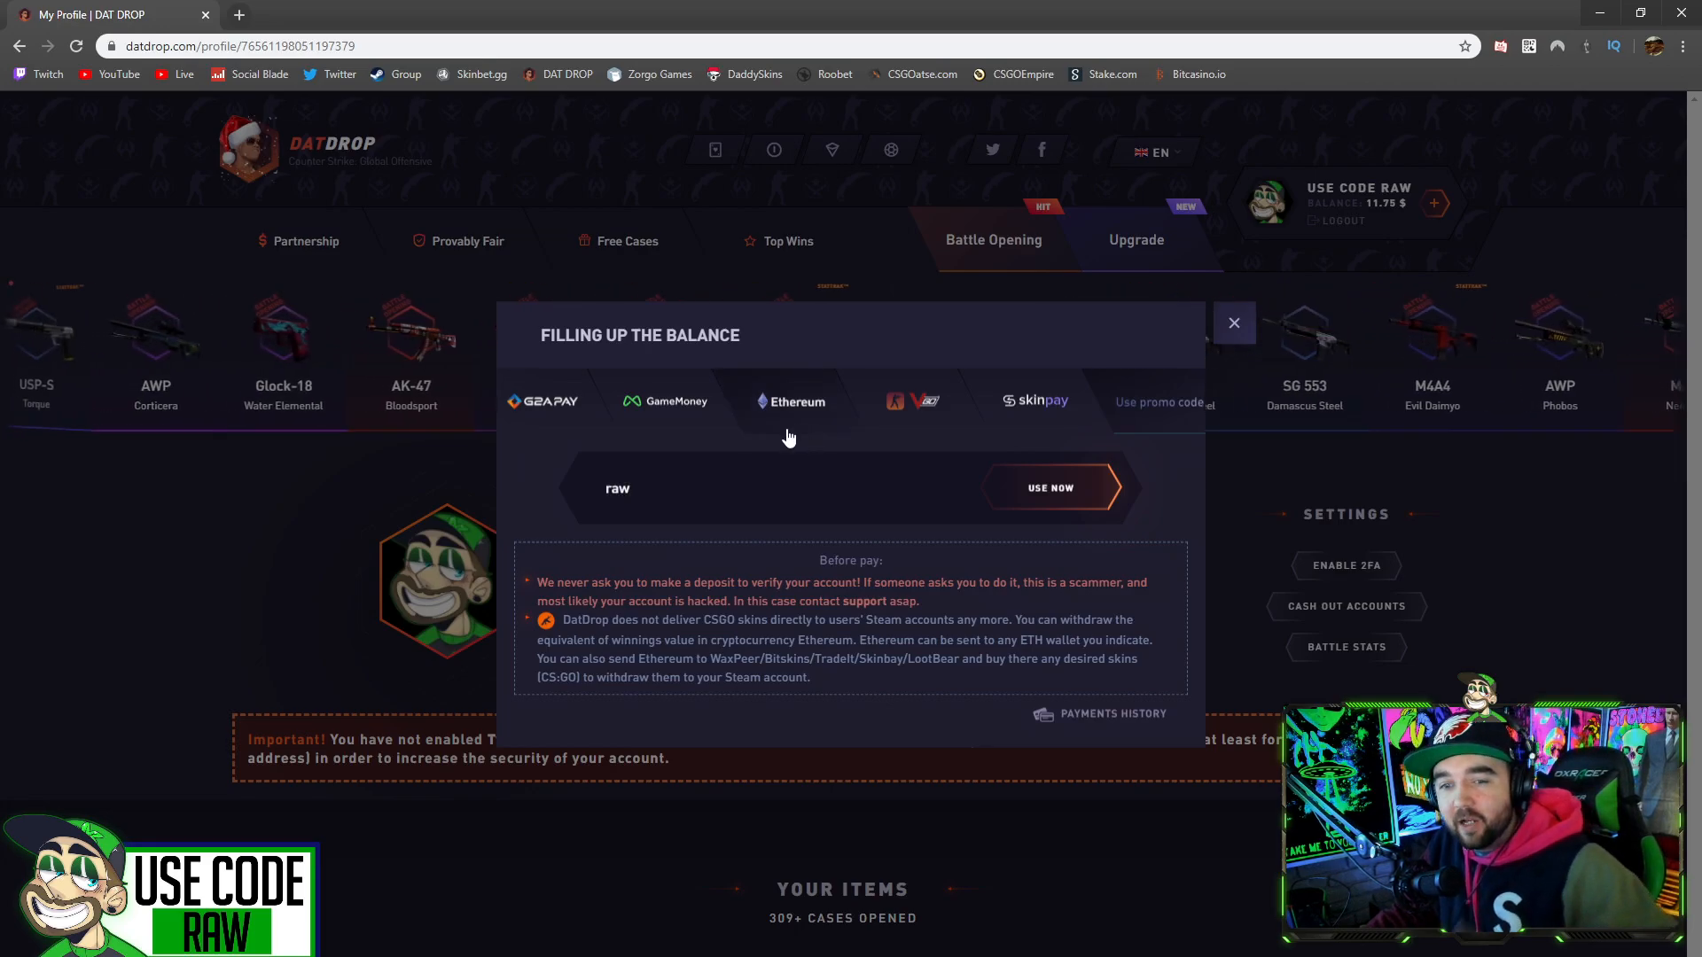
left_click(1234, 323)
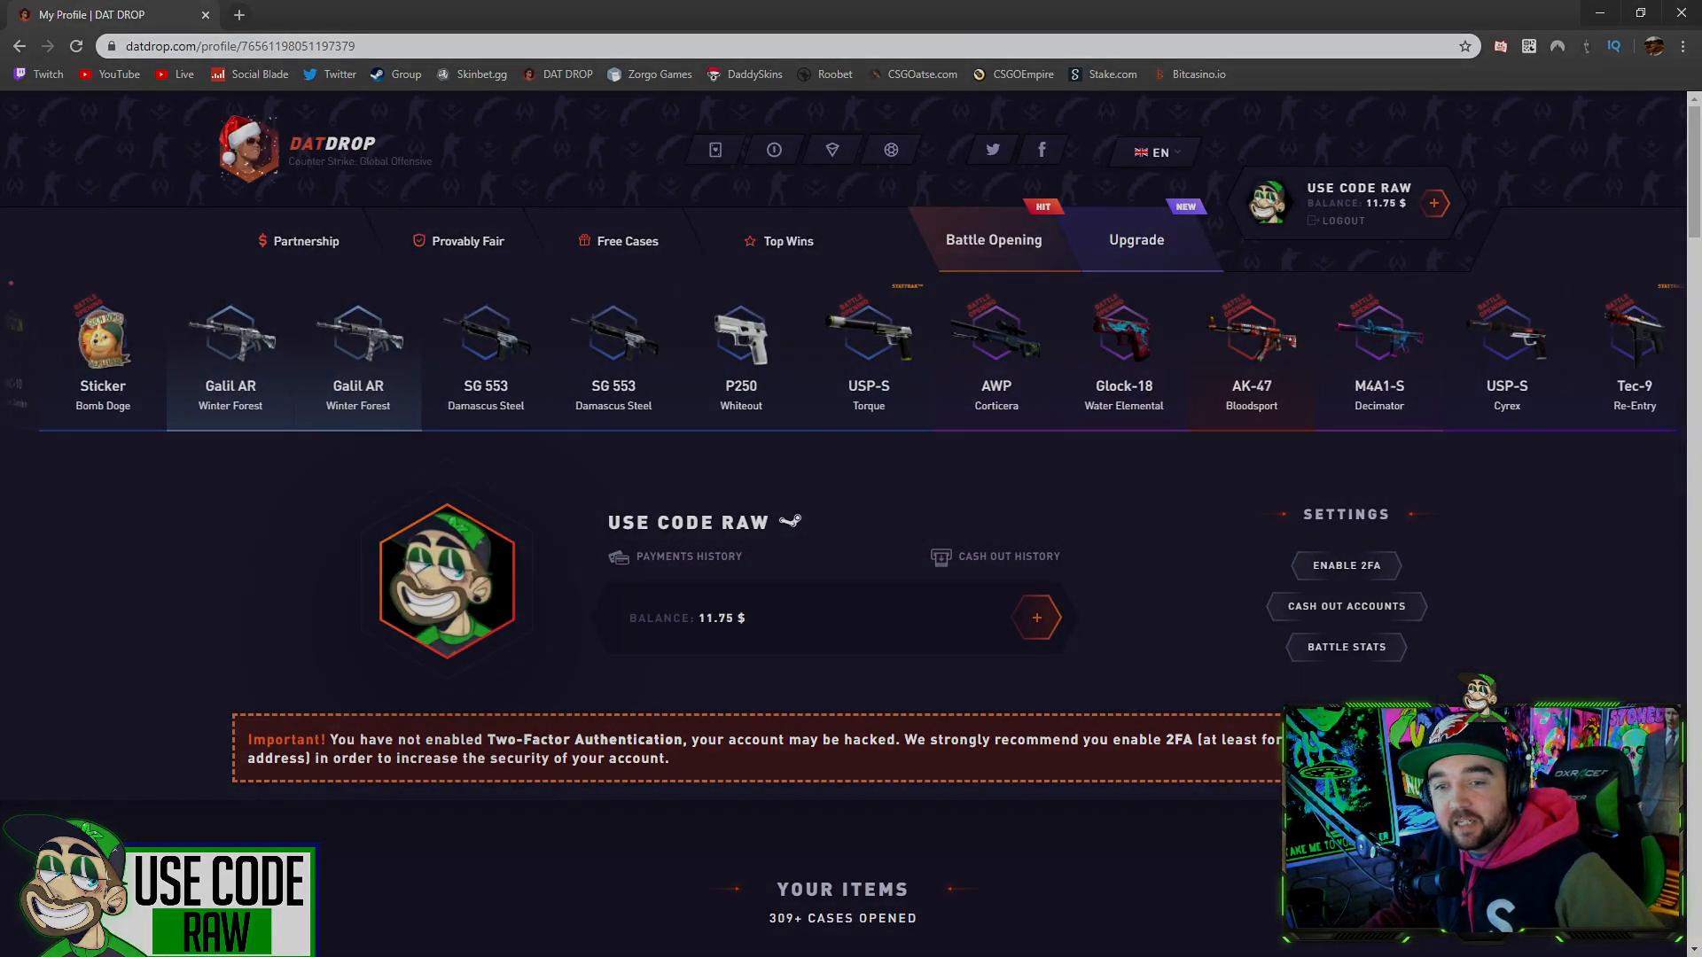